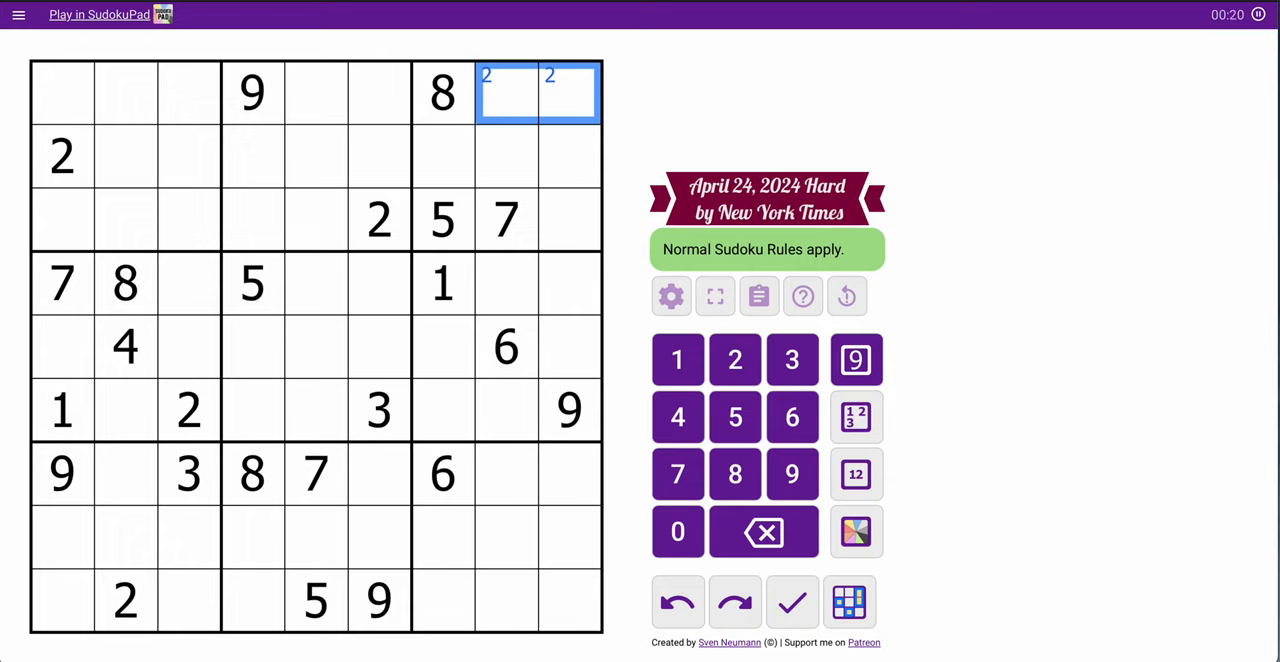
mouse_move(291, 370)
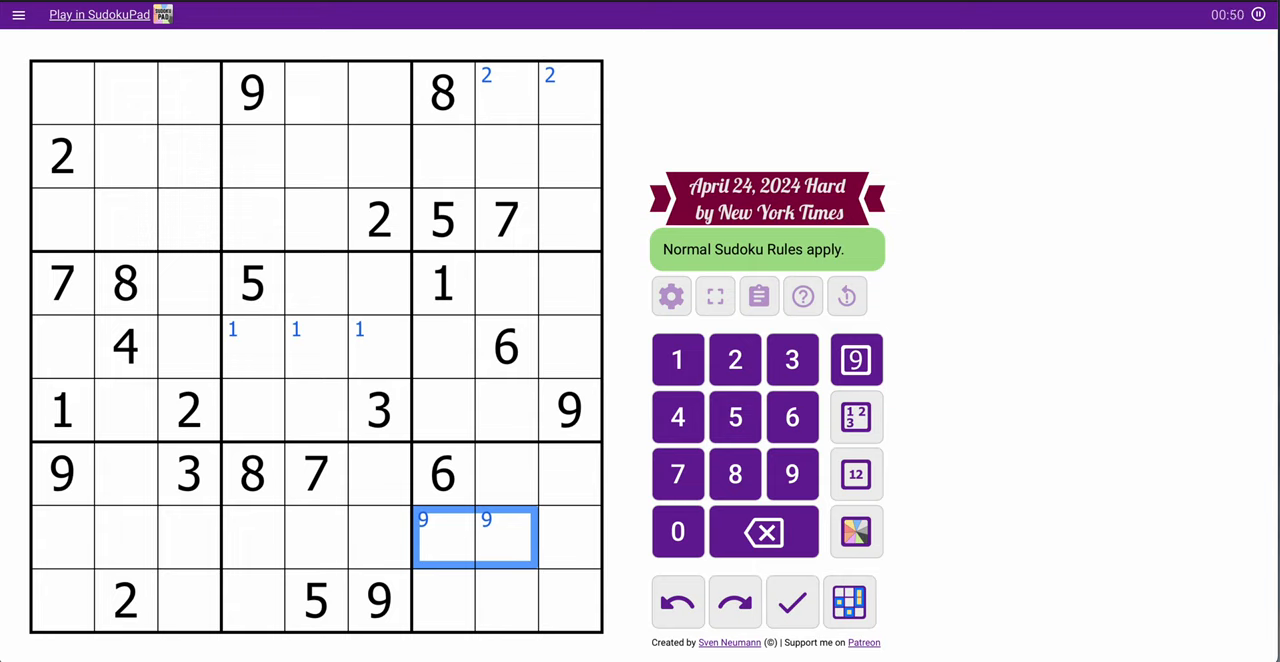
Corner-mark the possible 5 positions in the top-middle cells
click(378, 120)
text(5)
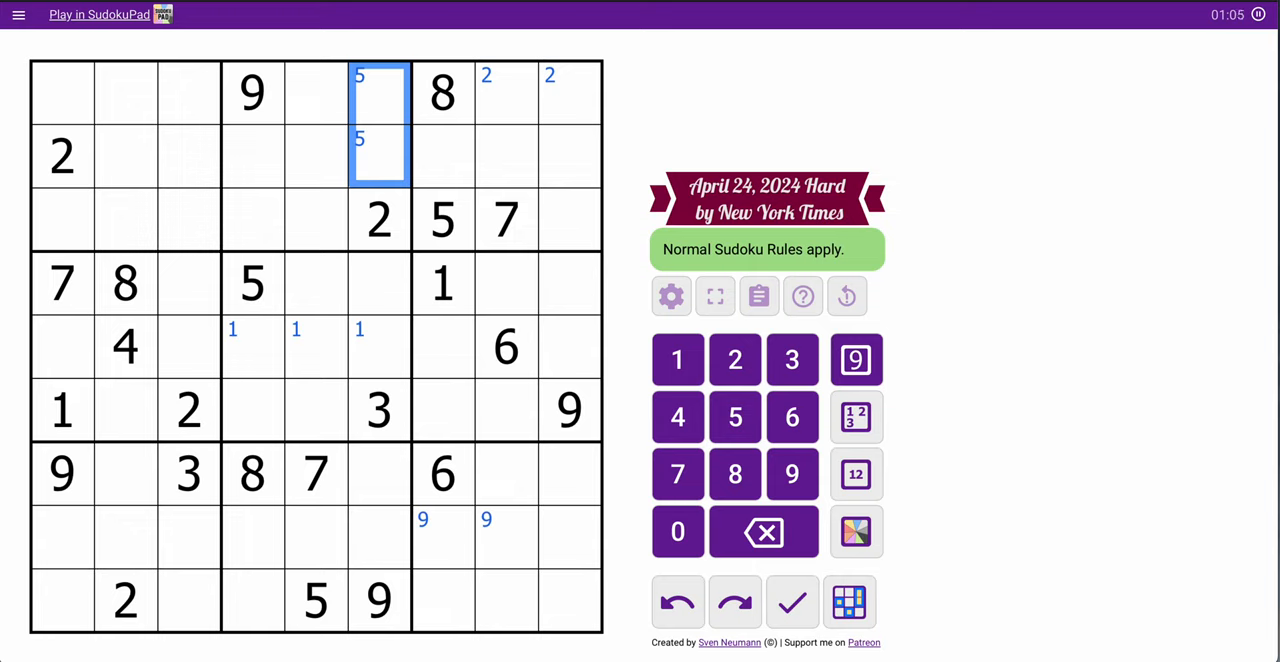
mouse_move(435, 168)
text( 6)
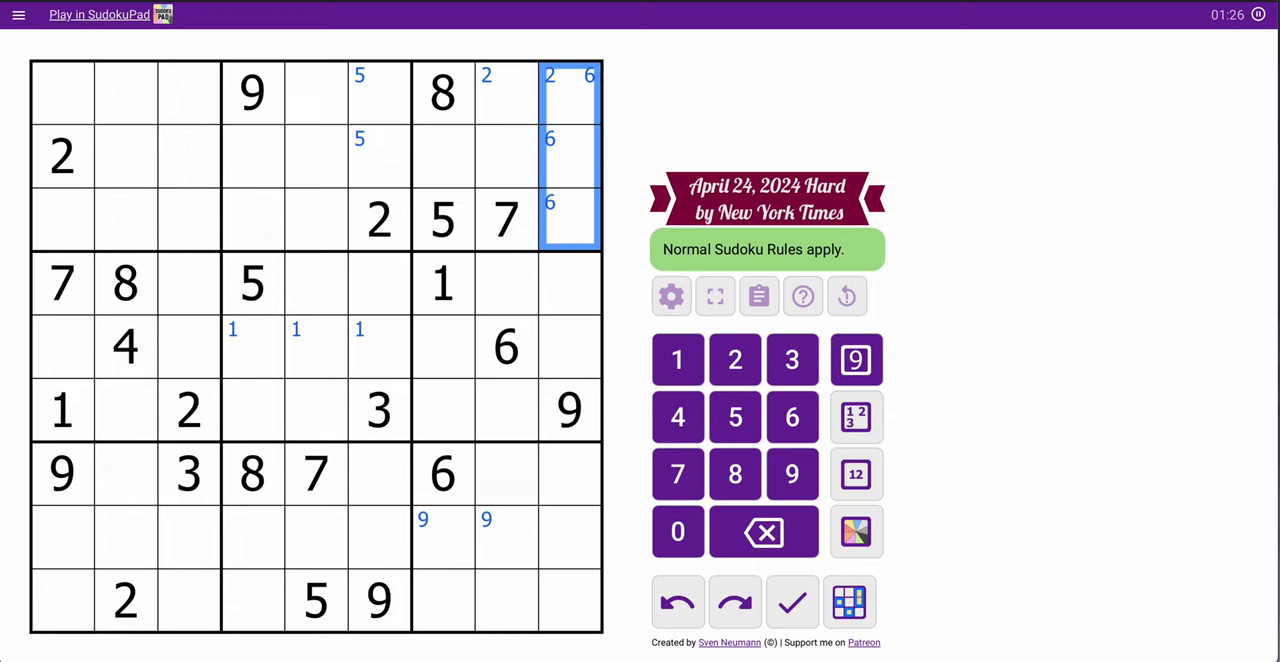
Corner-mark 6 and enter candidates 69, 35, 59 and 56 around the 4
click(188, 347)
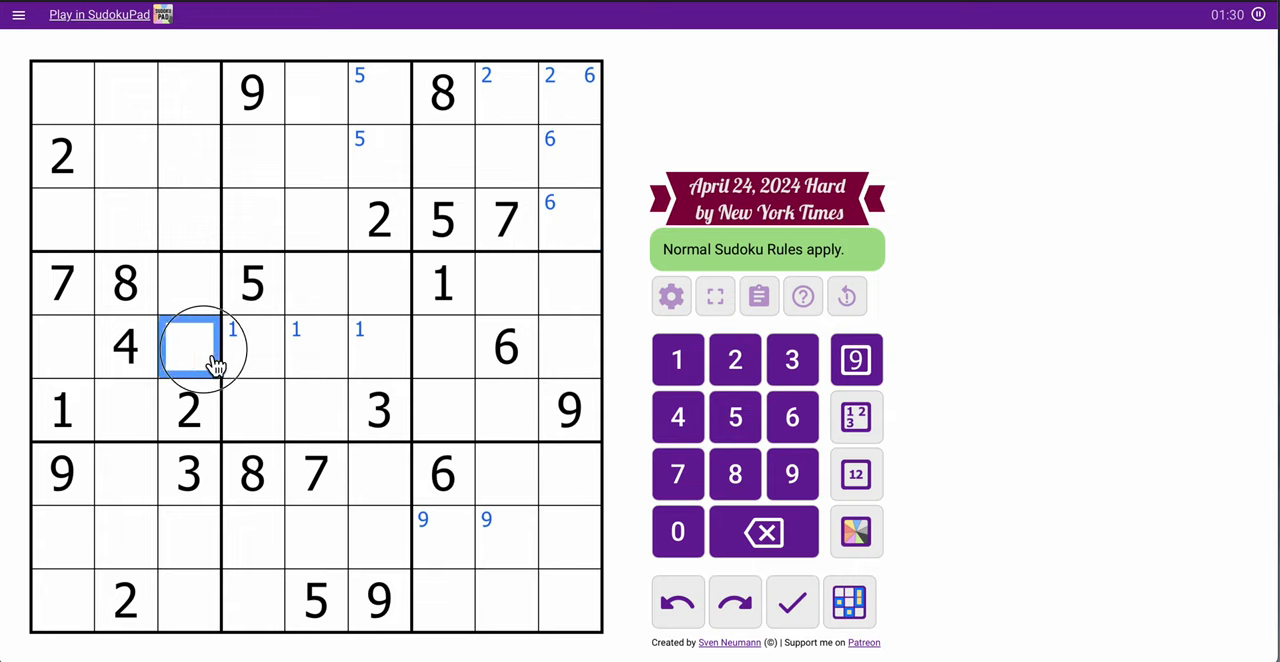
click(125, 410)
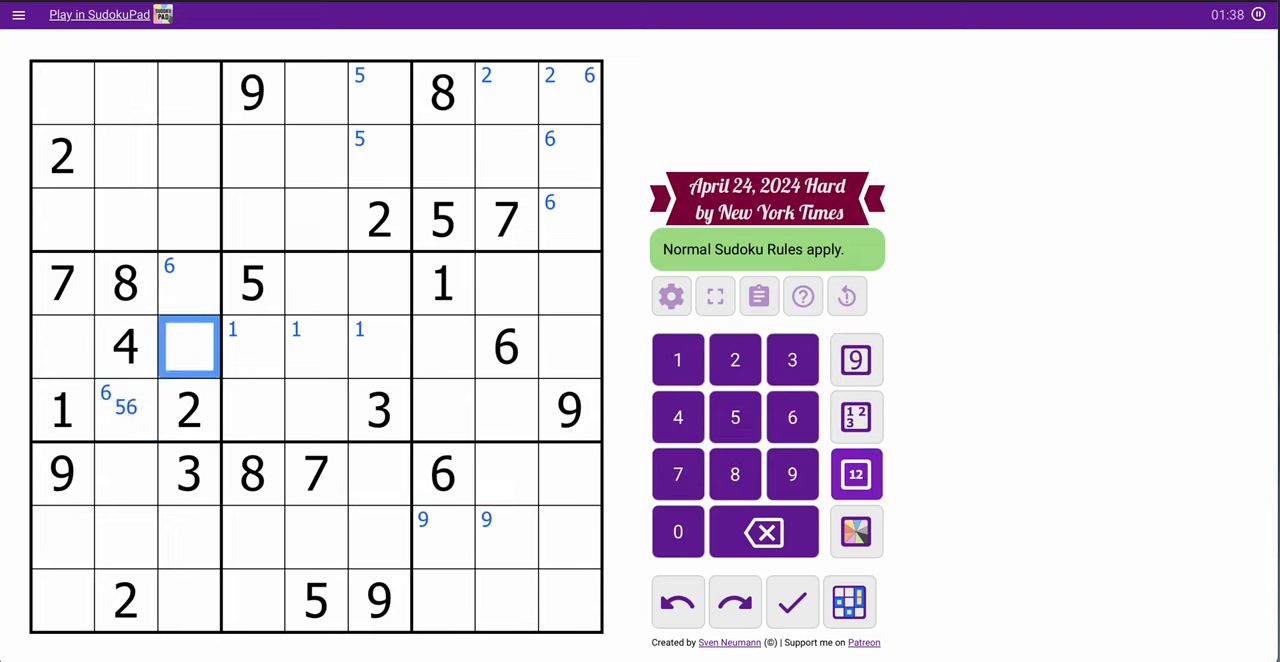
click(62, 346)
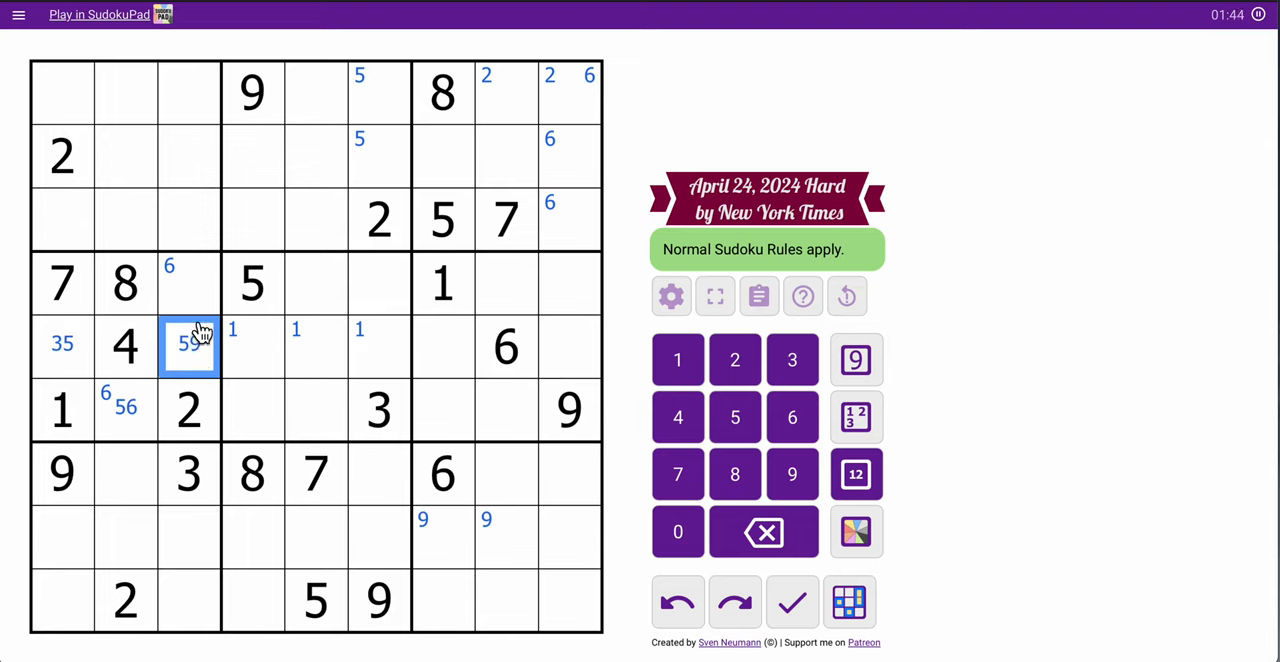
click(188, 283)
text( 69)
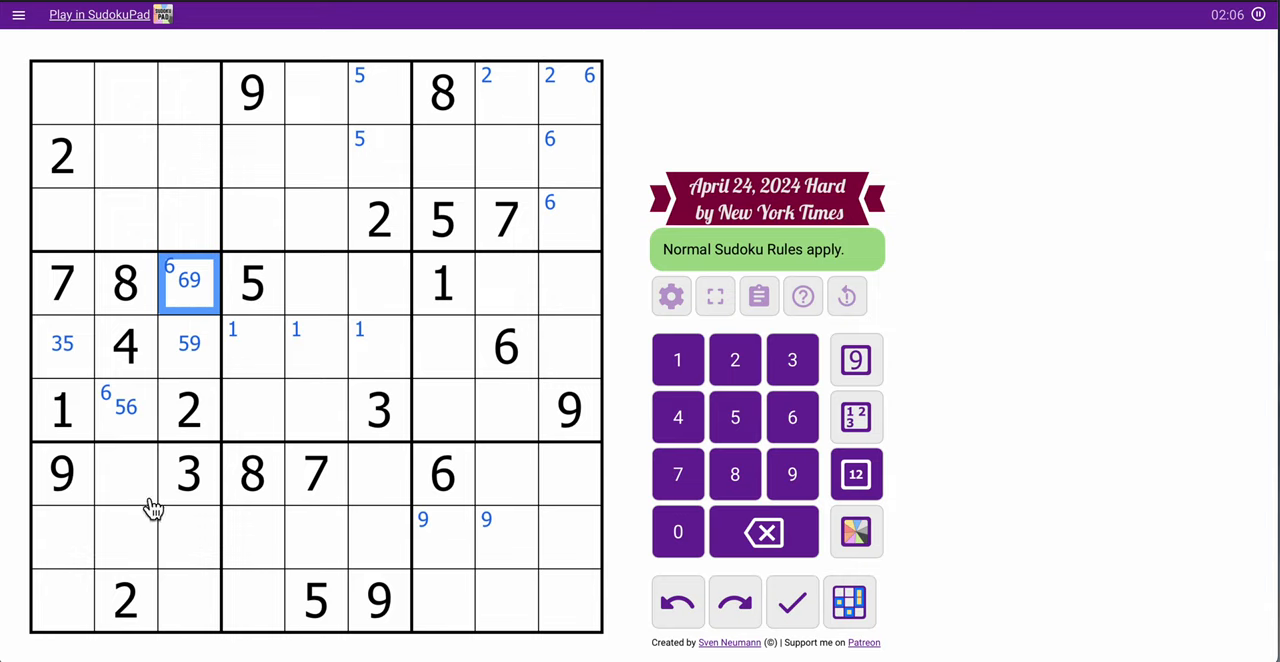
Enter candidate lists in column 7 and rows 7–9, removing a conflicting digit
click(125, 473)
text(15)
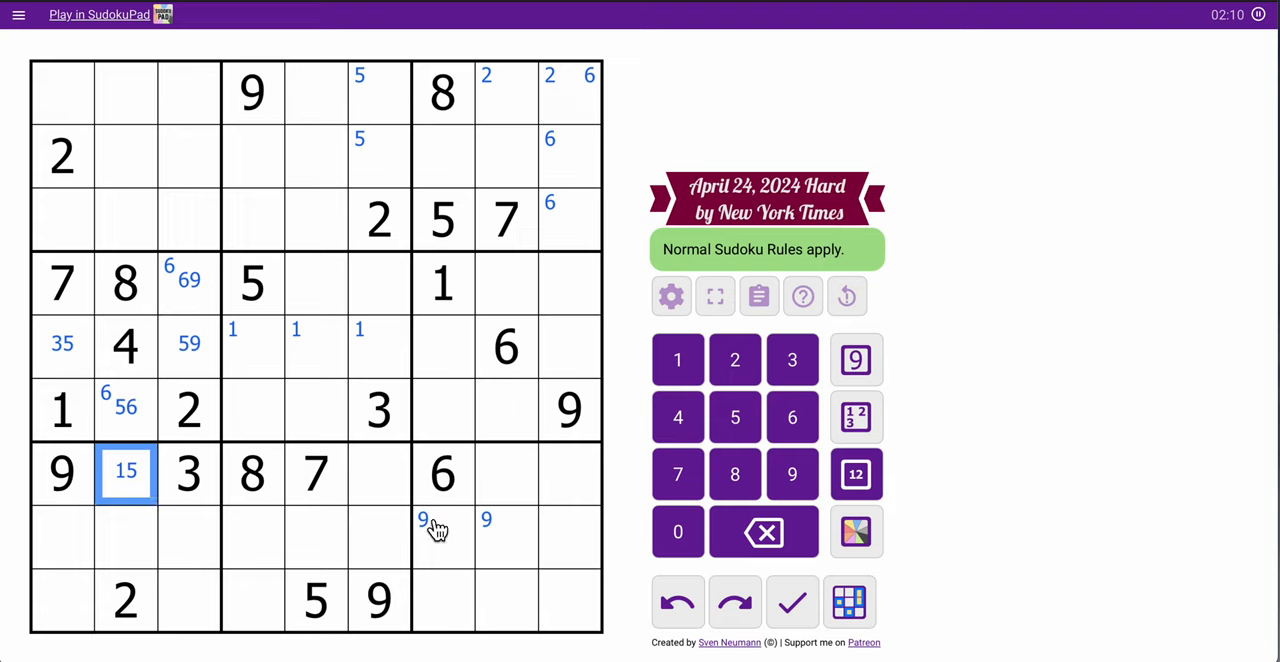
click(378, 473)
text(14)
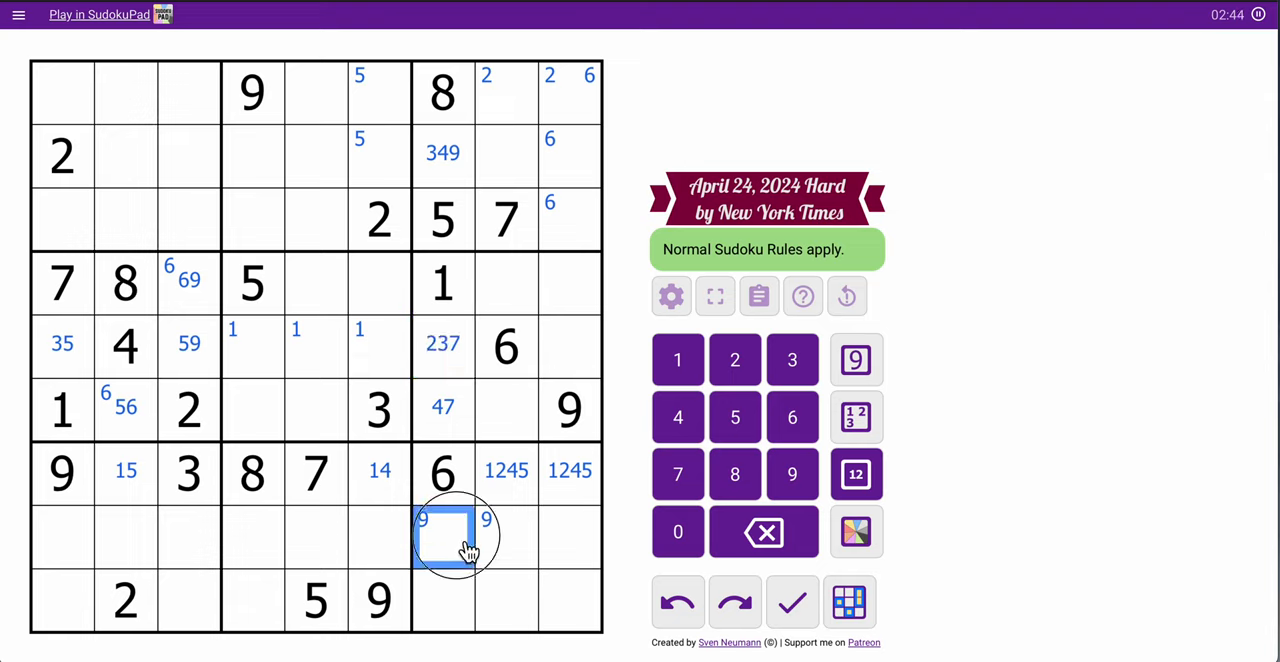
click(475, 537)
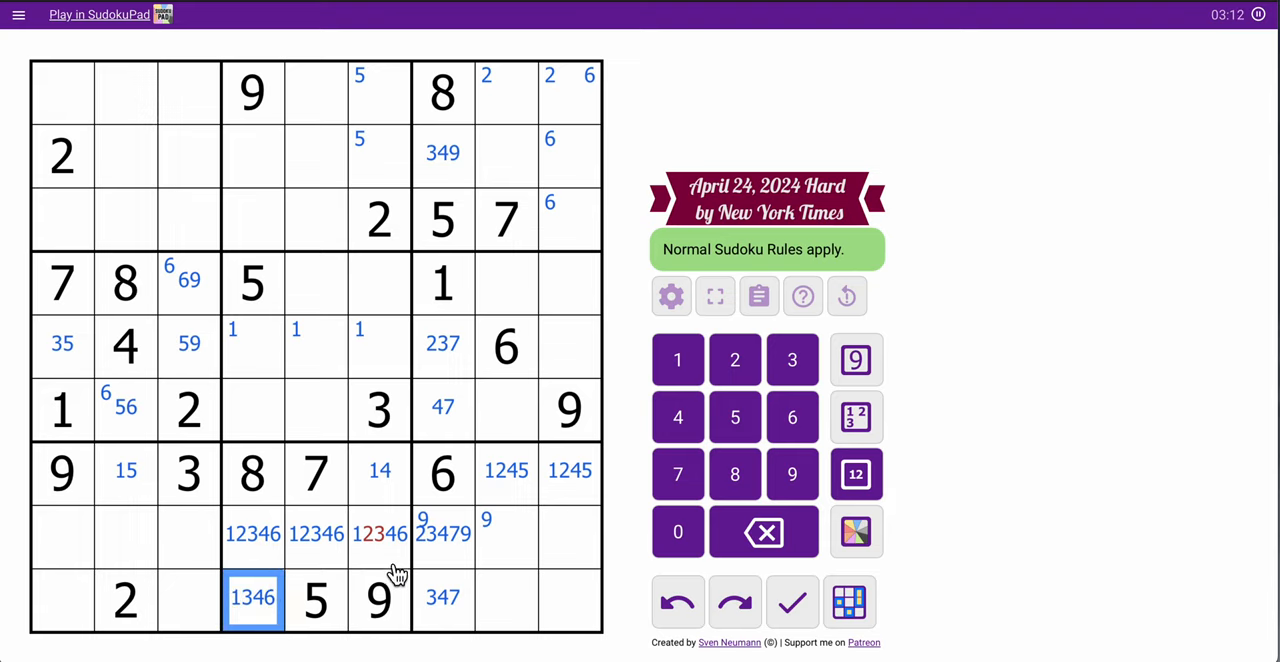
click(378, 533)
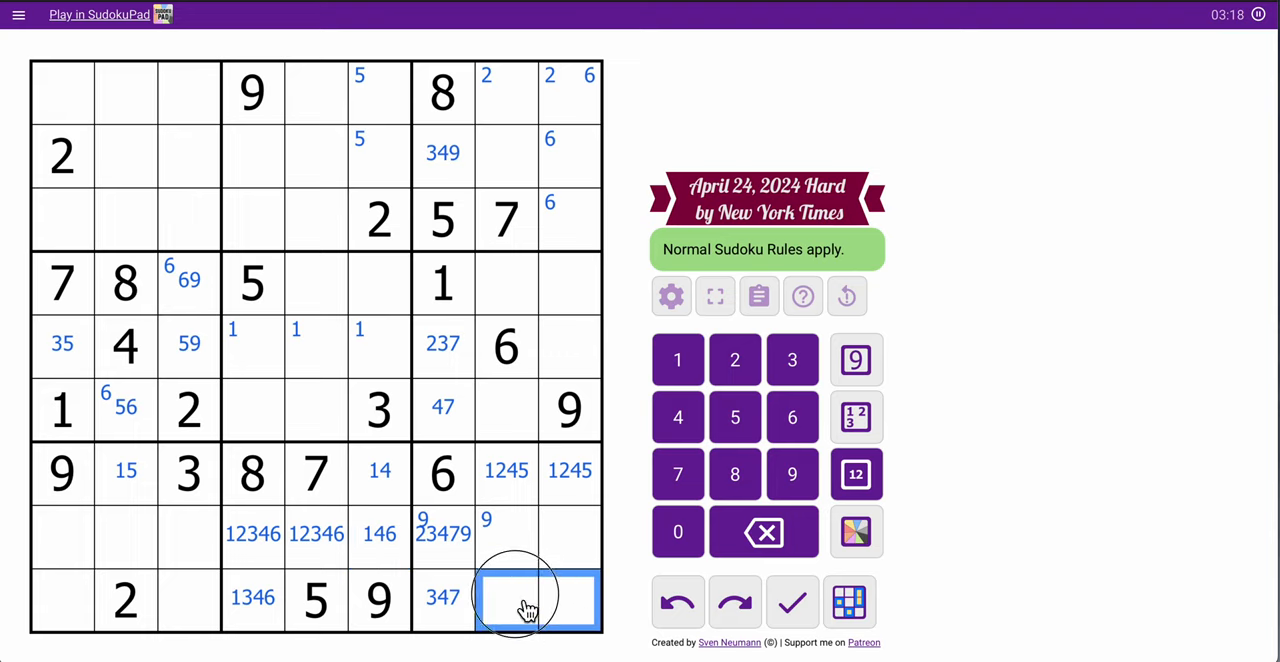
Enter centre marks 3456, 3468, 4568 and 468 in column 1's empty cells
click(855, 473)
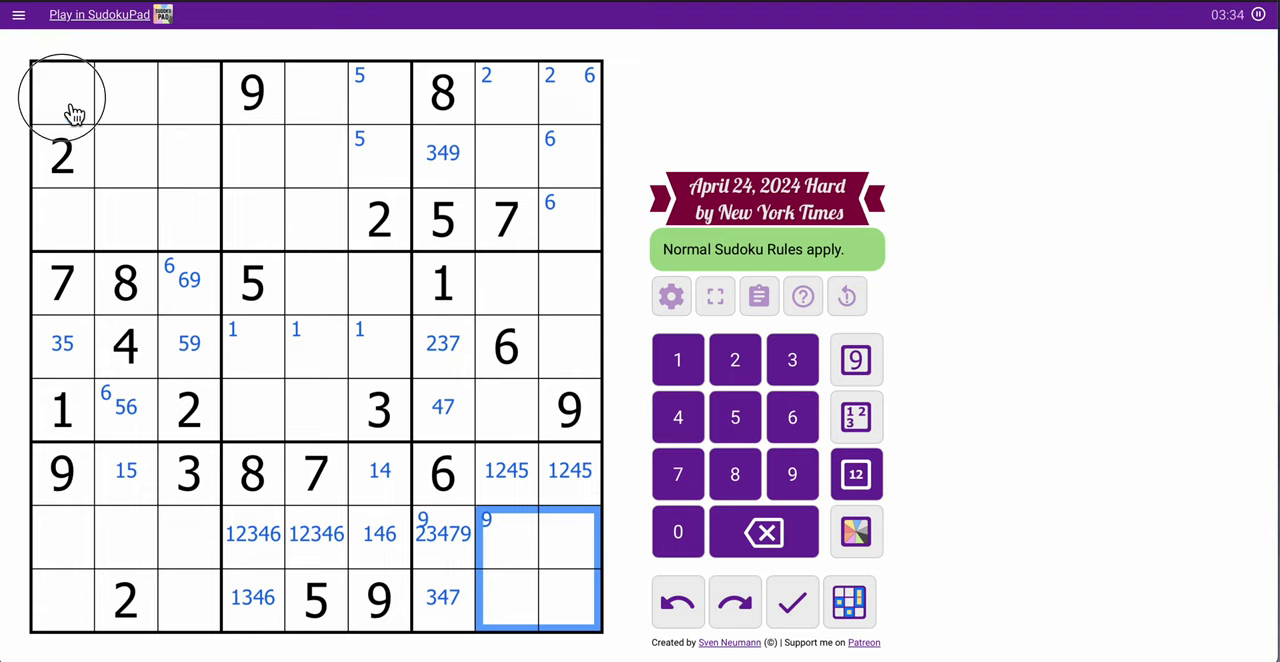
click(62, 90)
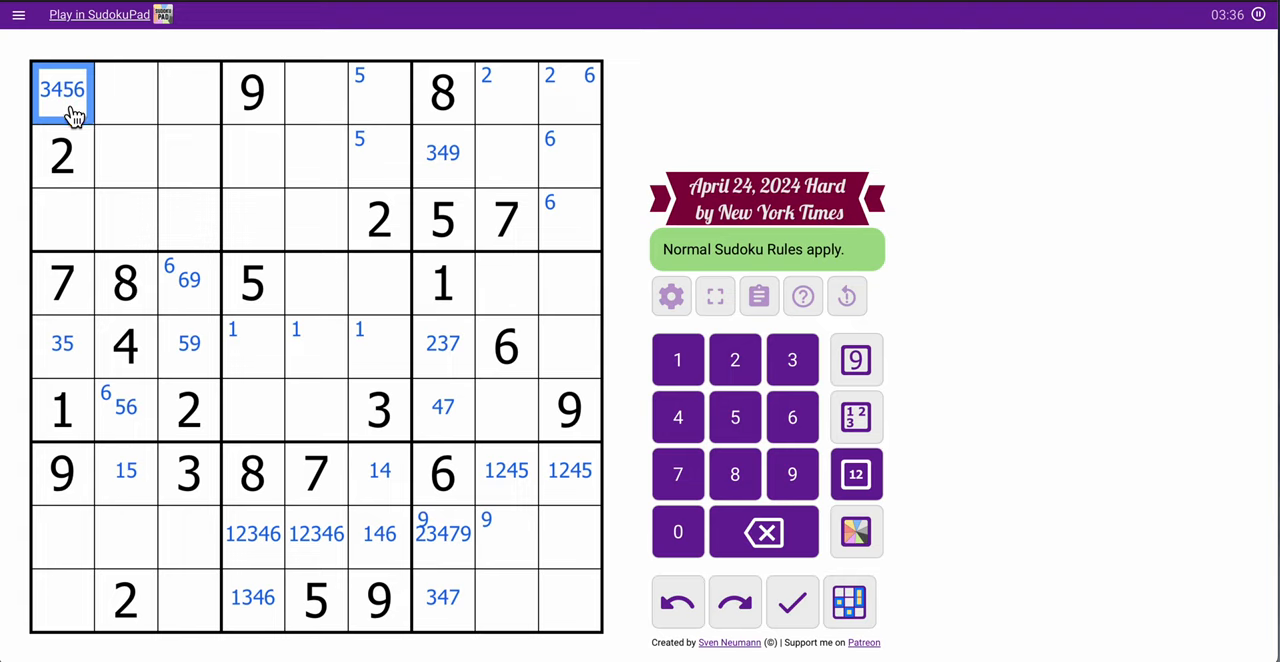
click(62, 218)
text(3468)
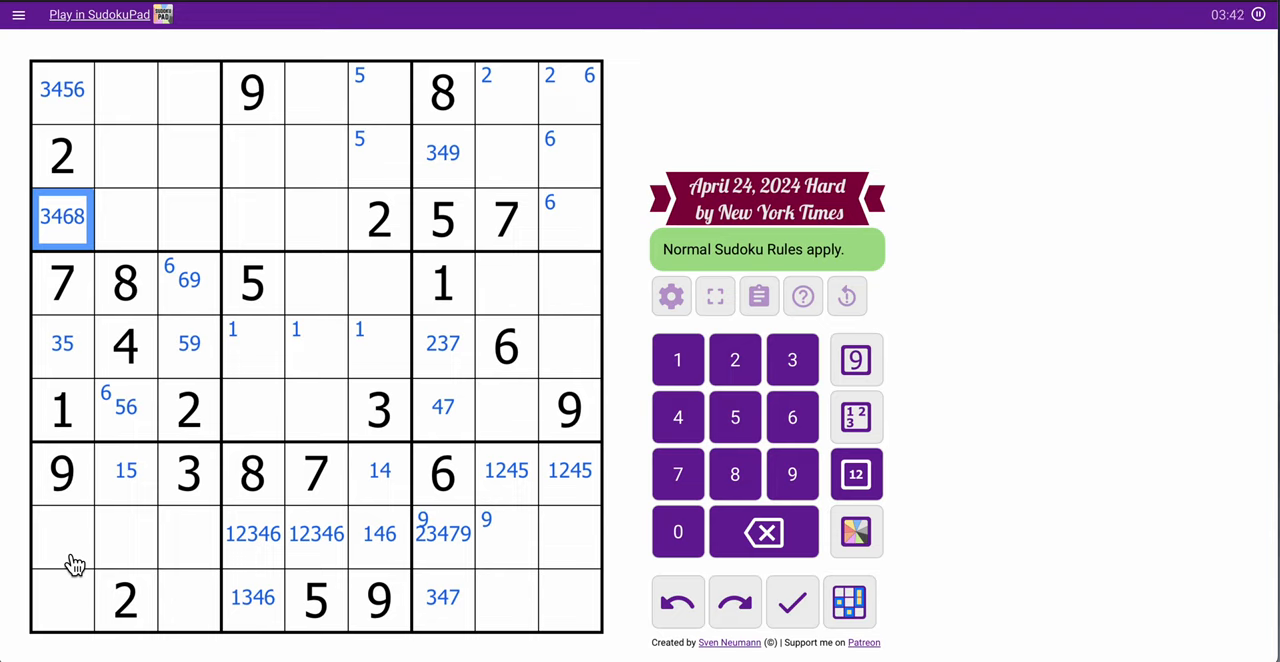
click(62, 533)
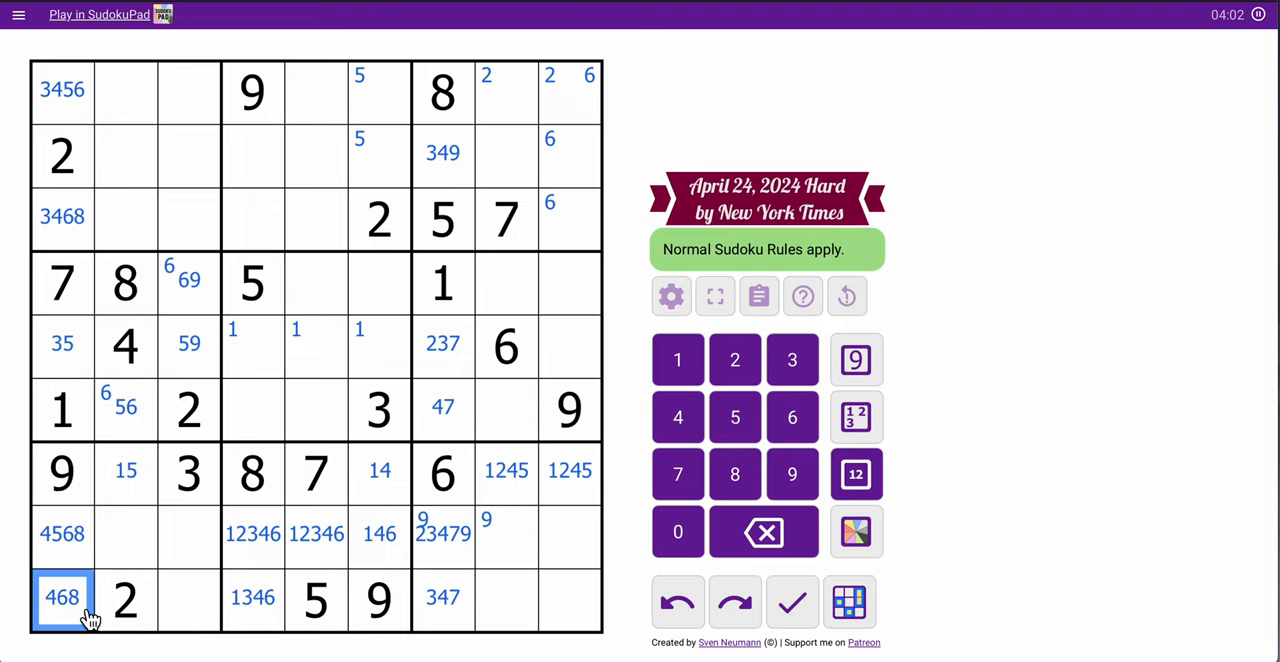
mouse_move(267, 565)
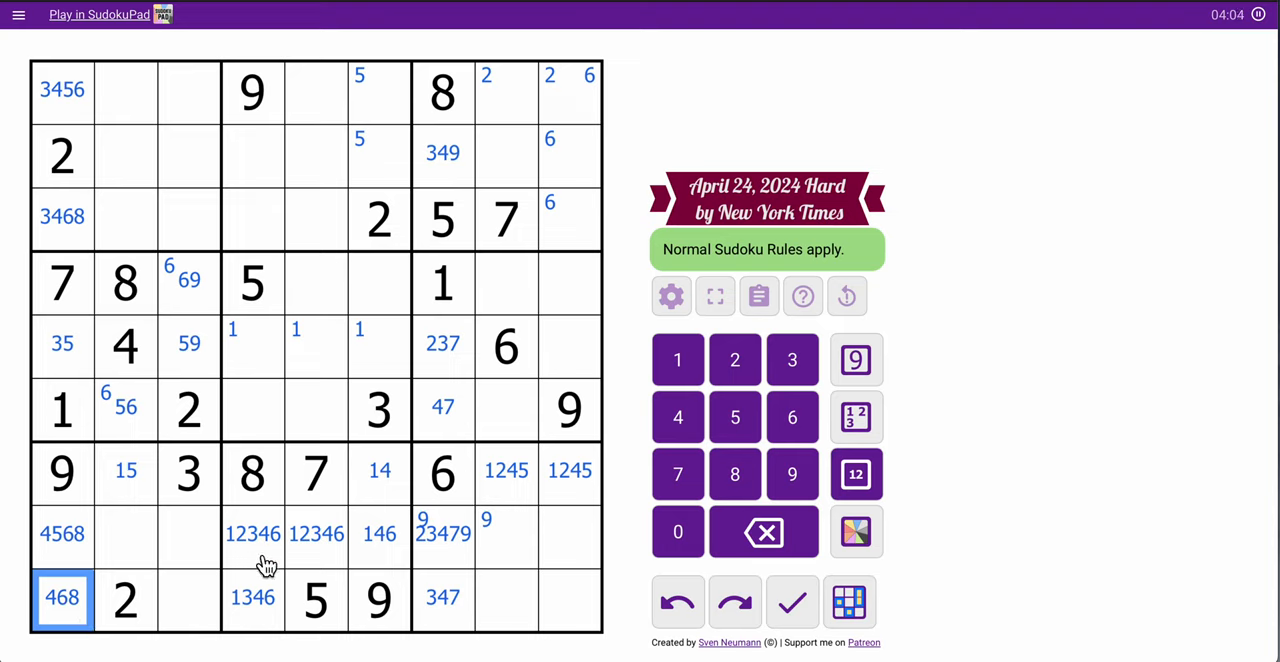
Enter row 6 candidates 467, 468, 458 and corner-mark 5 in two right-box cells
click(285, 410)
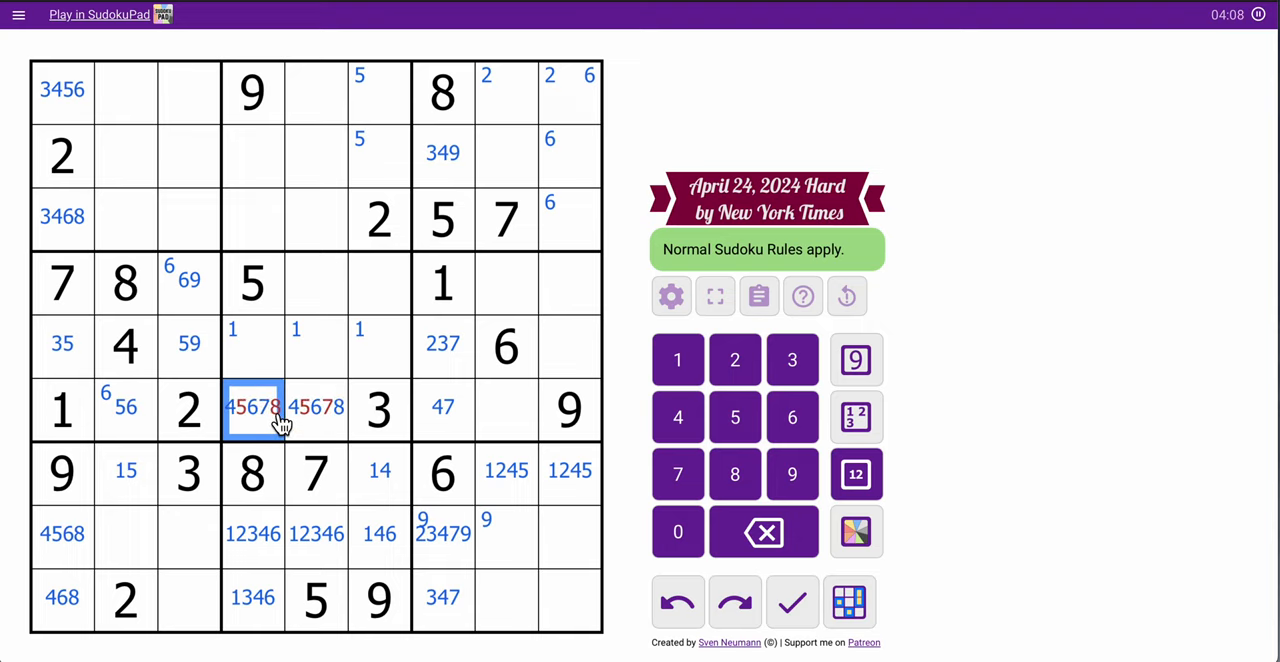
click(316, 408)
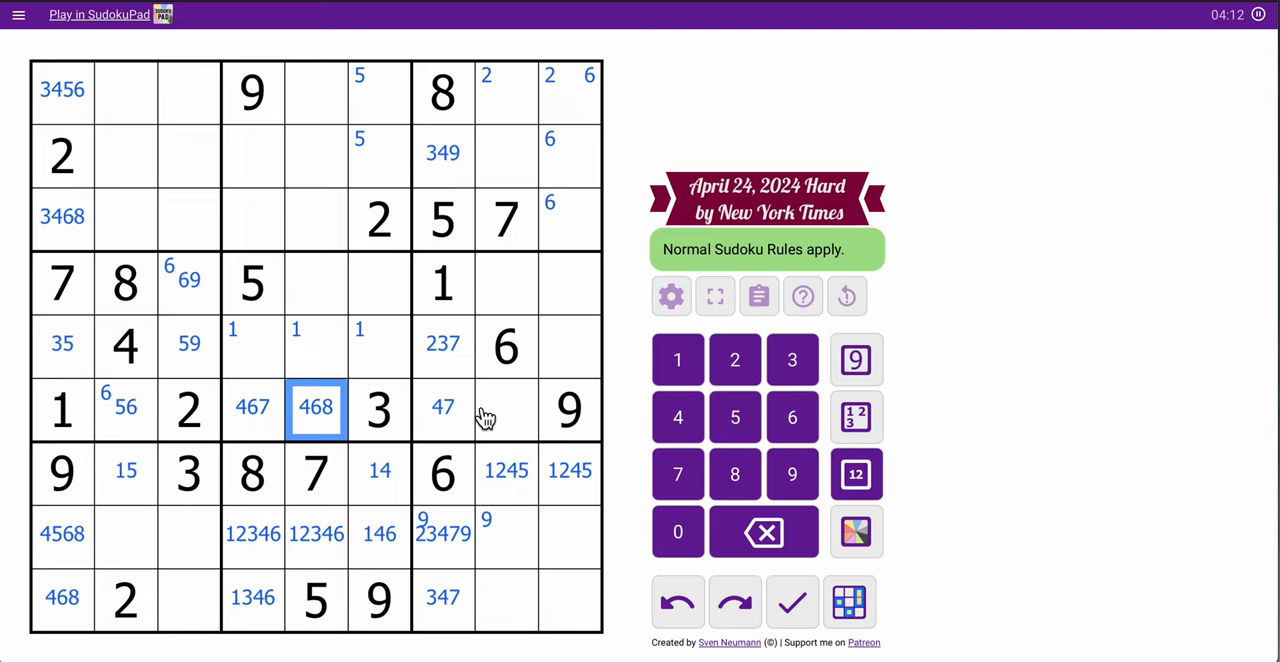
click(505, 408)
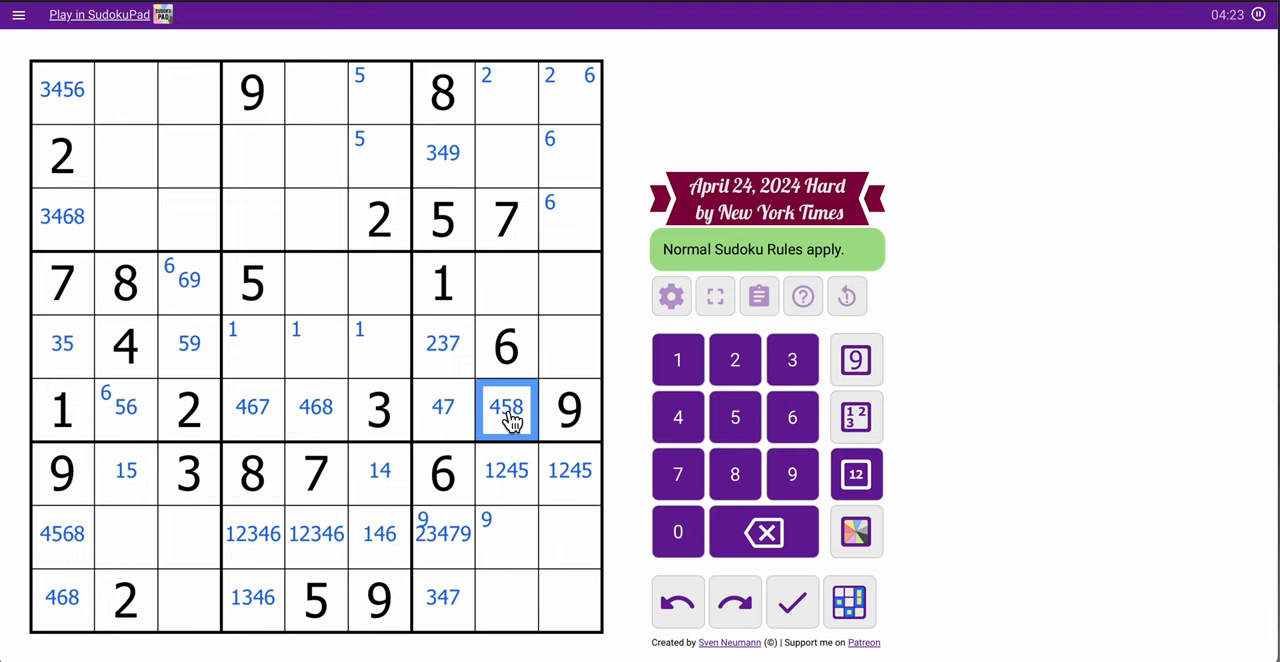
mouse_move(508, 500)
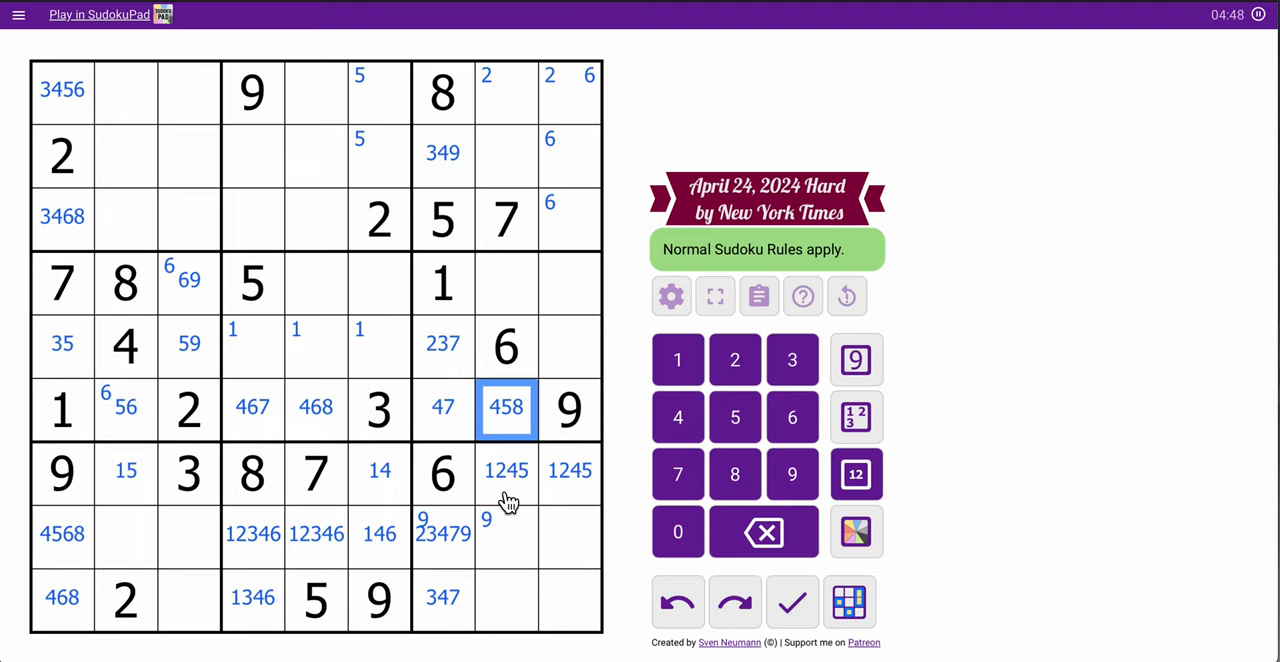
click(442, 343)
text(5)
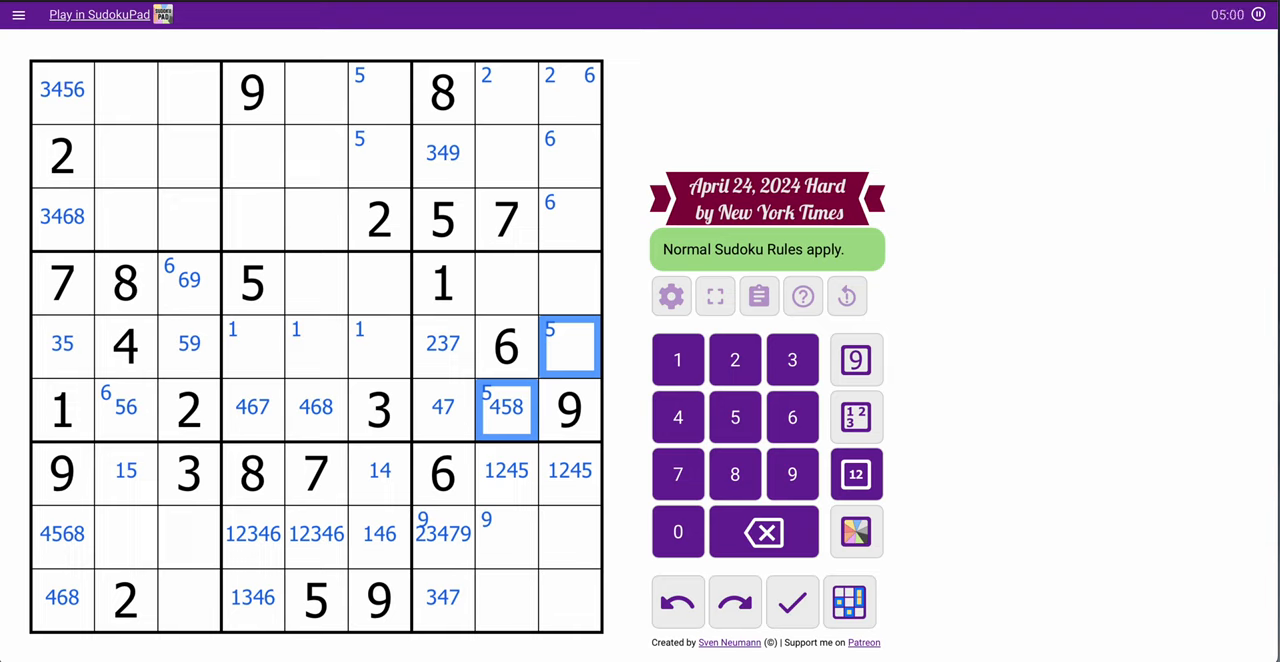
Rewrite the right-side cells holding corner 5 marks as 58 candidate pairs
click(570, 345)
text(234)
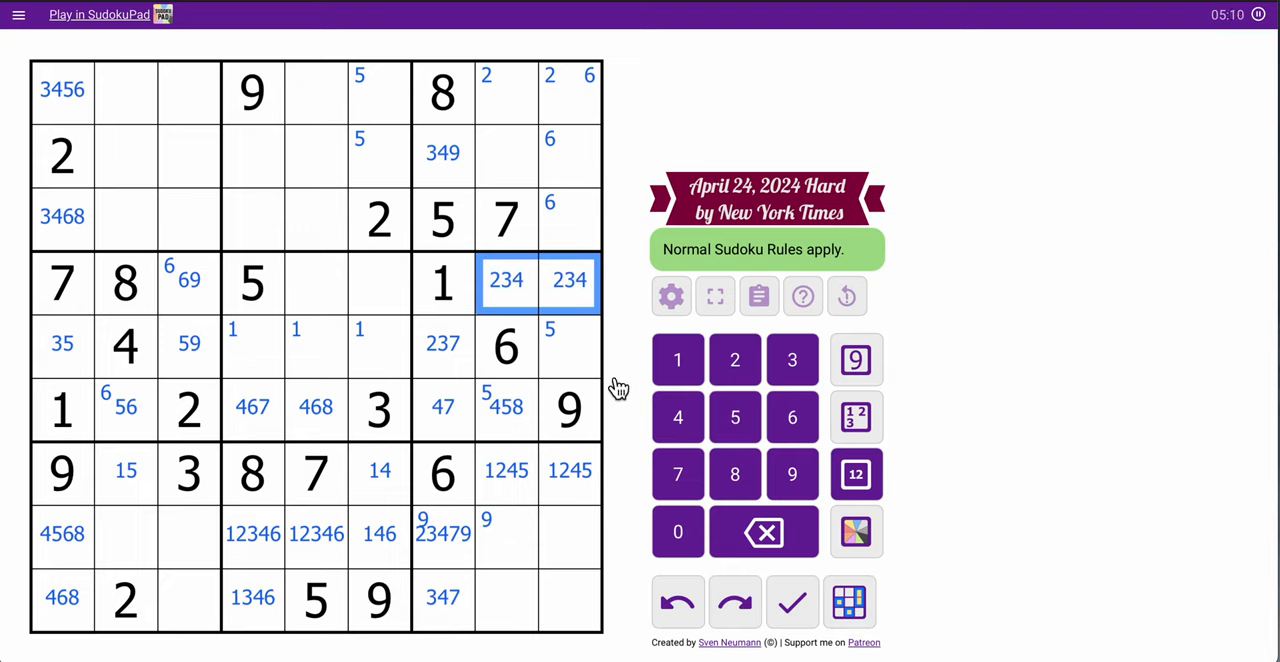
click(570, 345)
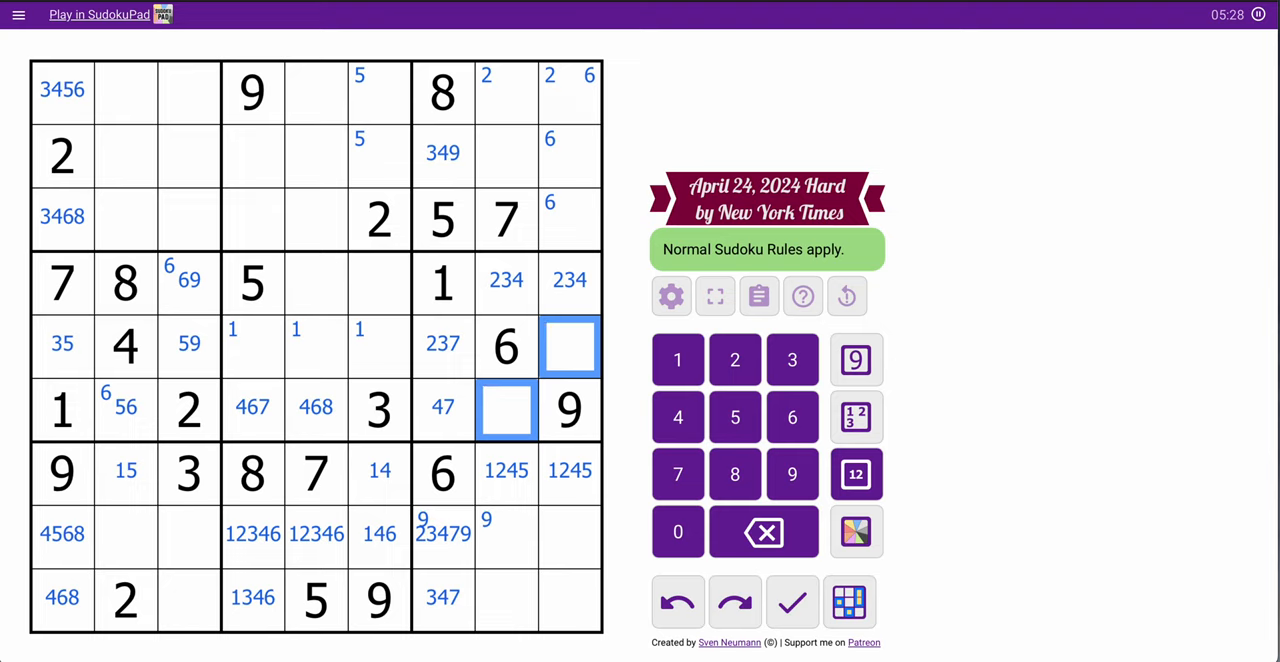
click(856, 474)
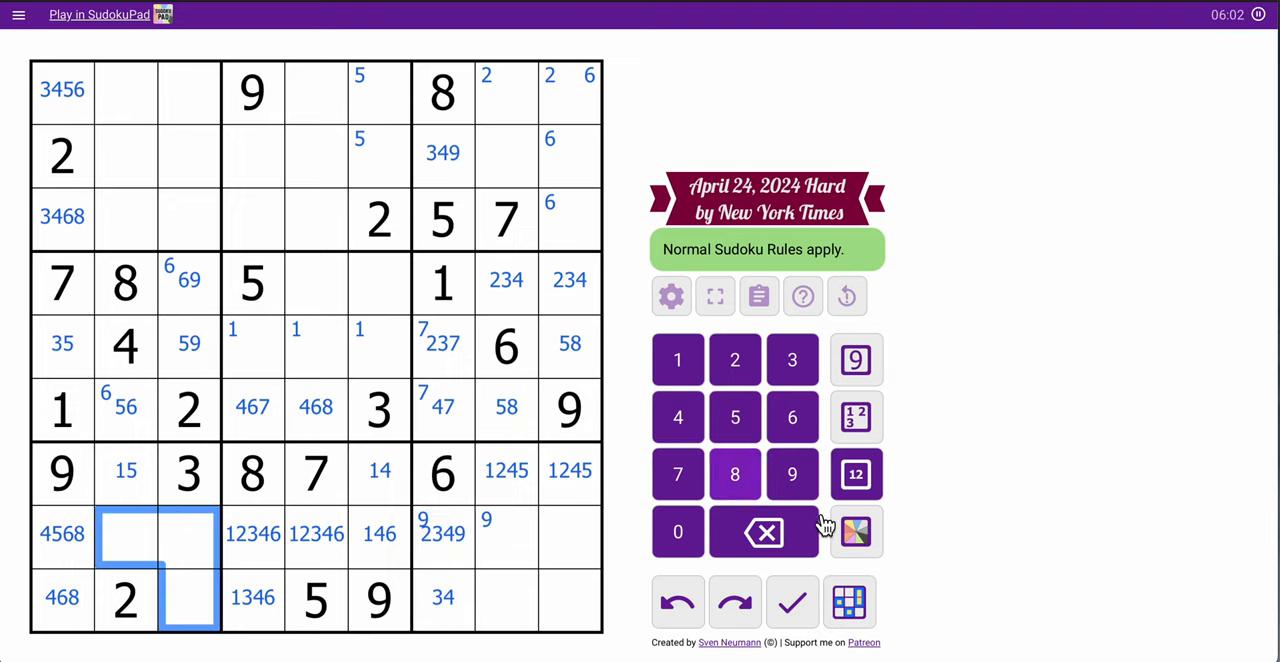
click(855, 474)
text(14678)
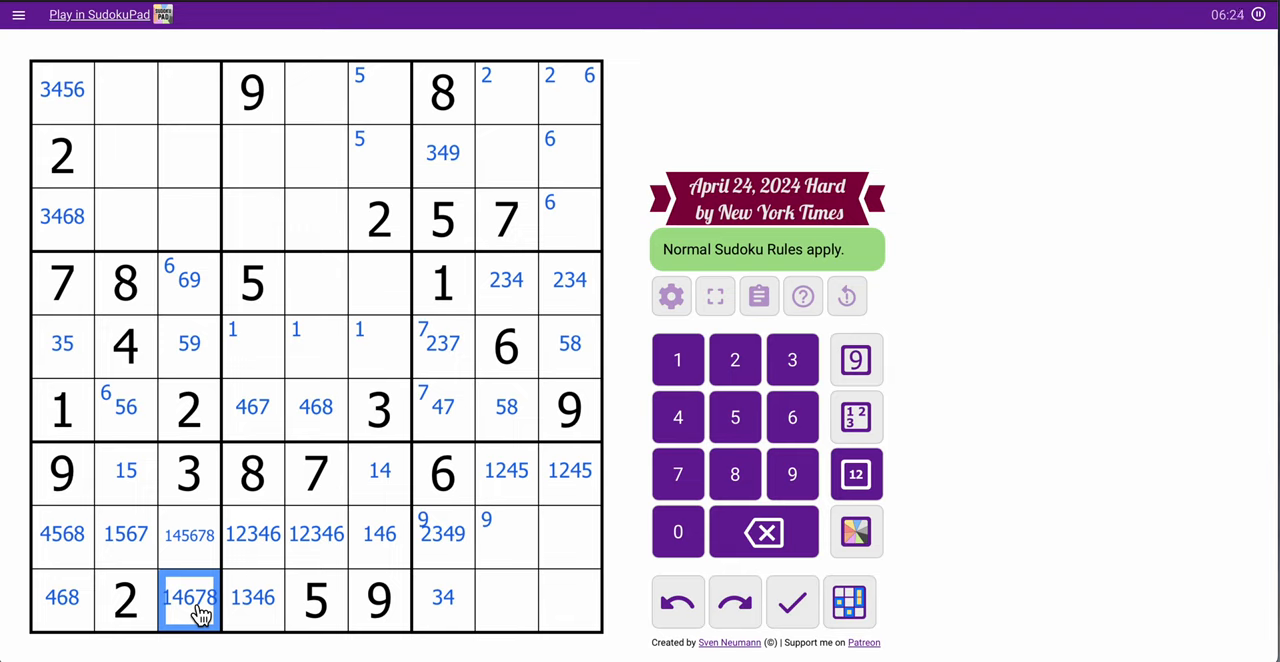
mouse_move(307, 610)
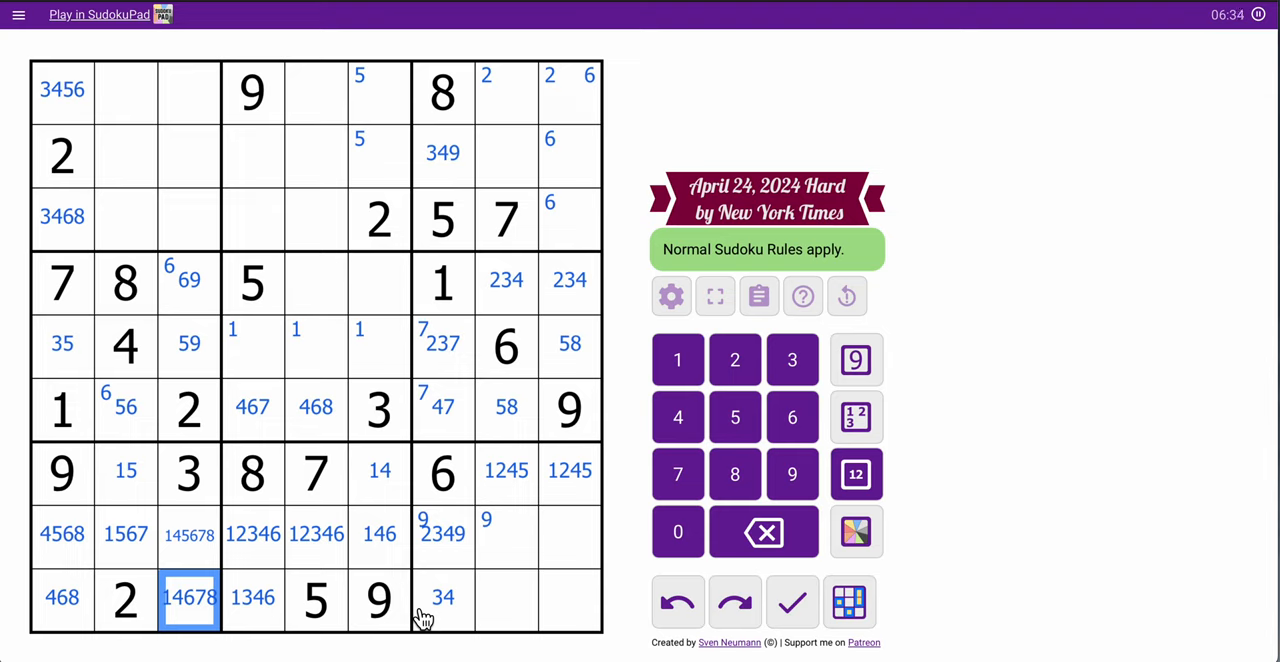
Add candidates 2469 and 46 to r4c5–r4c6 and corner-mark 3 in r4c8–r4c9
click(443, 345)
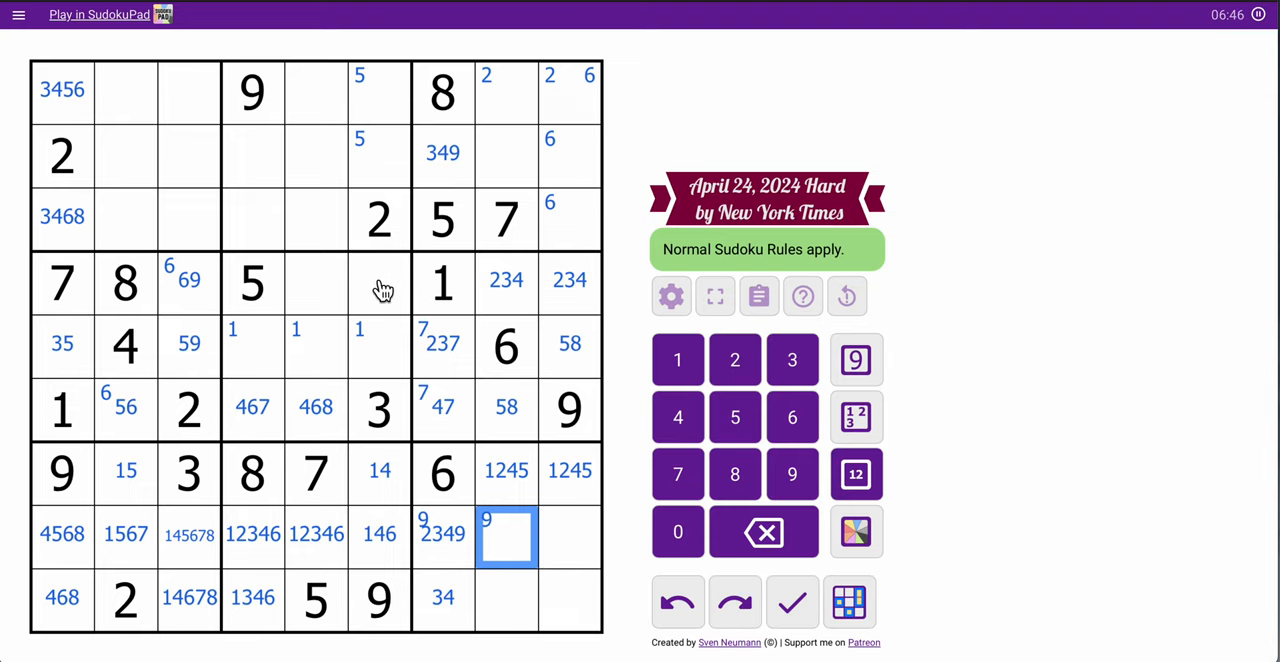
click(347, 282)
text(2469)
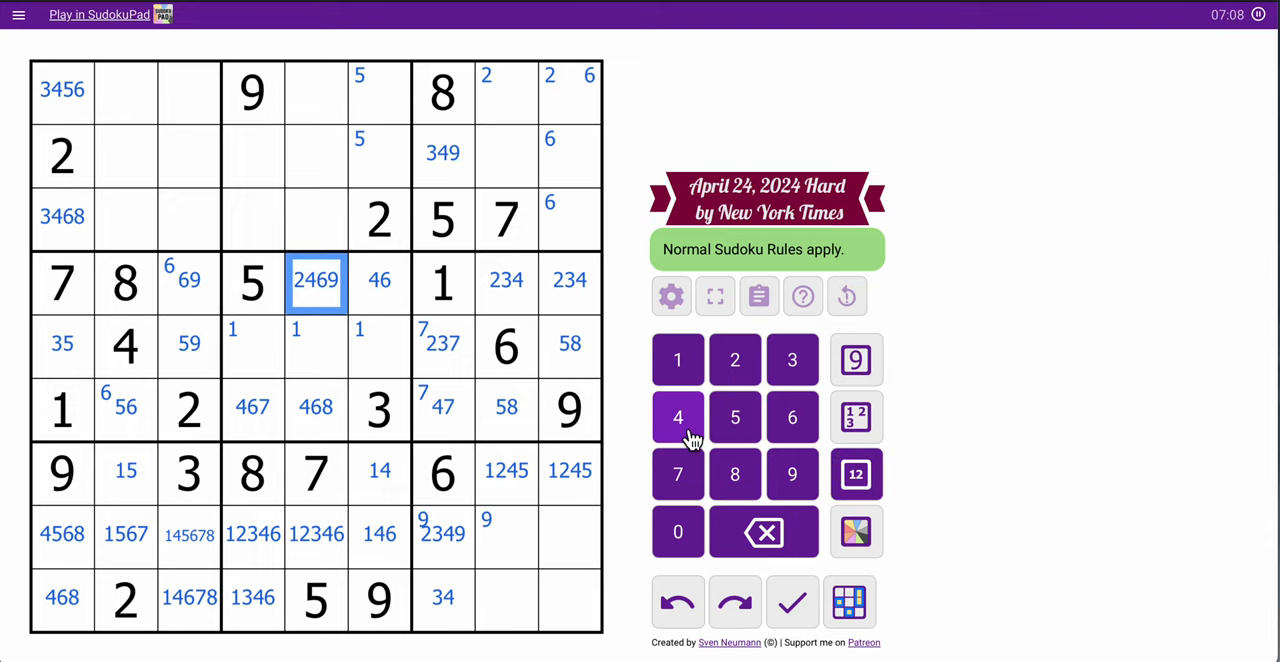
click(189, 280)
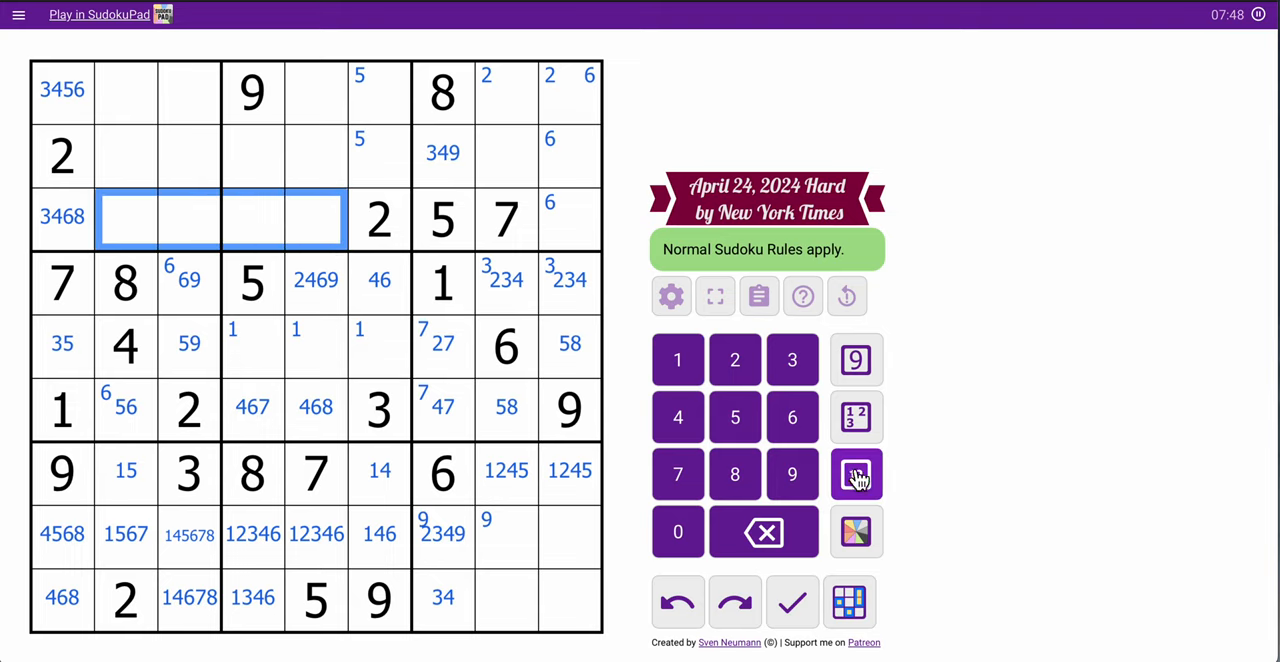
Enter row 3 candidates 1369, 14689, 1346 and 13468, removing extras like 9
click(855, 474)
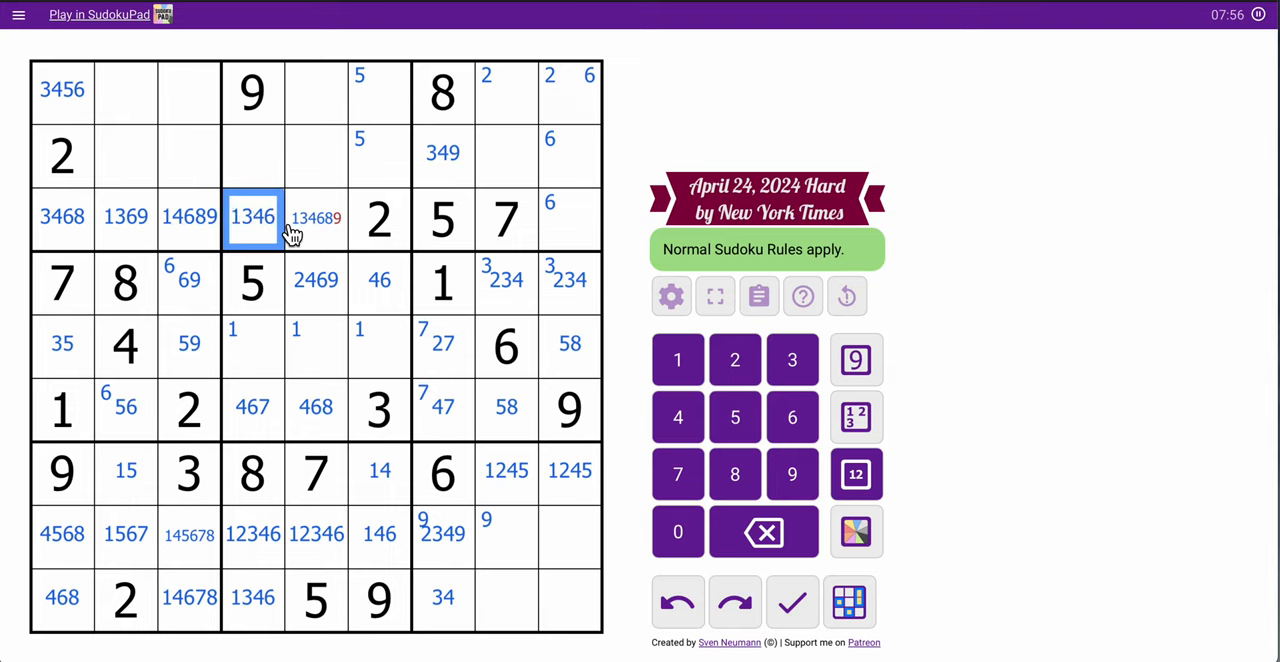
click(316, 217)
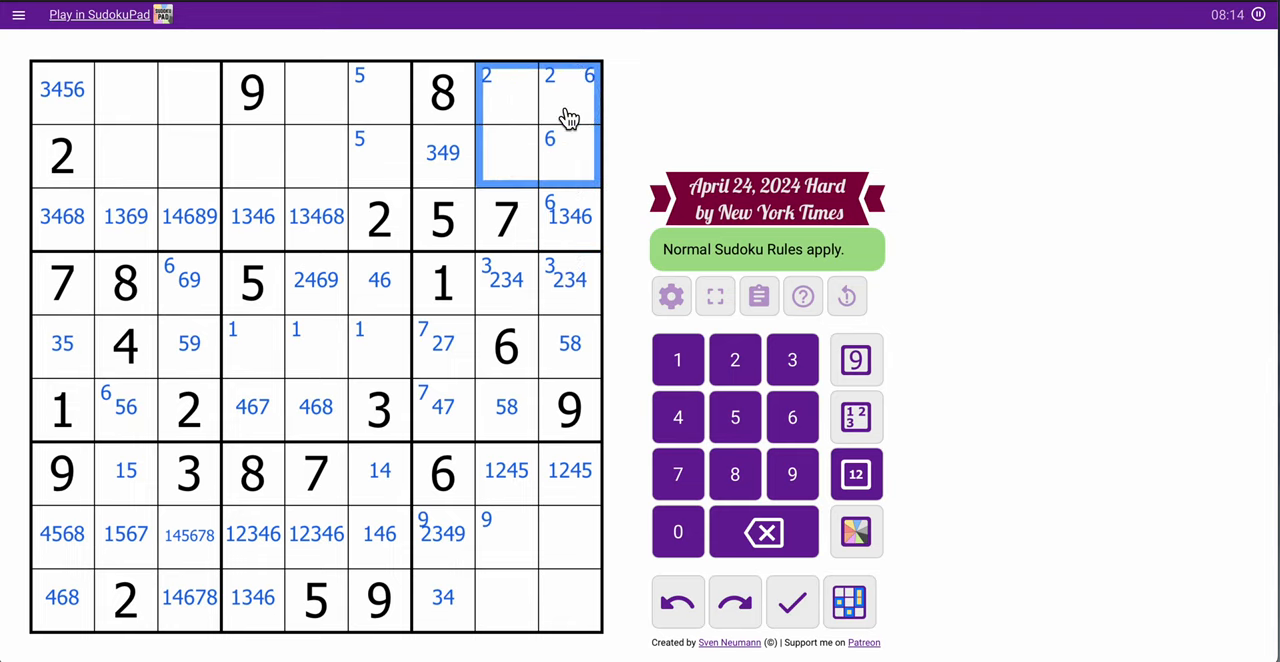
Enter top-right box candidates 1234, 1349 and 1346, trimming eliminated digits
click(855, 473)
text(1234)
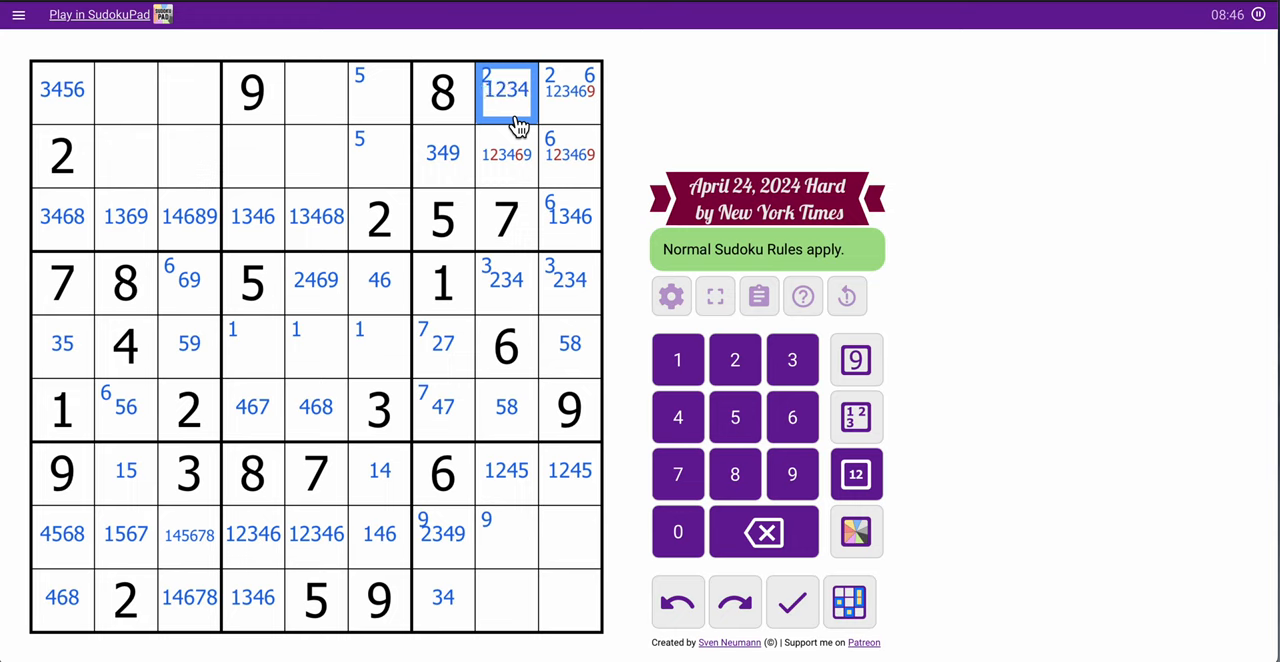
click(506, 154)
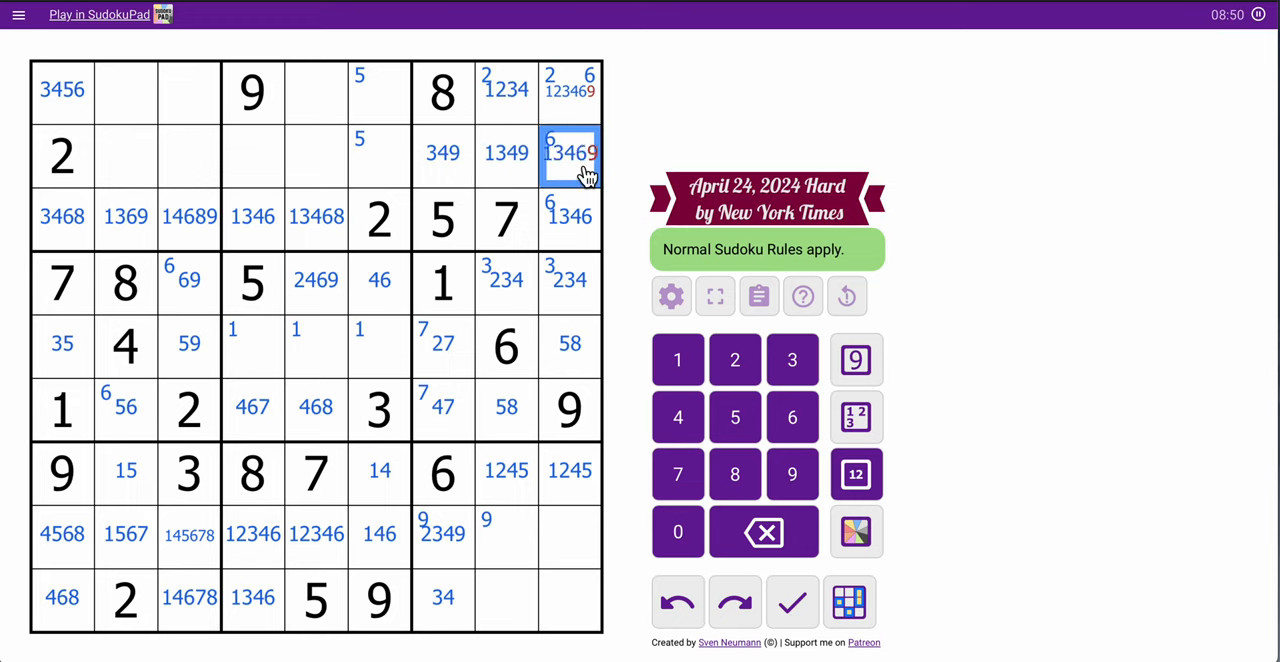
click(570, 90)
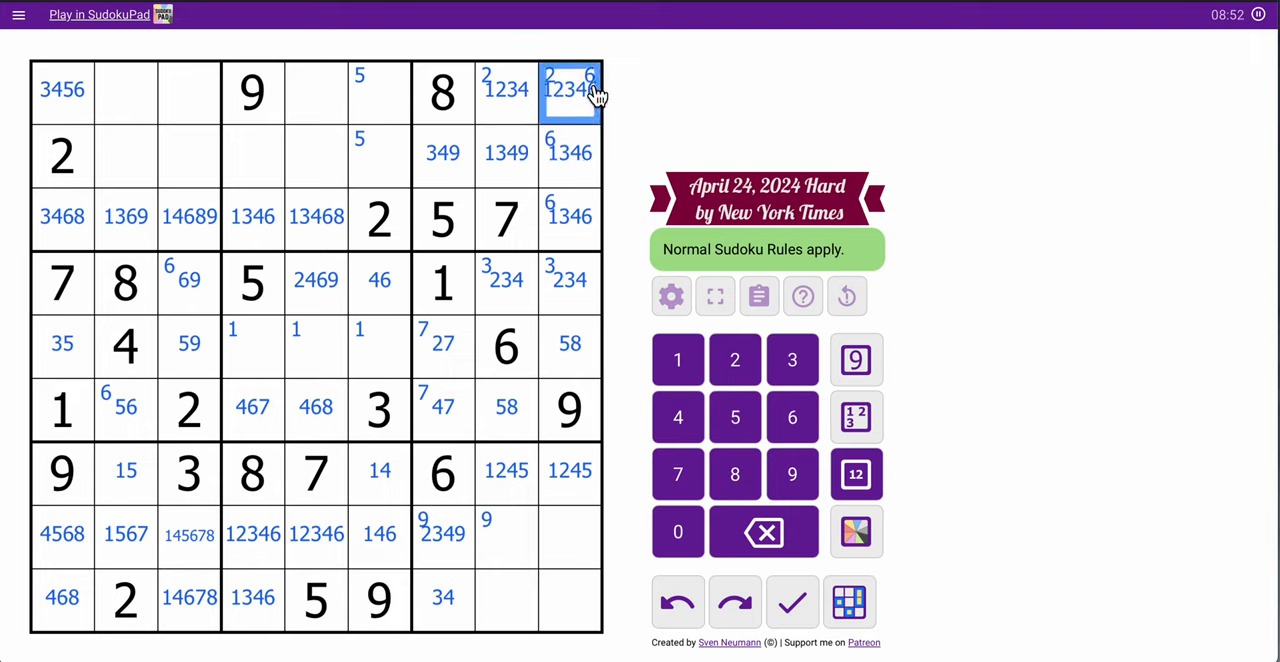
mouse_move(590, 245)
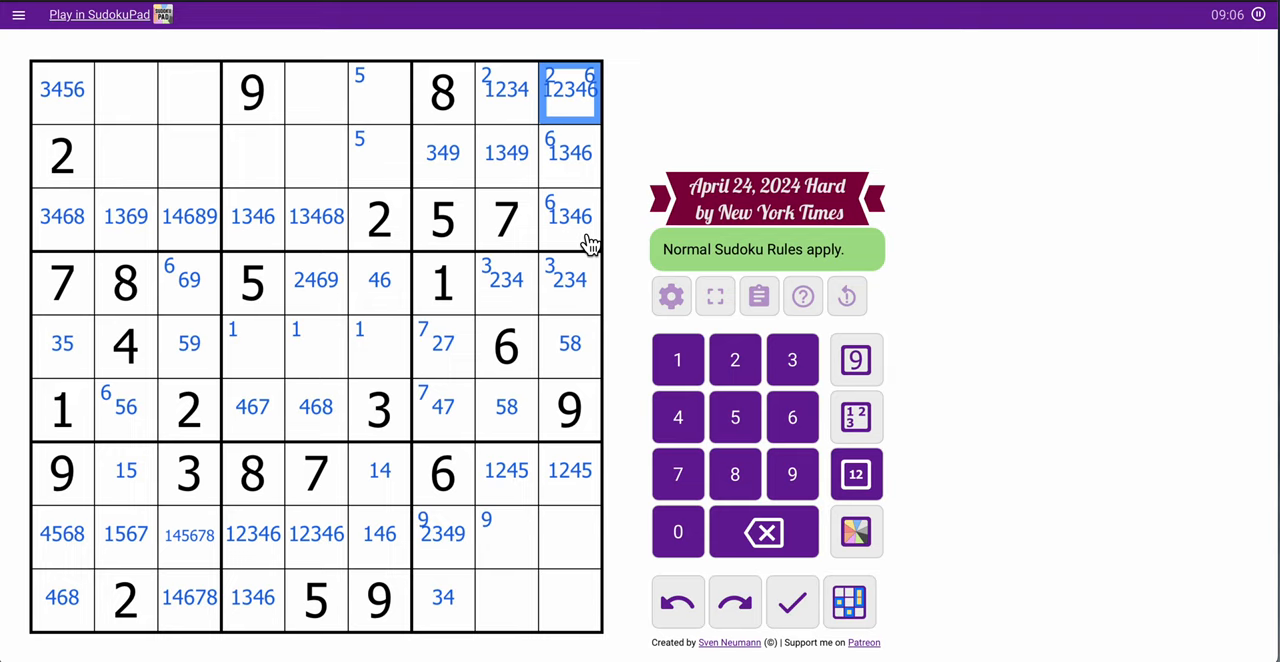
mouse_move(547, 340)
text( 12789)
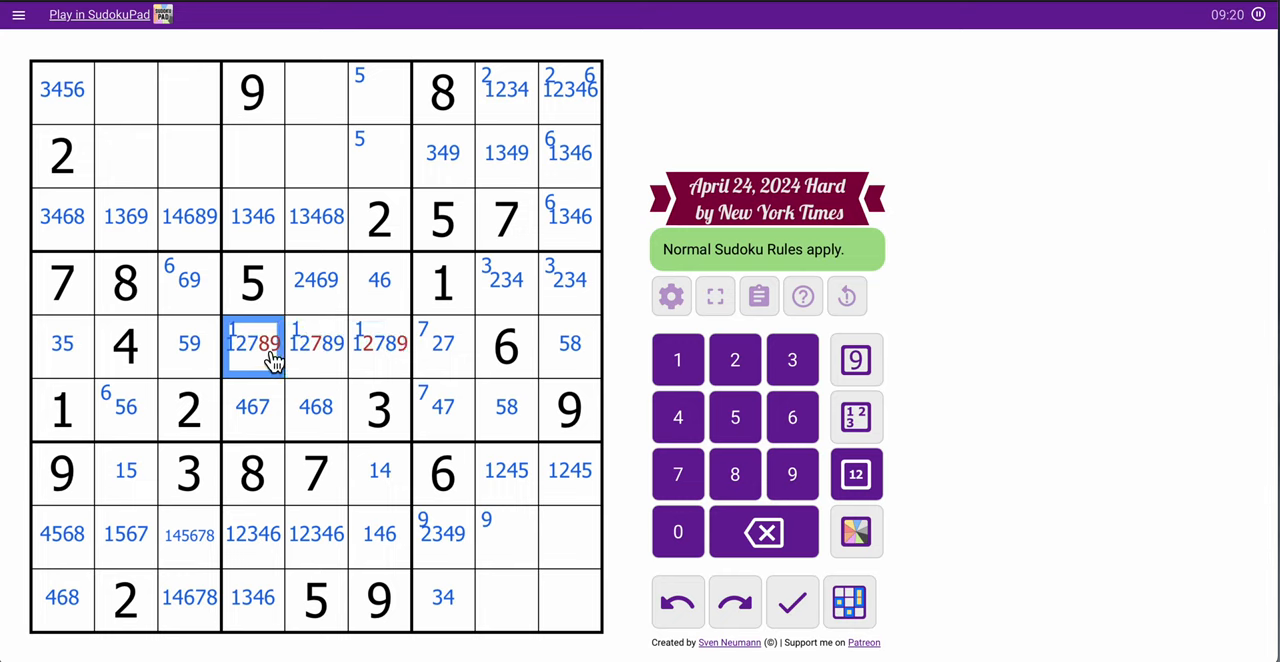
Trim row 5's middle cells to candidates 127, 1289 and 178
click(316, 345)
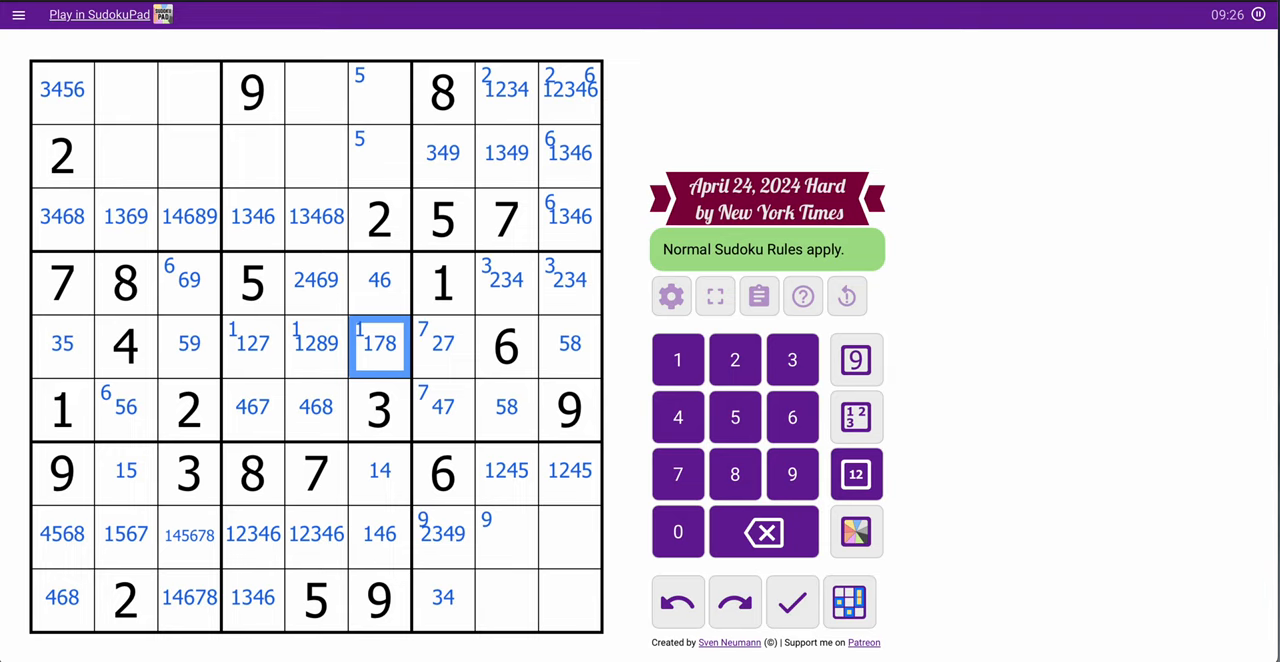
mouse_move(422, 391)
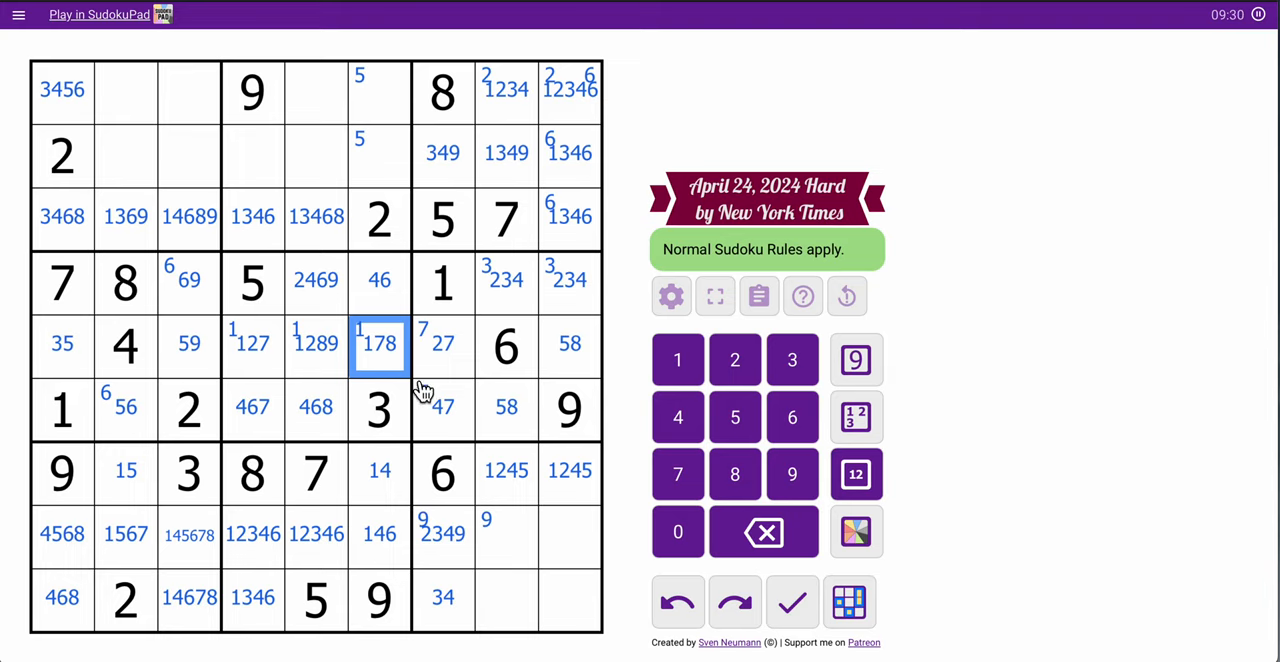
click(443, 345)
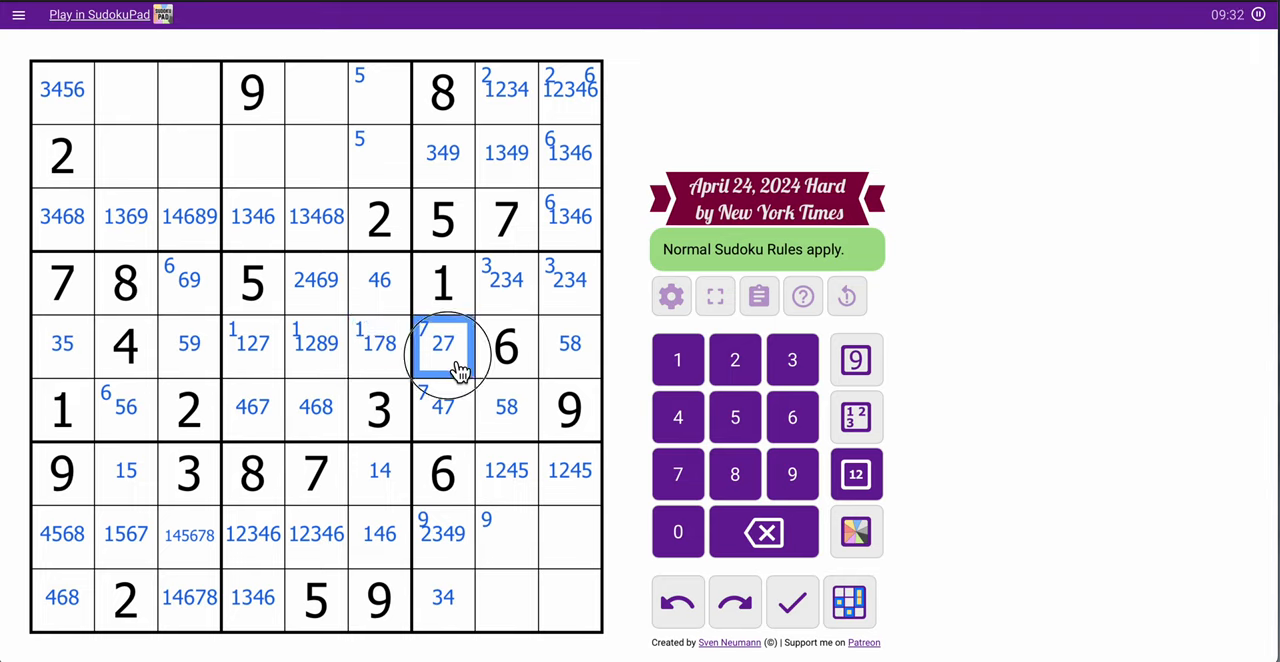
click(537, 280)
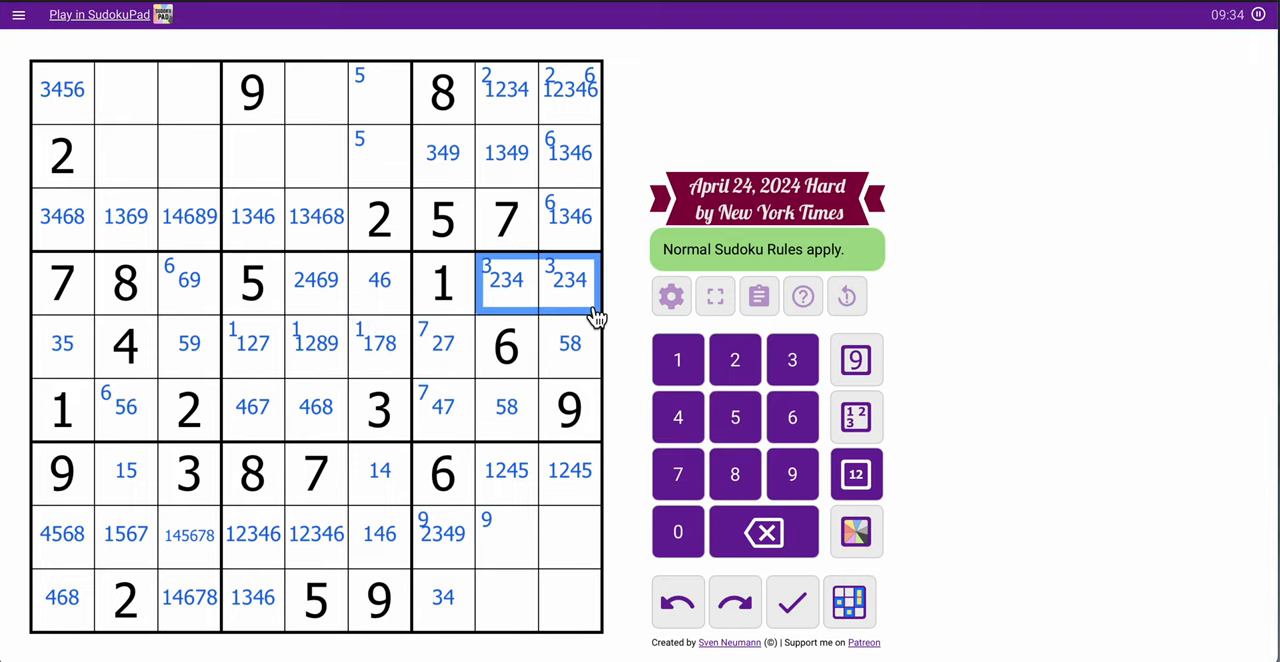
click(62, 343)
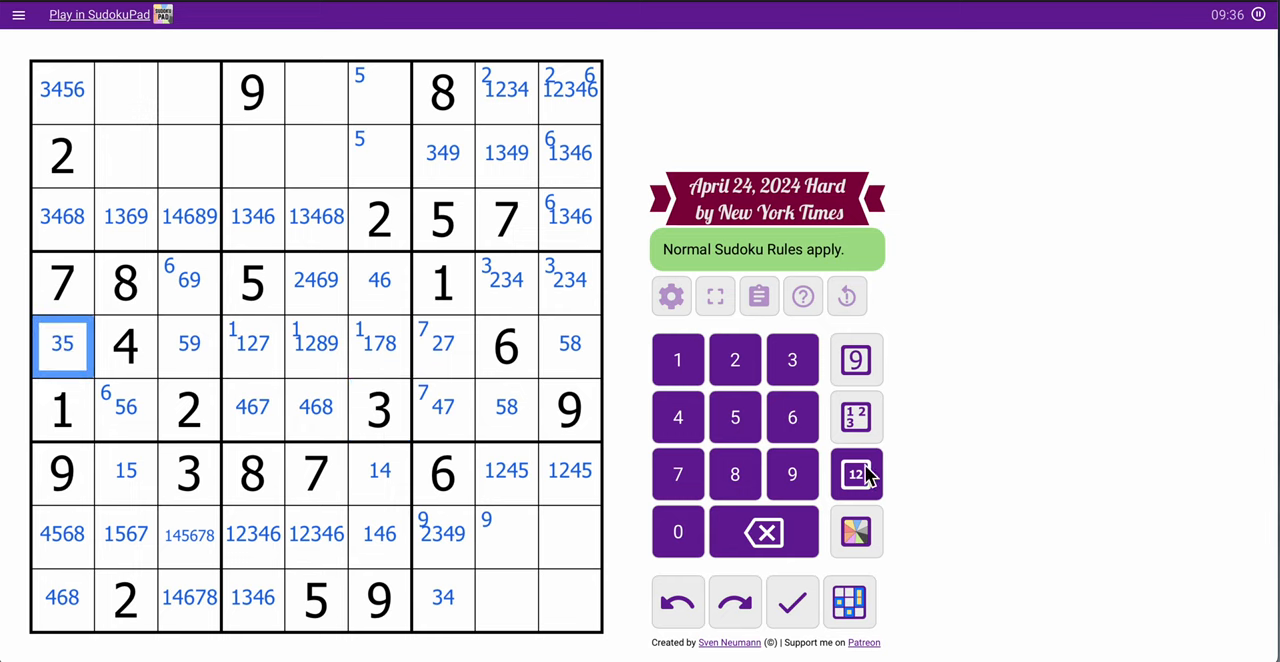
Place 3 in r5c1 and corner-mark 3 in r1c2–r3c2
click(855, 359)
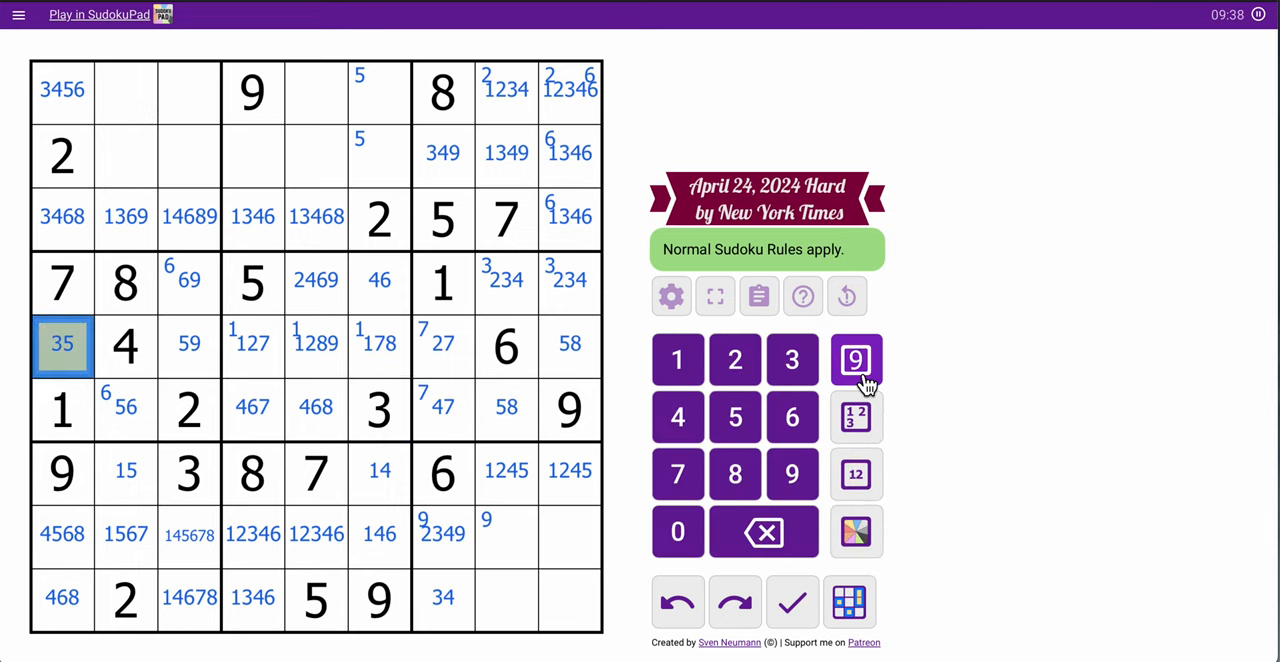
click(791, 359)
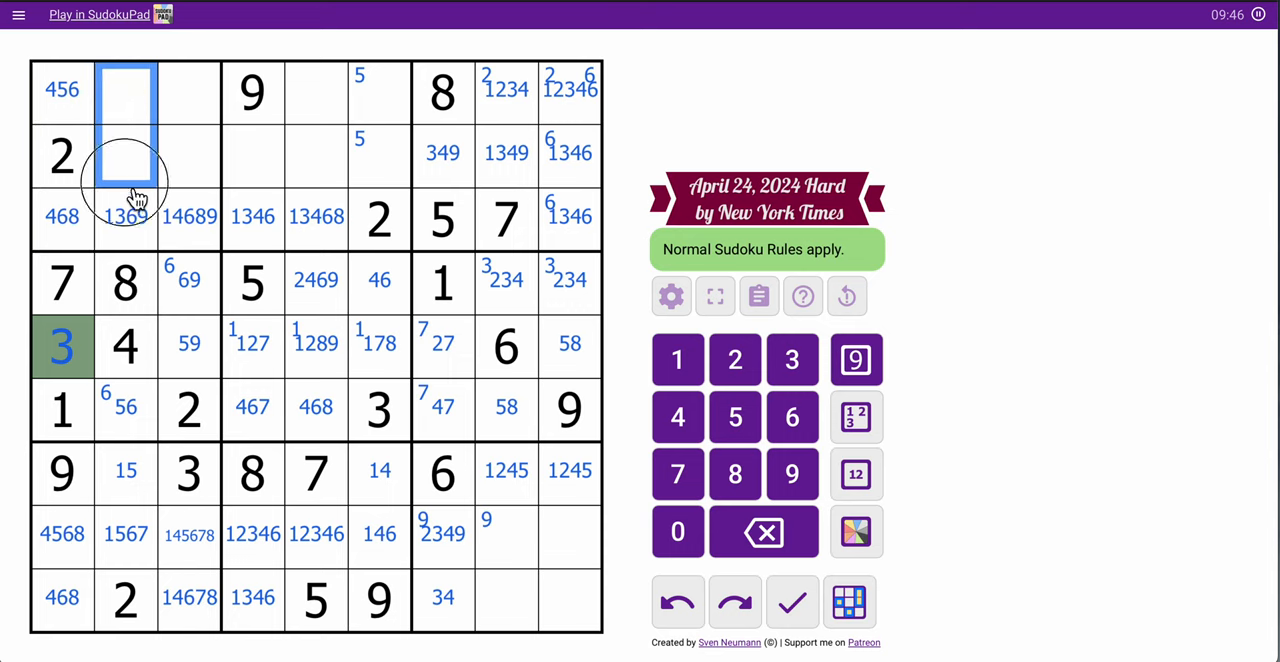
click(126, 216)
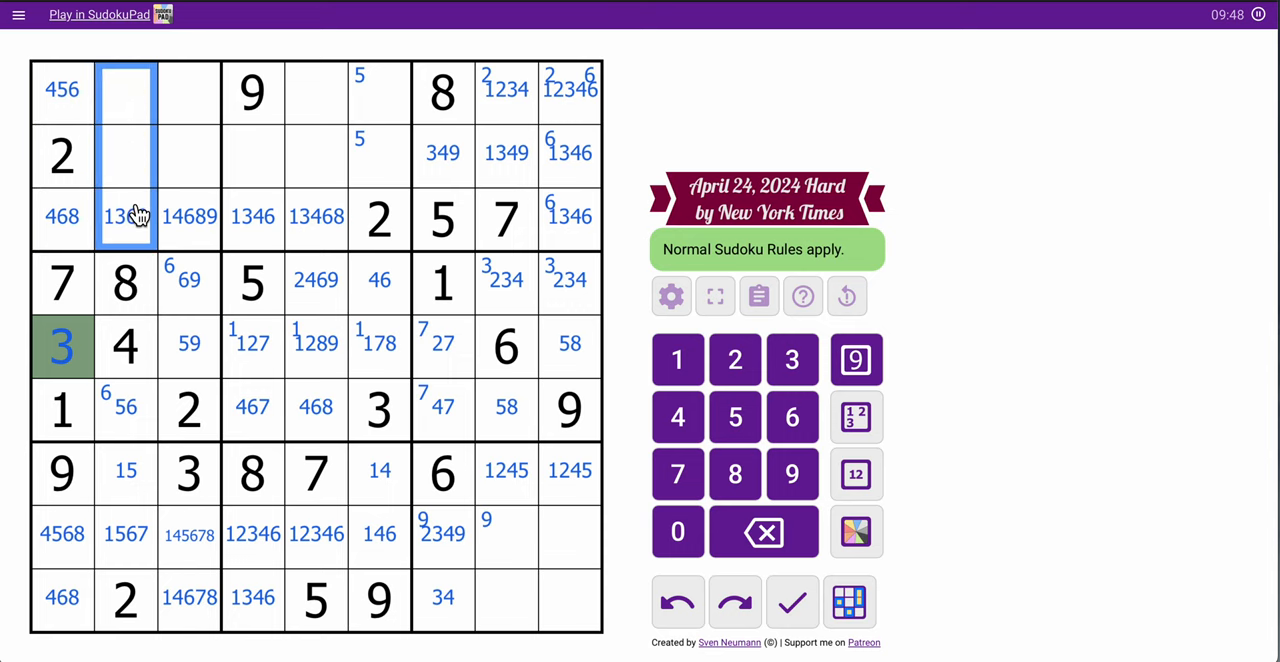
click(791, 359)
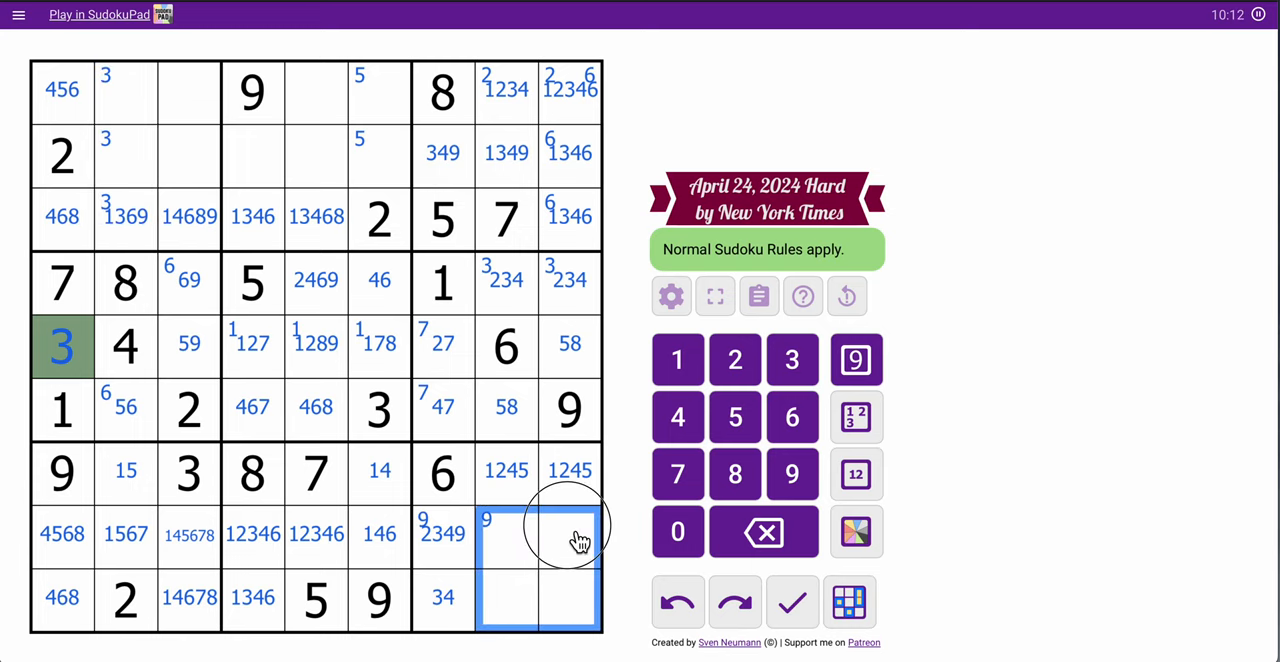
Fill r8c8–r9c9 with centre candidates 1234589, 1234578, 1348 and 13478, deleting extras
click(856, 474)
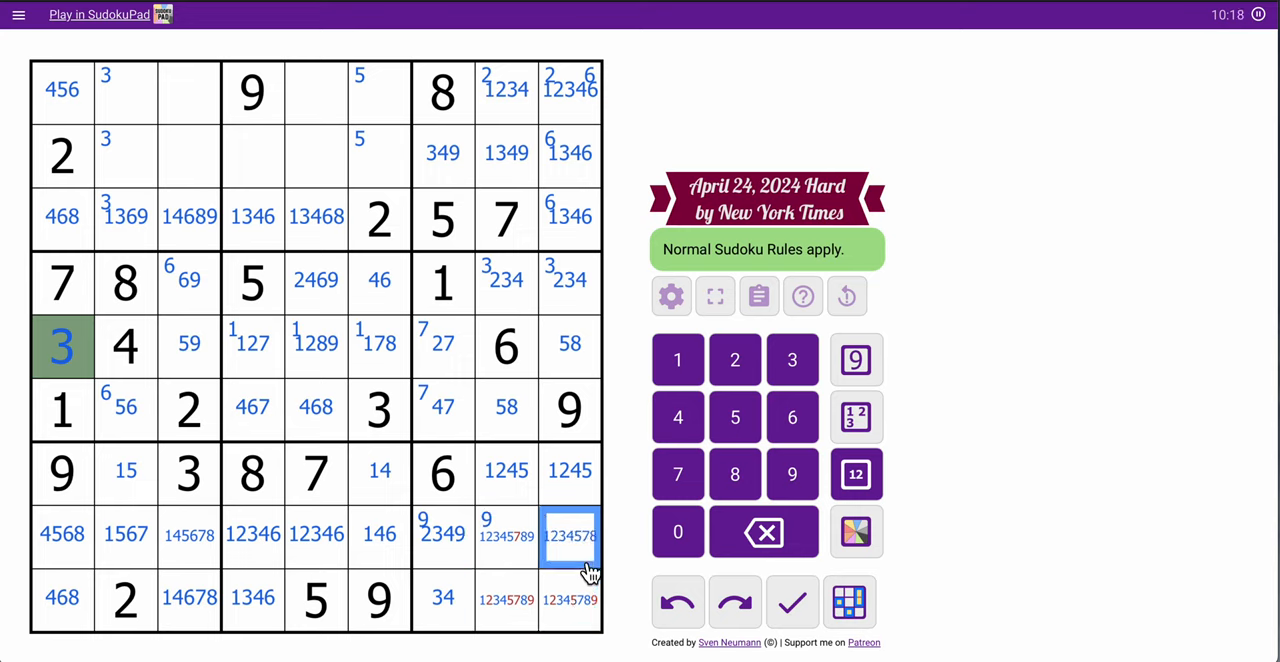
click(570, 598)
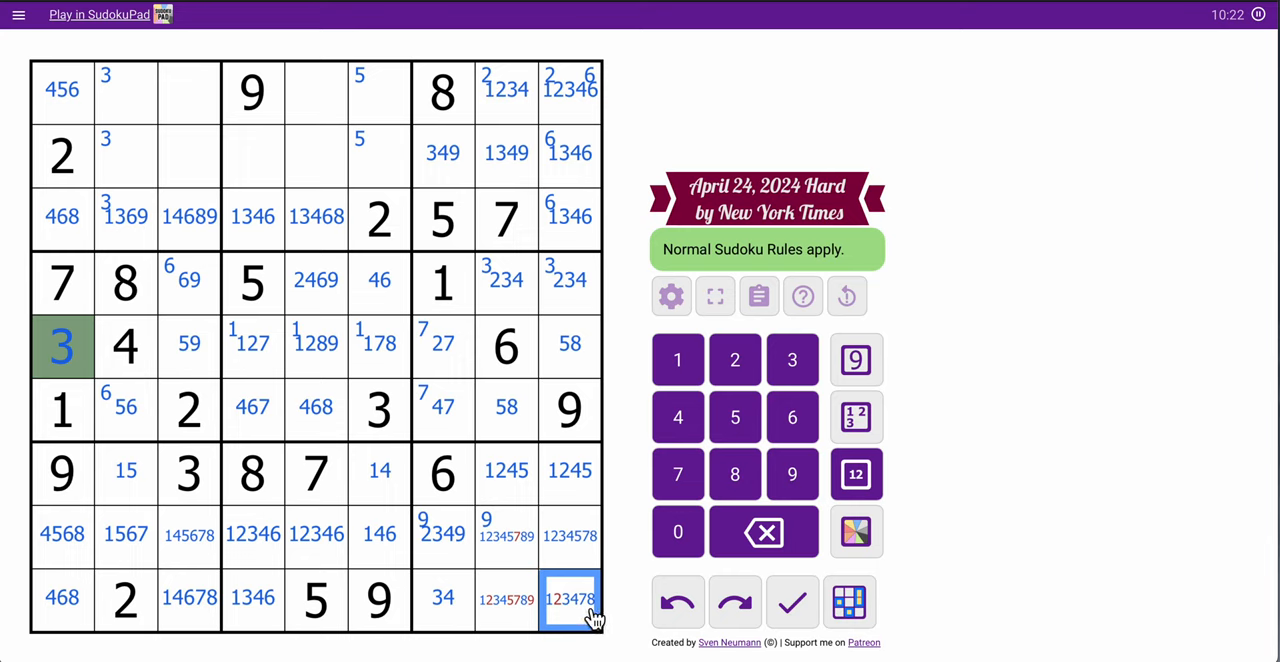
click(506, 598)
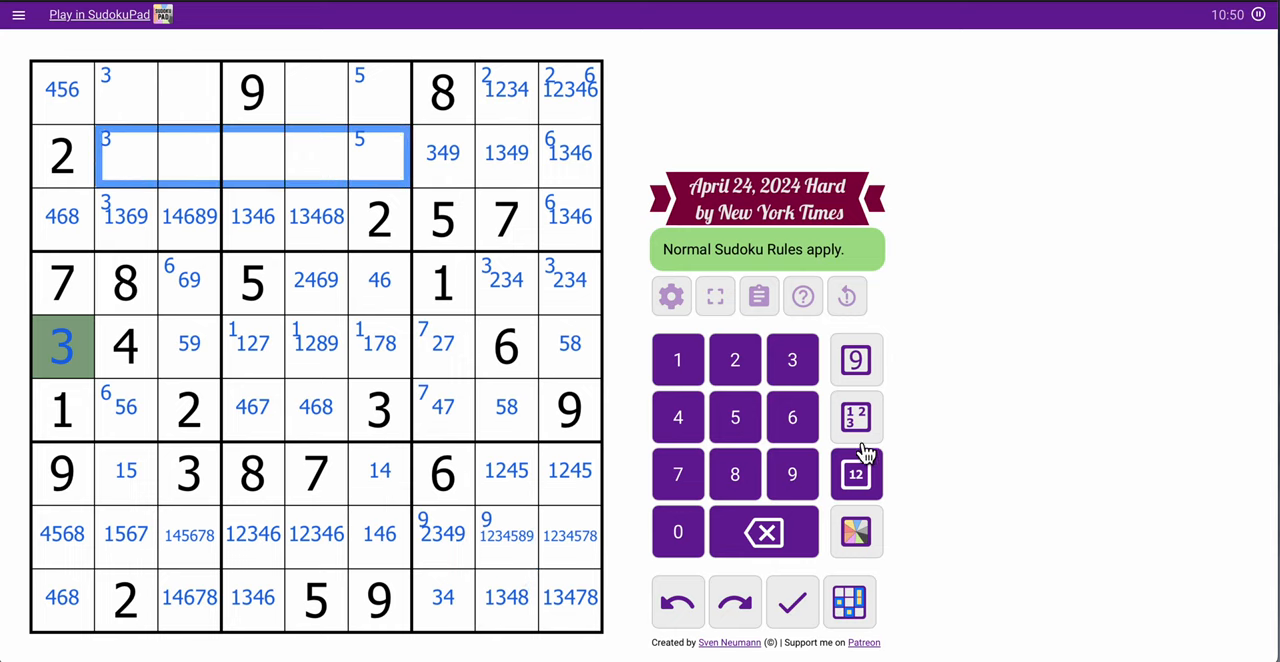
Enter row 2 candidates 135679, 1456789, 13467, 13468, 145678, then fix r1c2, r1c3, r2c3
click(855, 473)
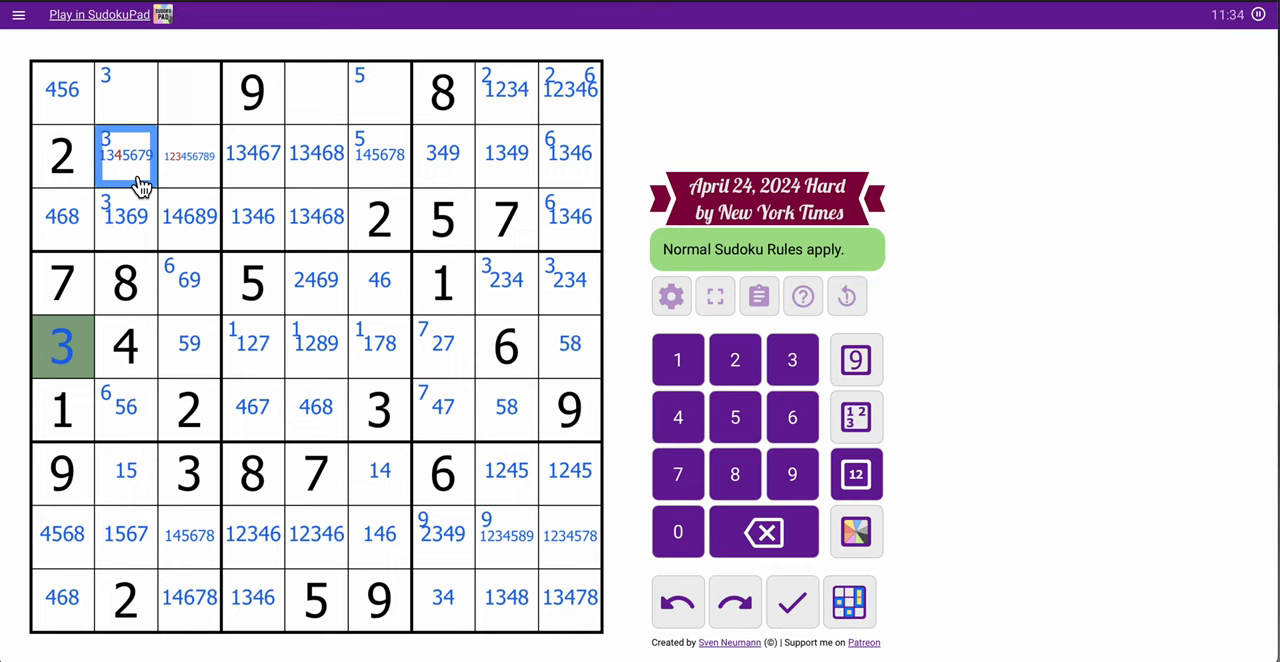
click(189, 153)
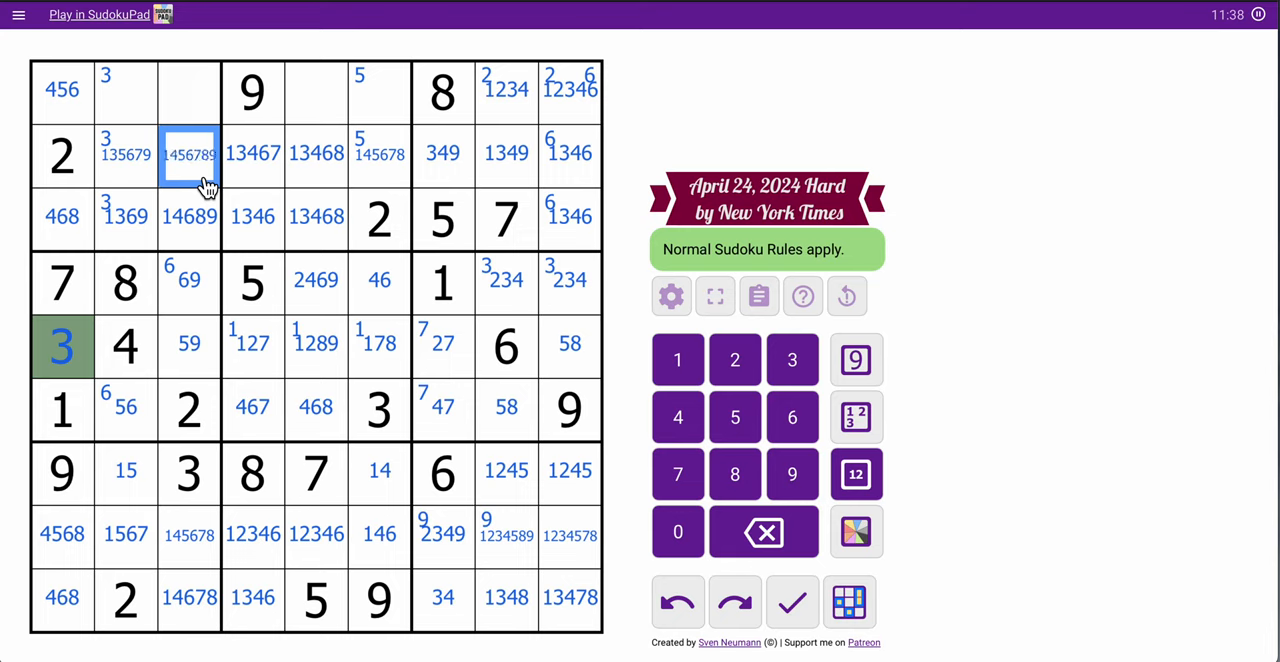
click(856, 473)
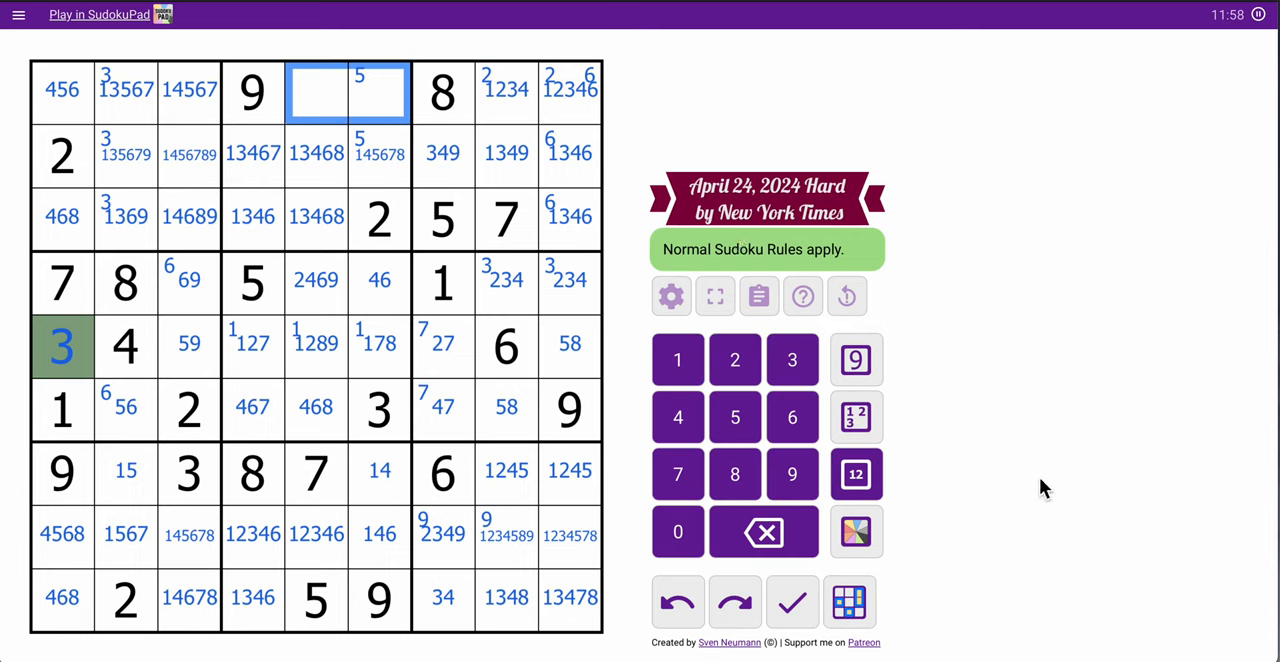
click(855, 473)
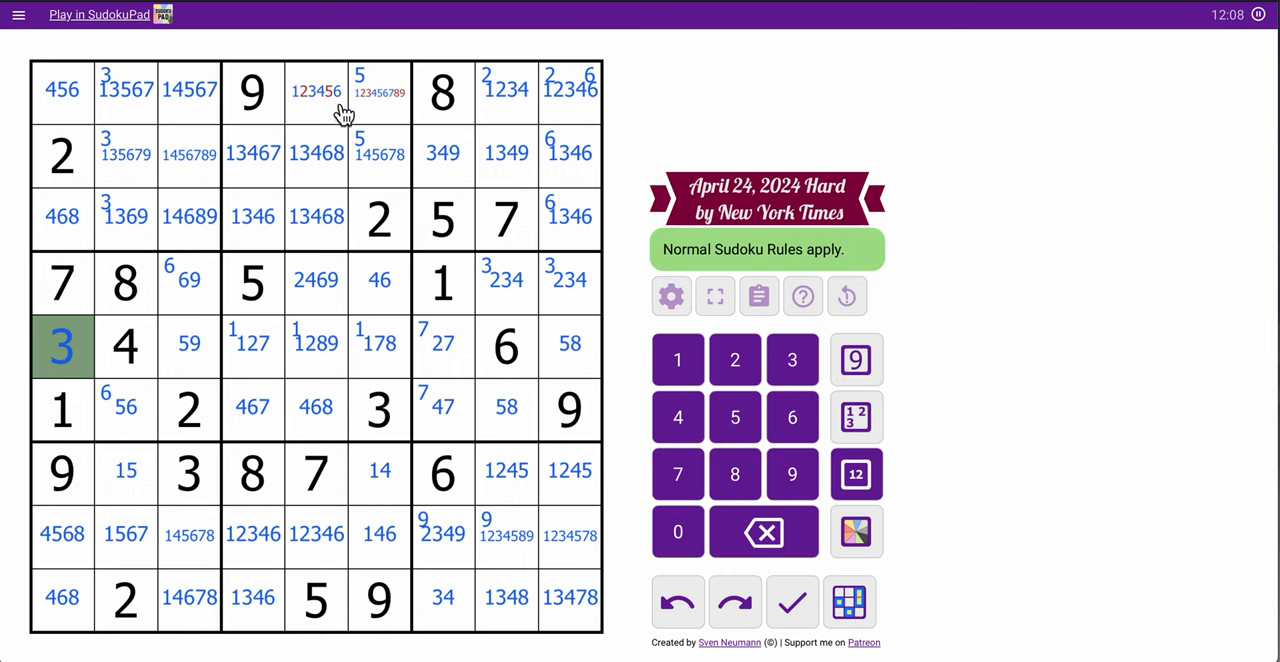
Trim row 1 columns 5–6 to 1346 and 14567, then paint r4c6, r7c6, r8c6 green
click(316, 90)
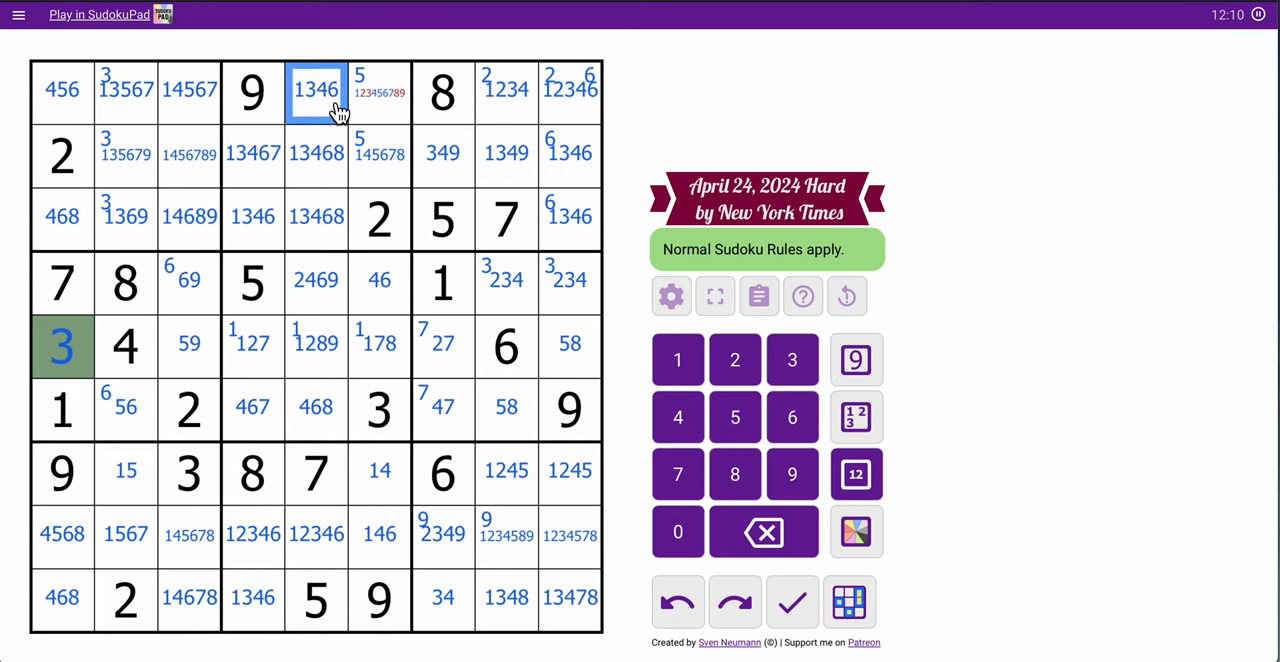
click(379, 90)
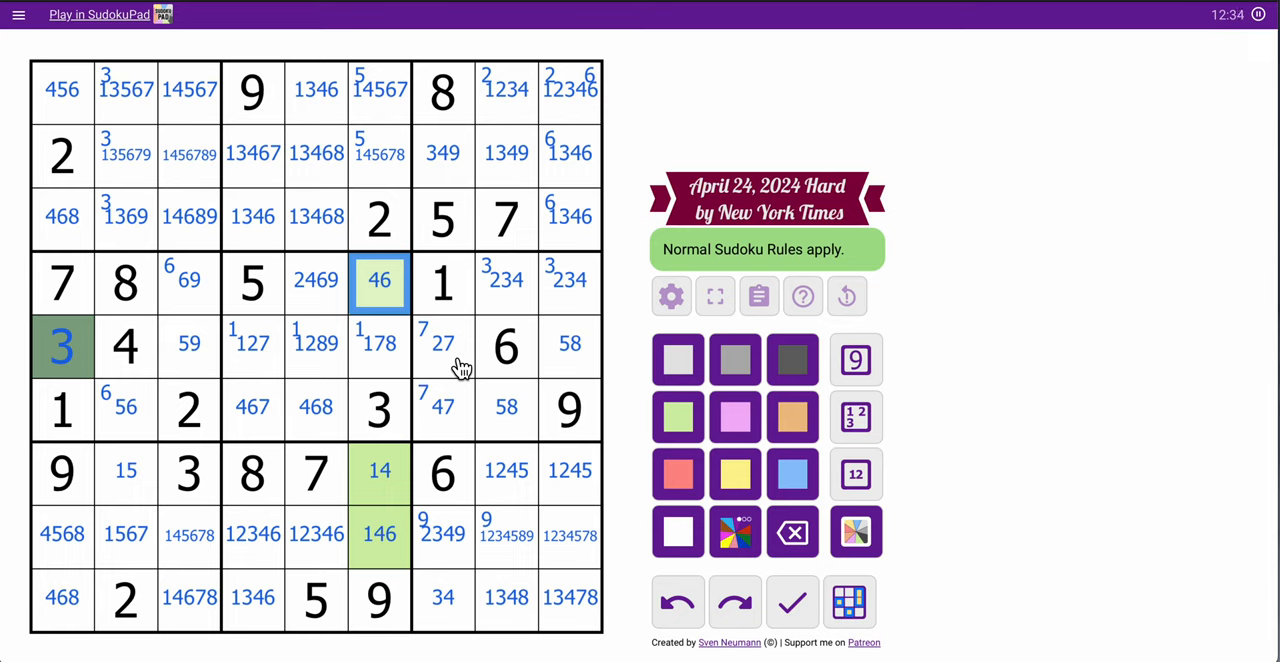
mouse_move(458, 318)
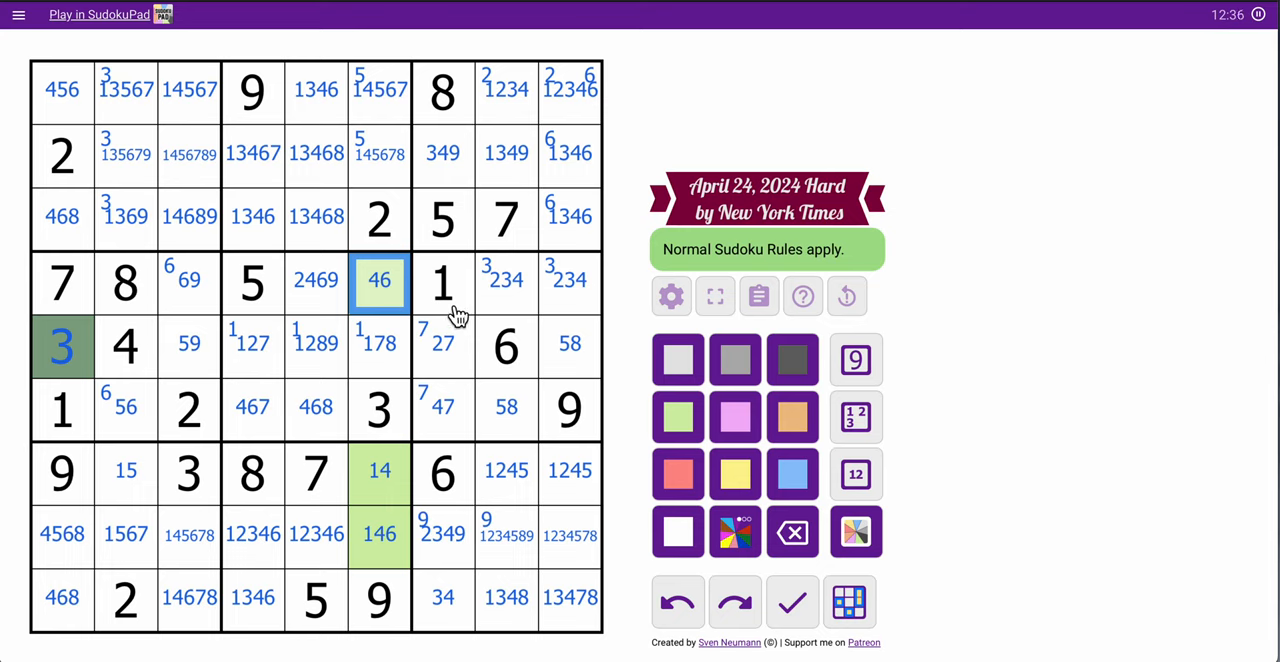
Delete 1, 4 and 6 from r1c6, r2c6 and r5c6, then select those cells
click(379, 90)
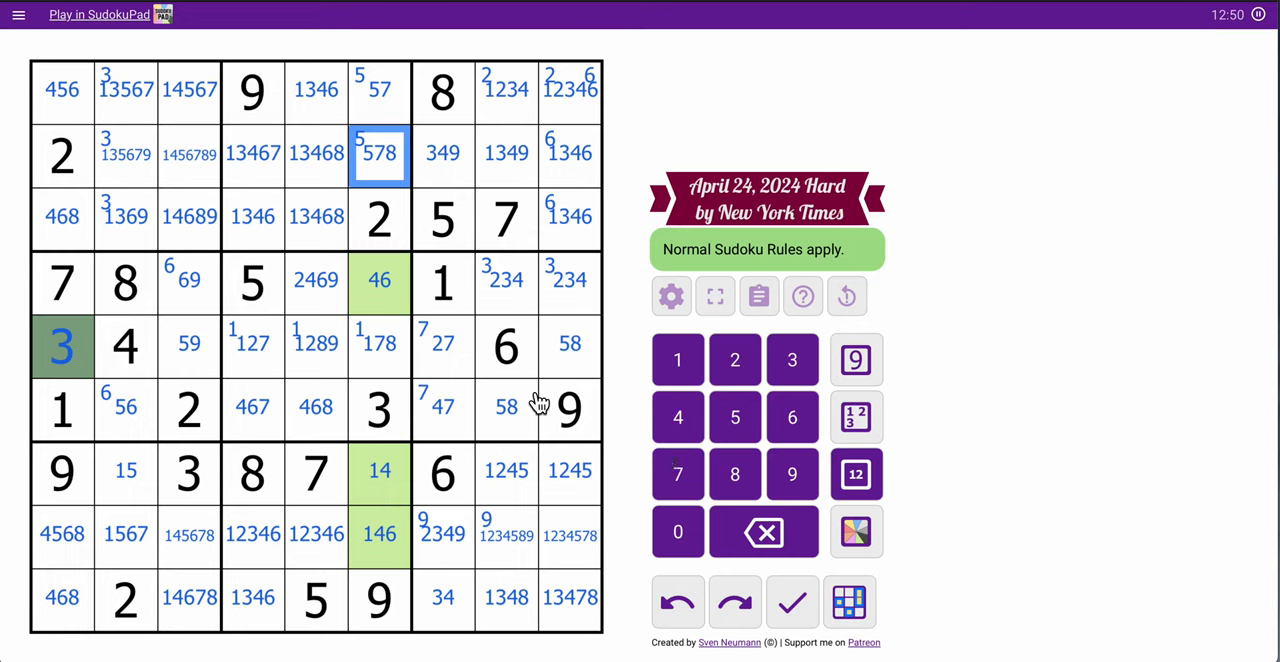
click(379, 345)
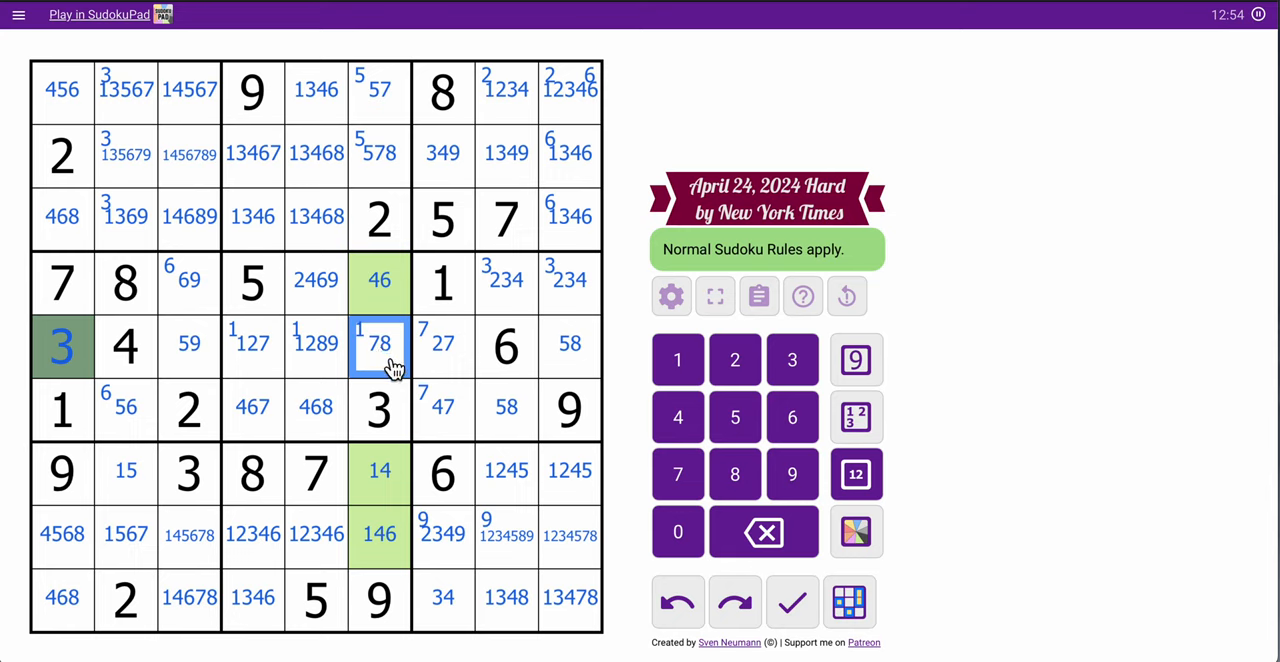
click(379, 152)
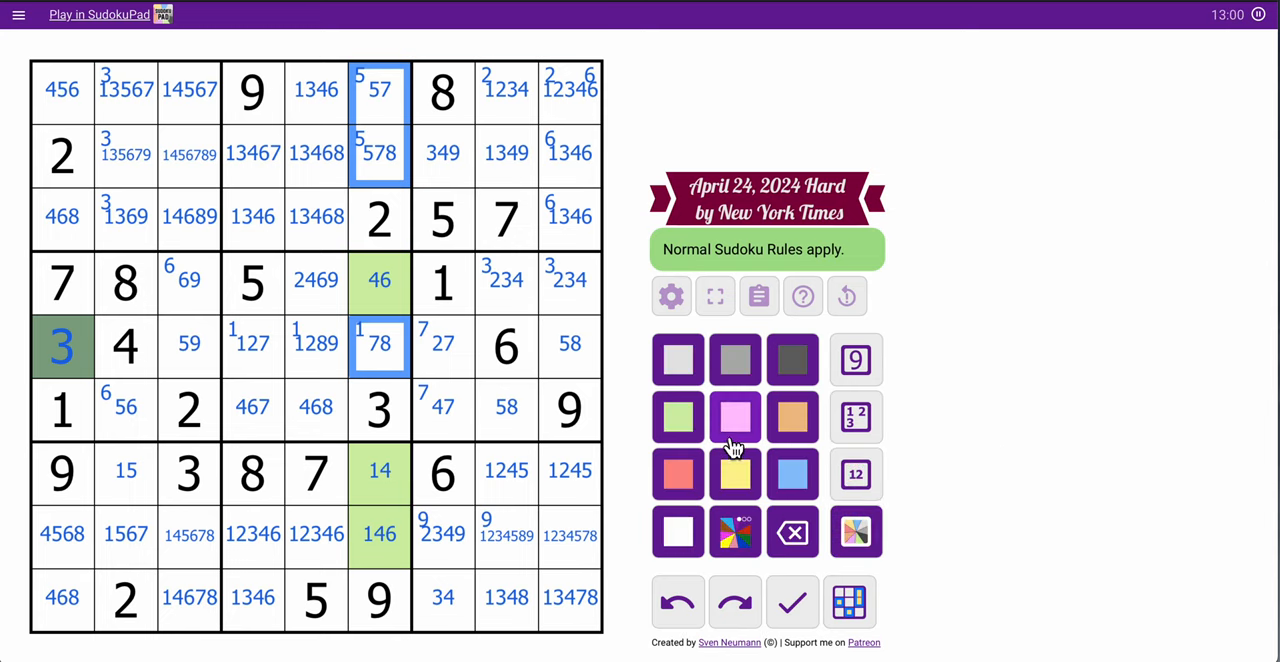
Paint the 57, 578 and 78 cells of column 6 pink
click(735, 416)
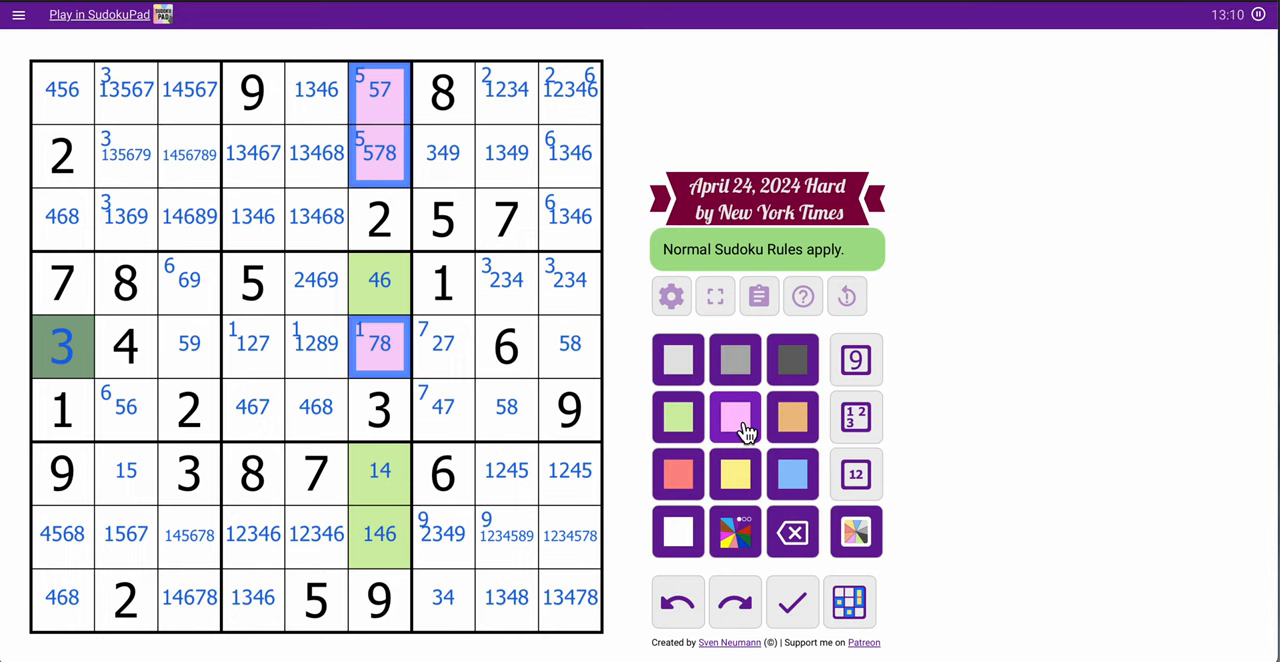
mouse_move(441, 478)
text(2 )
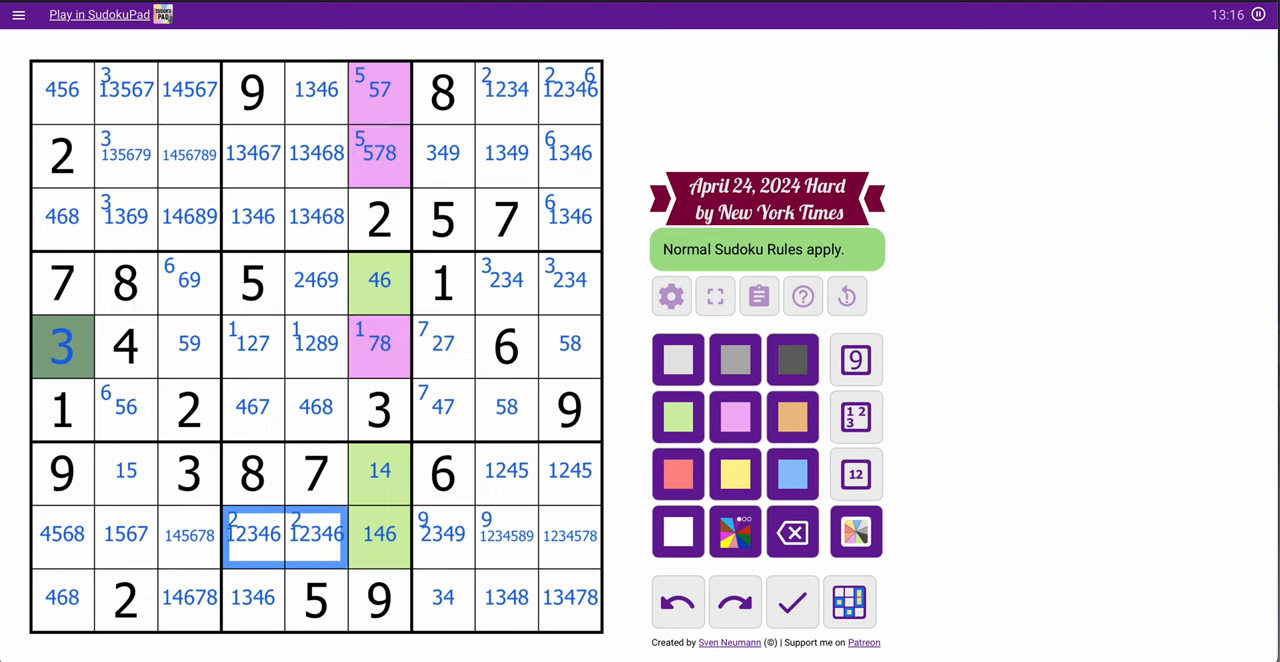
mouse_move(420, 530)
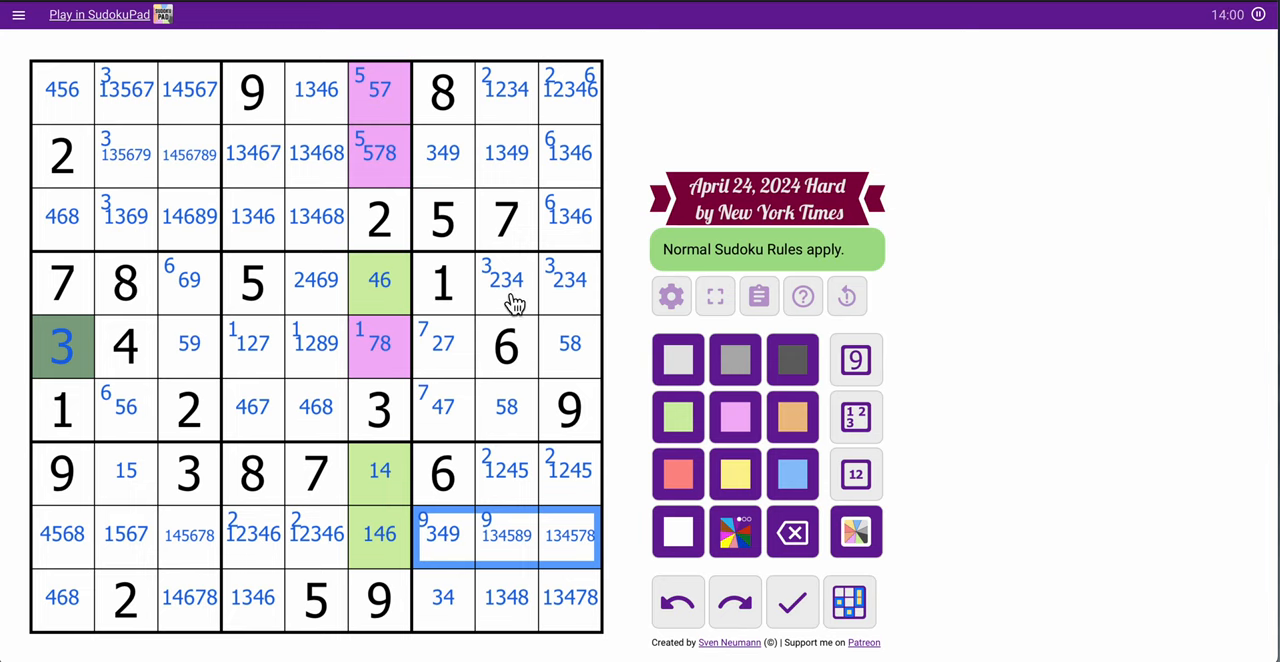
Delete the corner 1 from r5c6 and paint r4c3, r5c3 and r6c2 orange
click(570, 345)
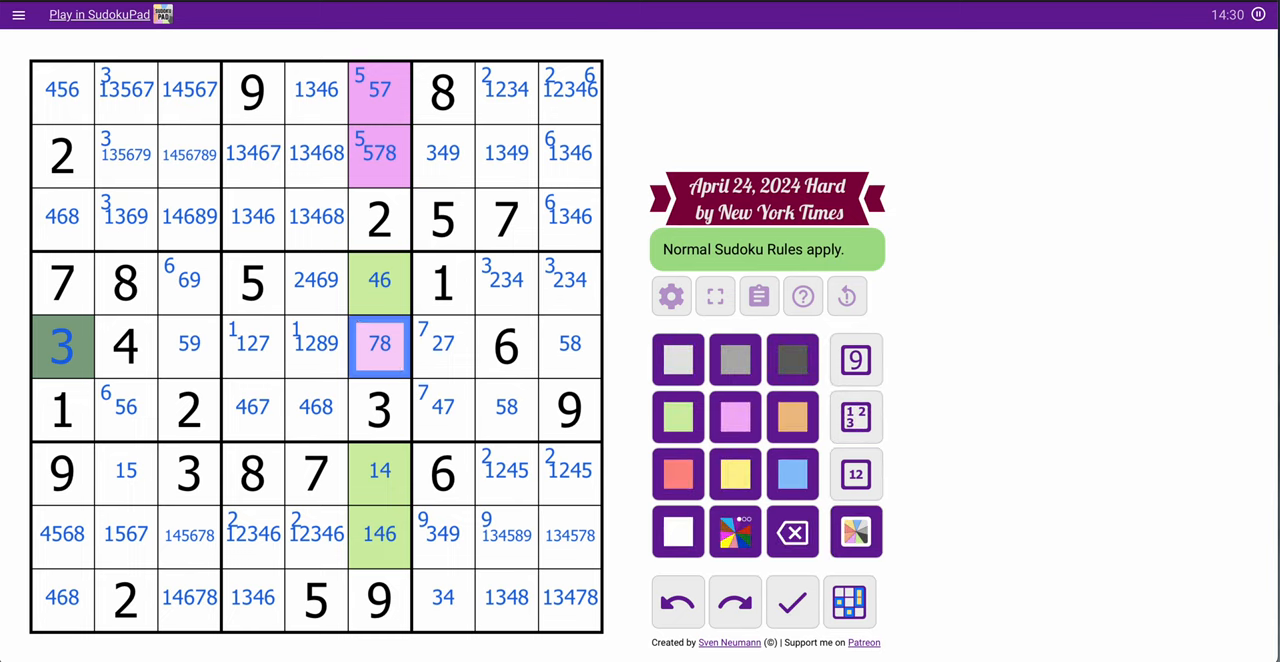
mouse_move(262, 361)
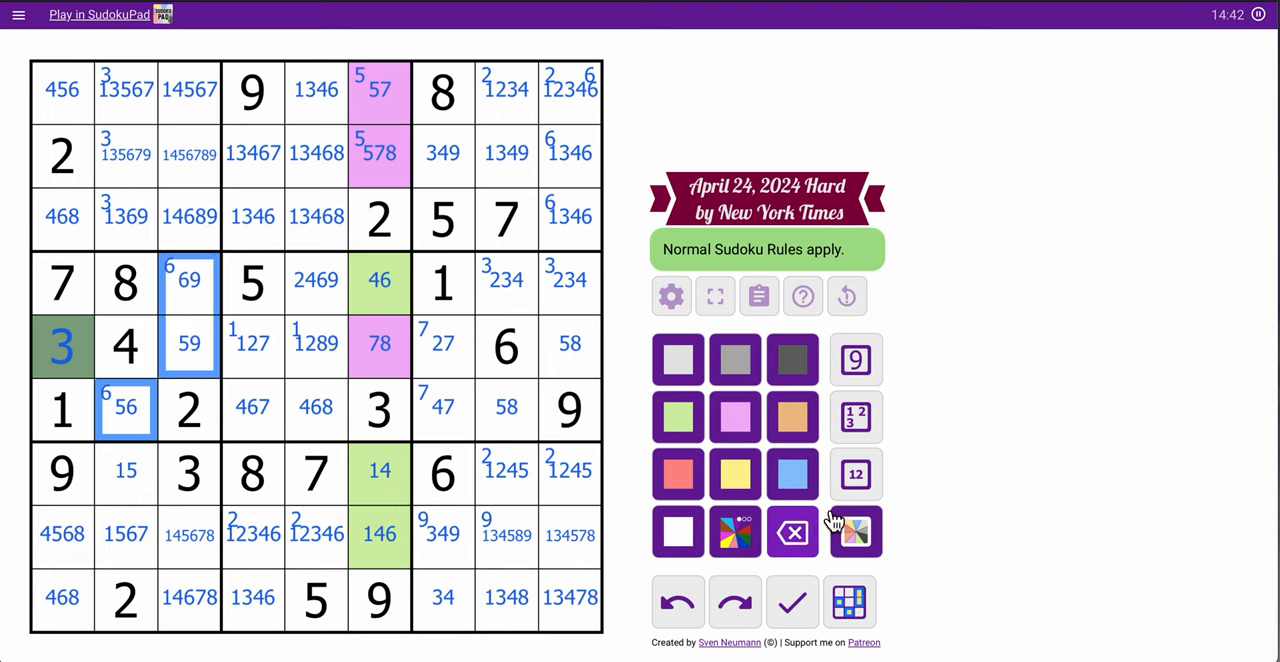
click(792, 416)
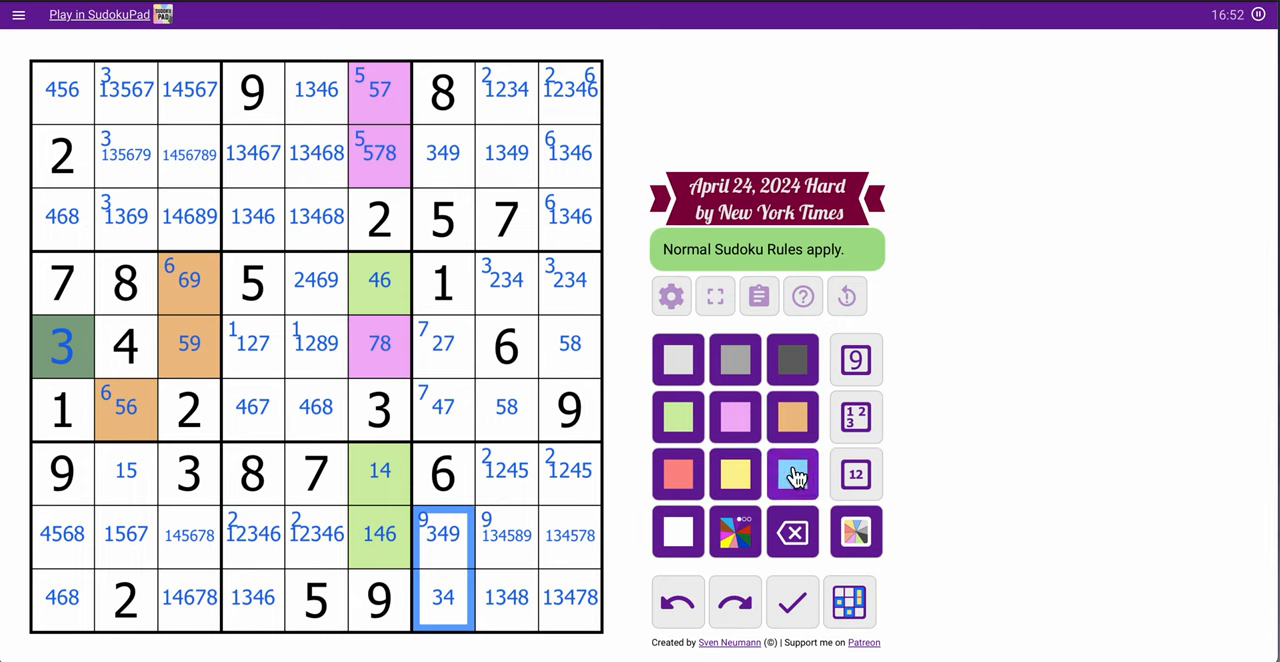
Paint r2c7, r8c7, r9c7 red, enter 6, 2, 7, 9, 5, 6, and clear eliminated marks
click(678, 475)
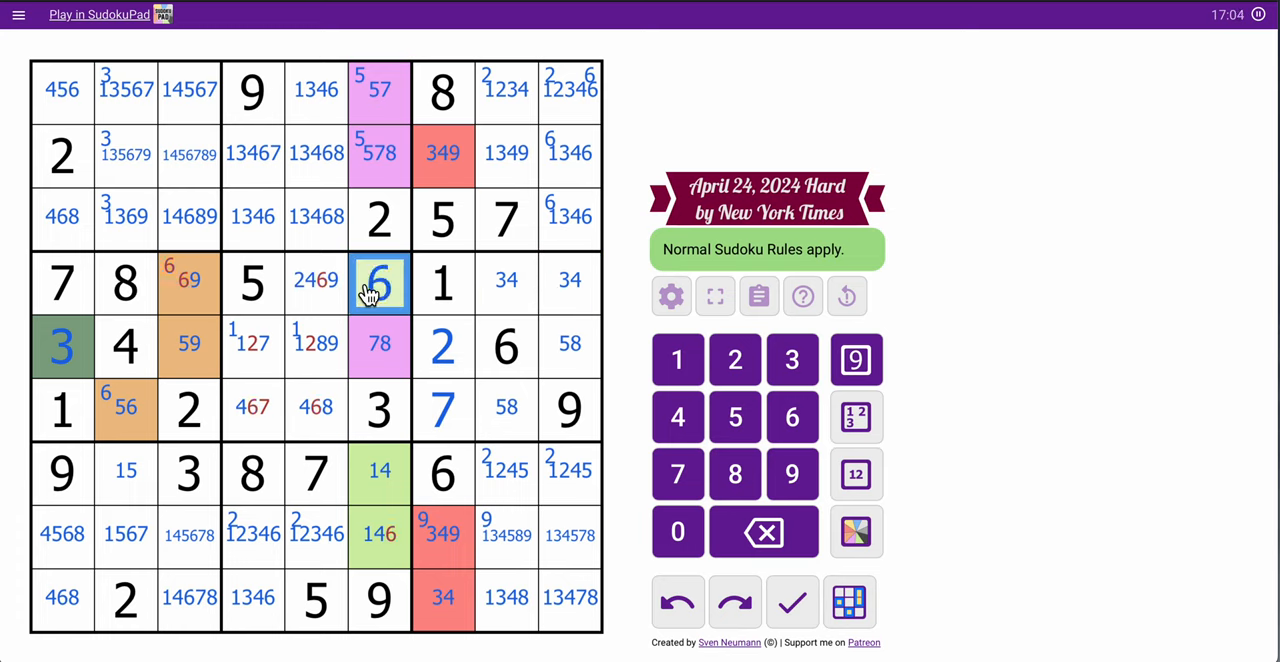
click(316, 280)
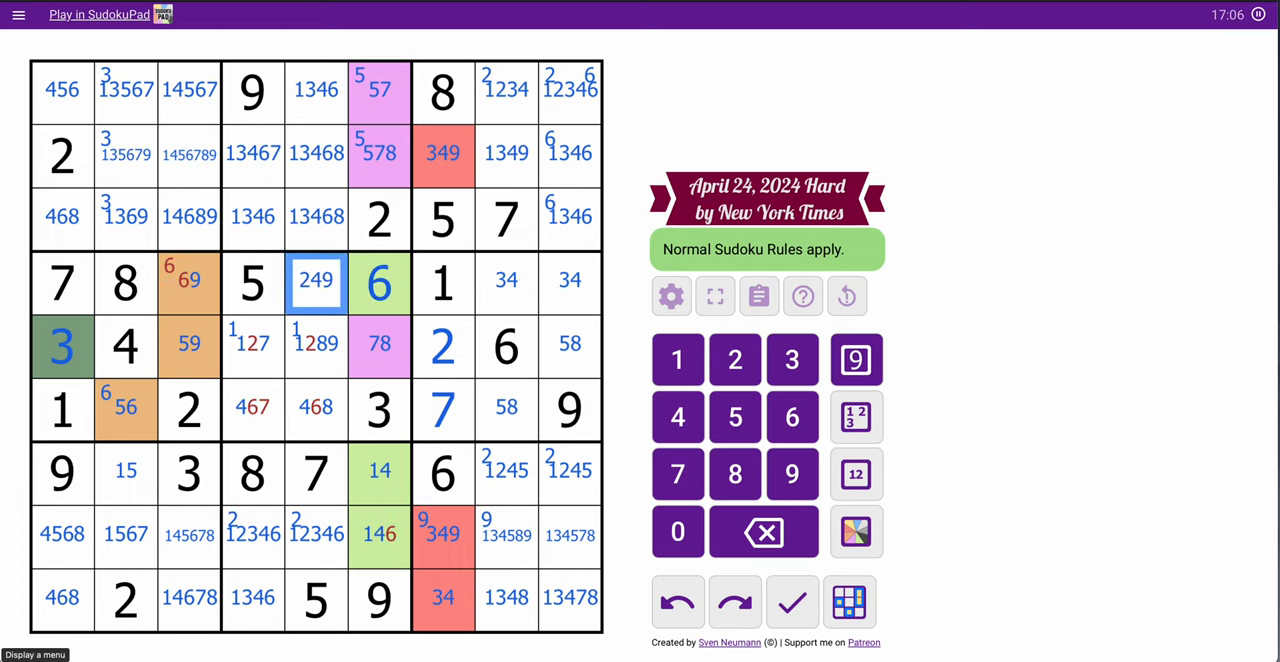
click(189, 280)
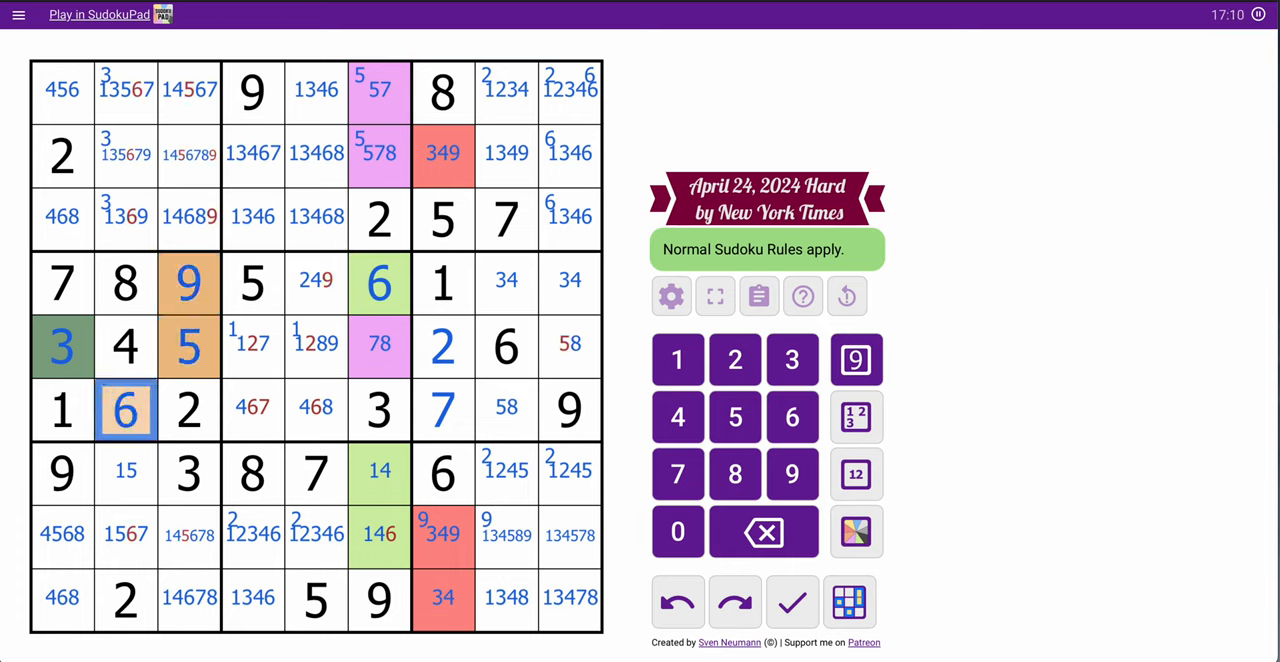
click(126, 533)
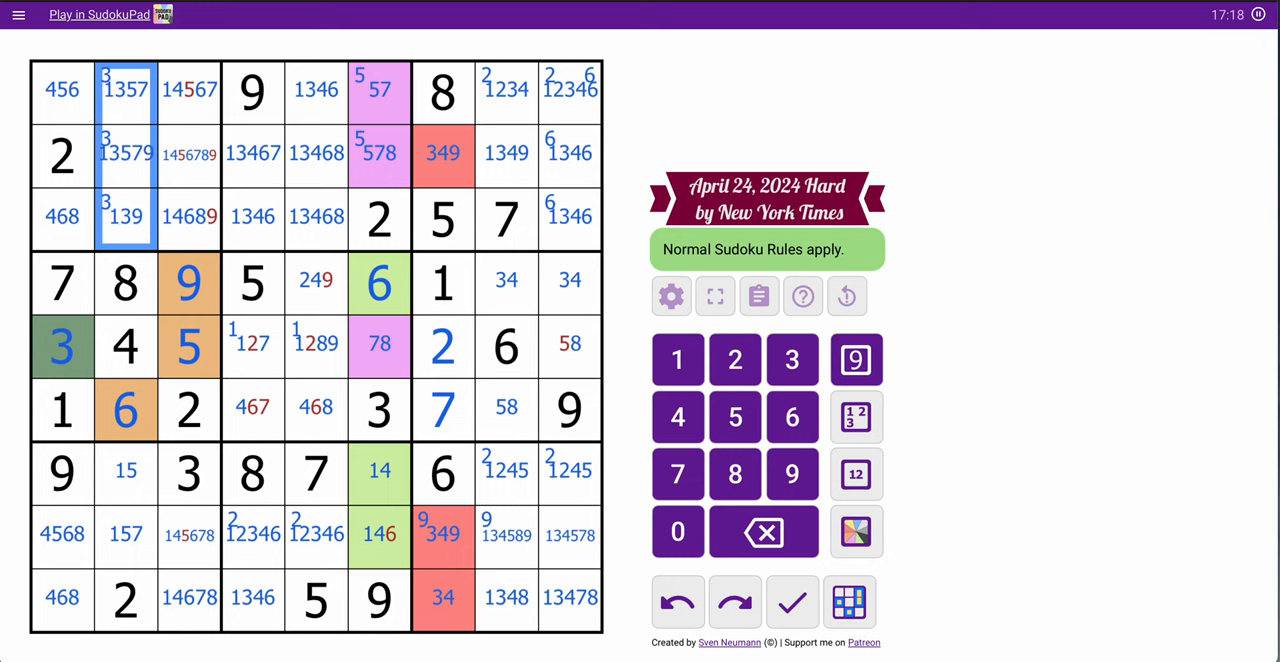
mouse_move(208, 100)
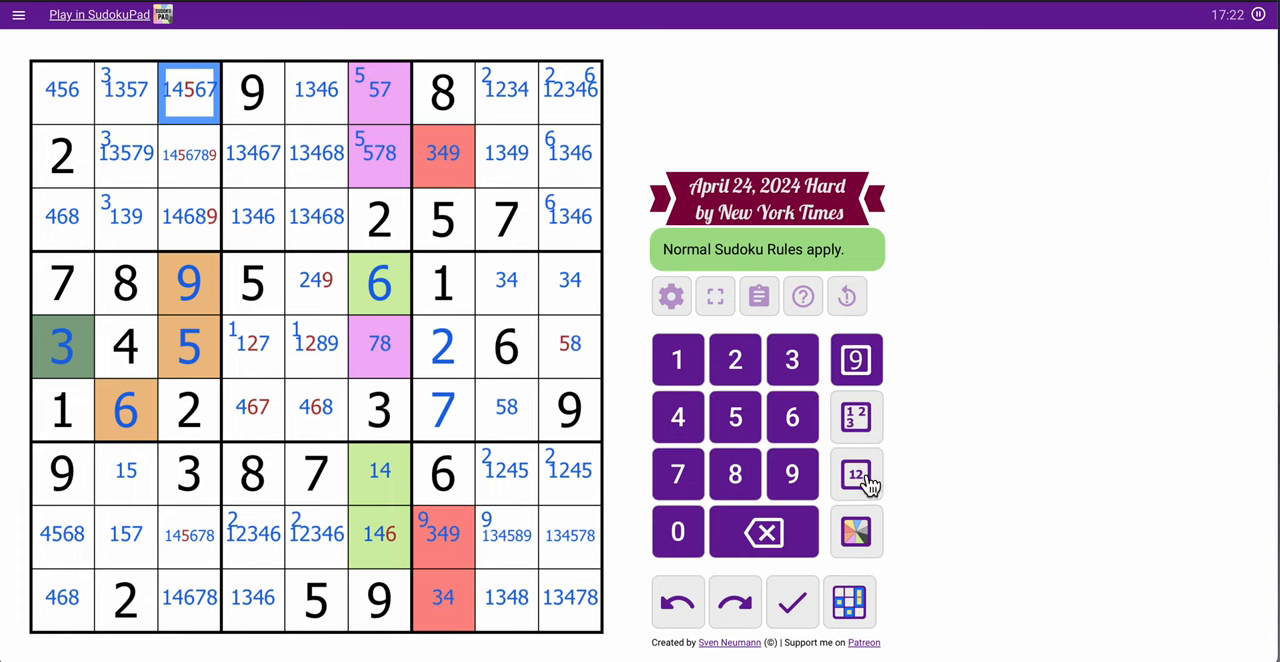
Remove 9 from the 249 cell and 1 and 4 from the row-8 cells
click(856, 473)
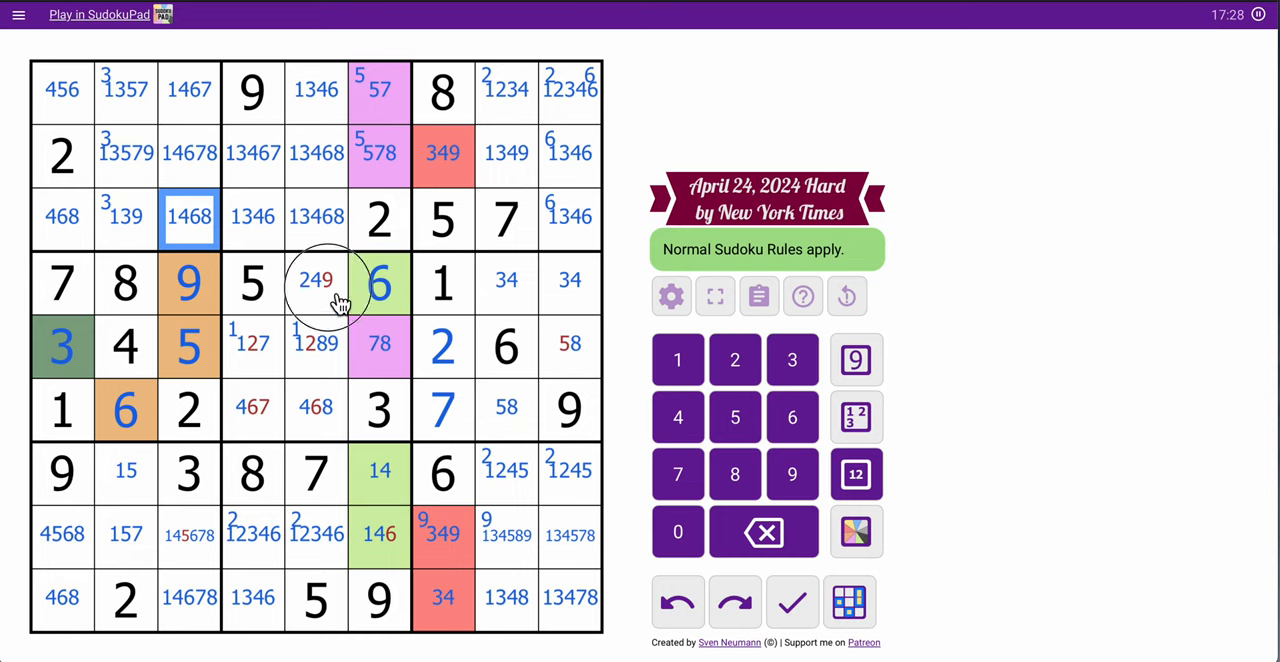
click(315, 343)
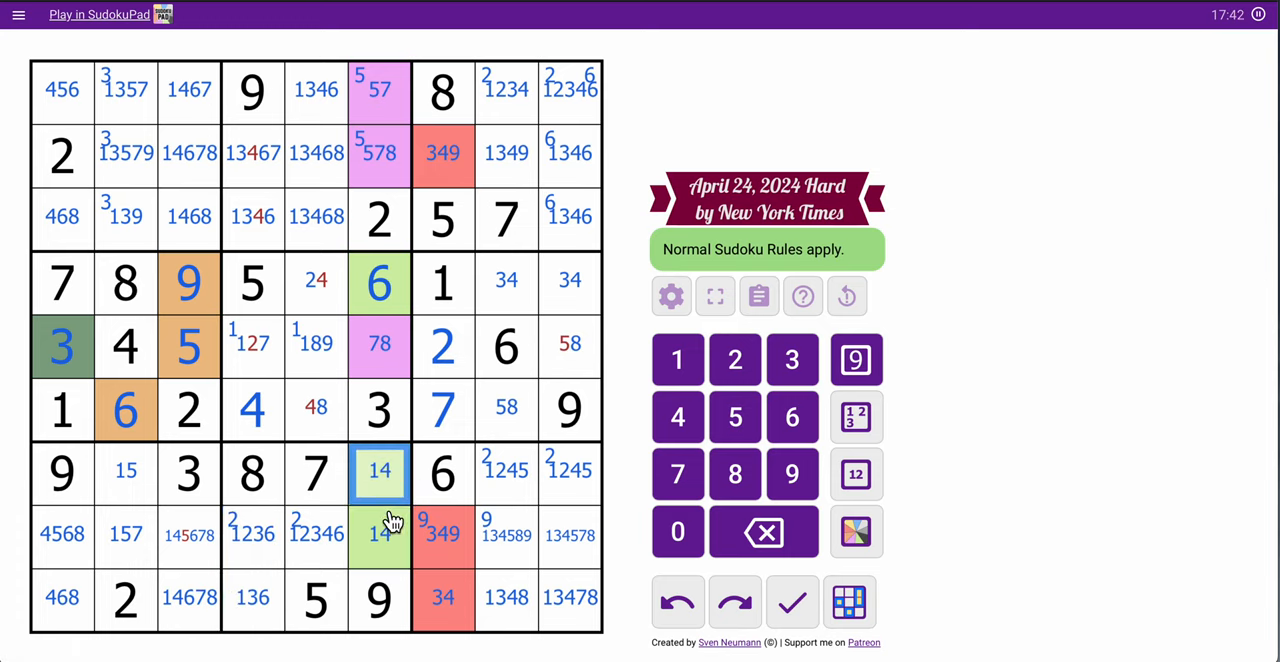
click(252, 598)
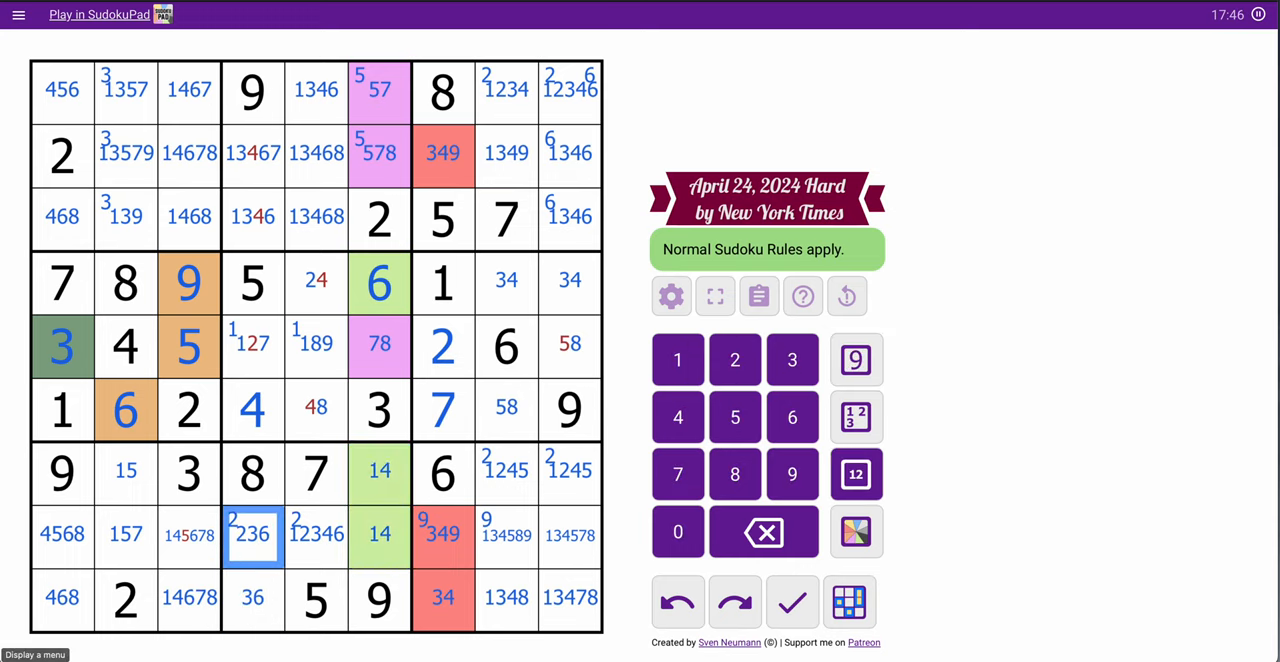
click(316, 533)
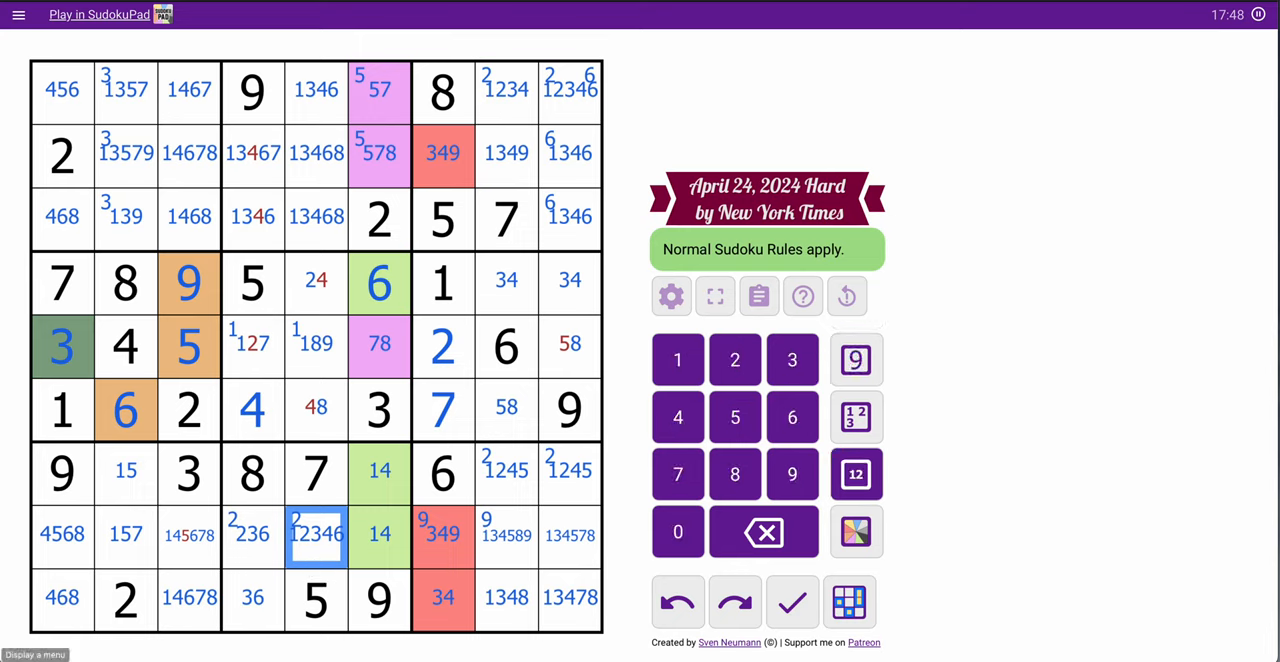
Enter 1 in r7c2, 5 in r8c1, 7 in r8c2, and 3, 5, 9 in column 2
click(316, 410)
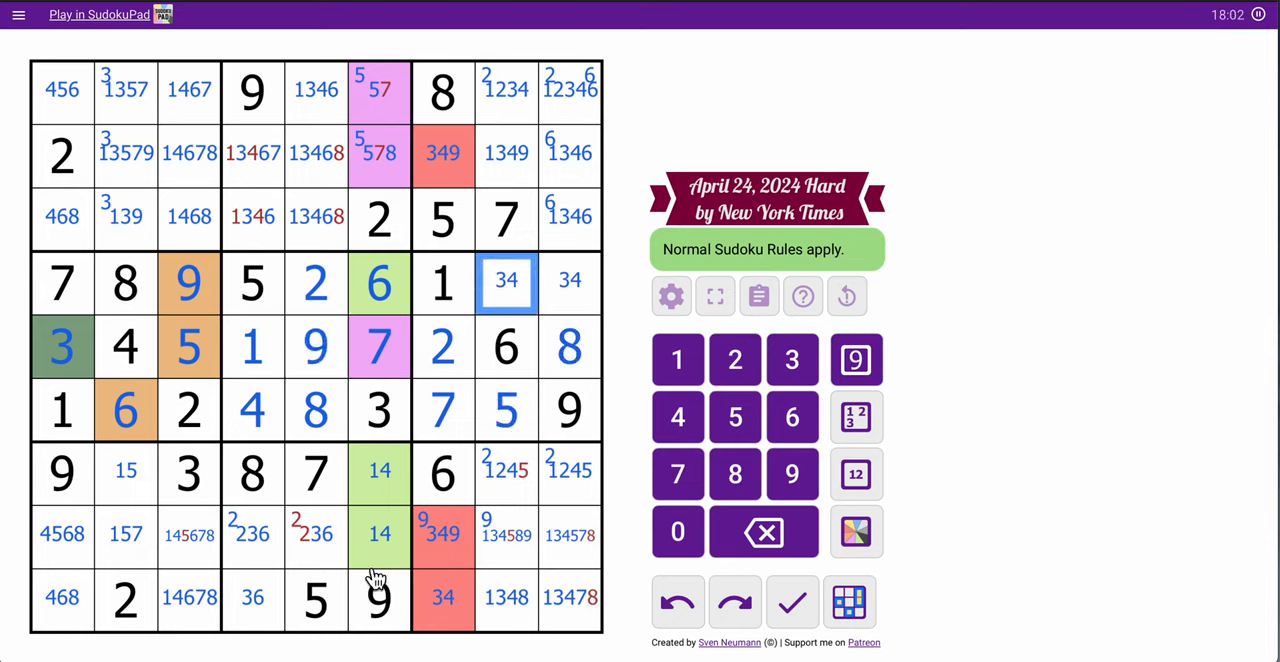
click(506, 471)
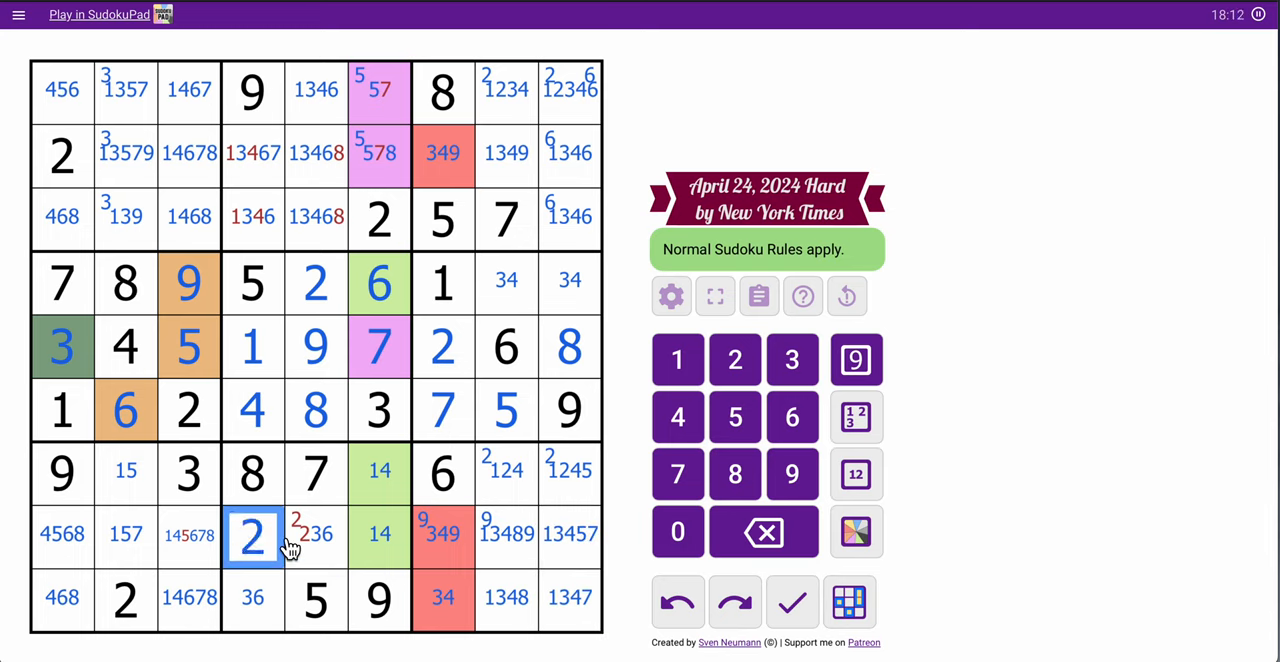
click(316, 534)
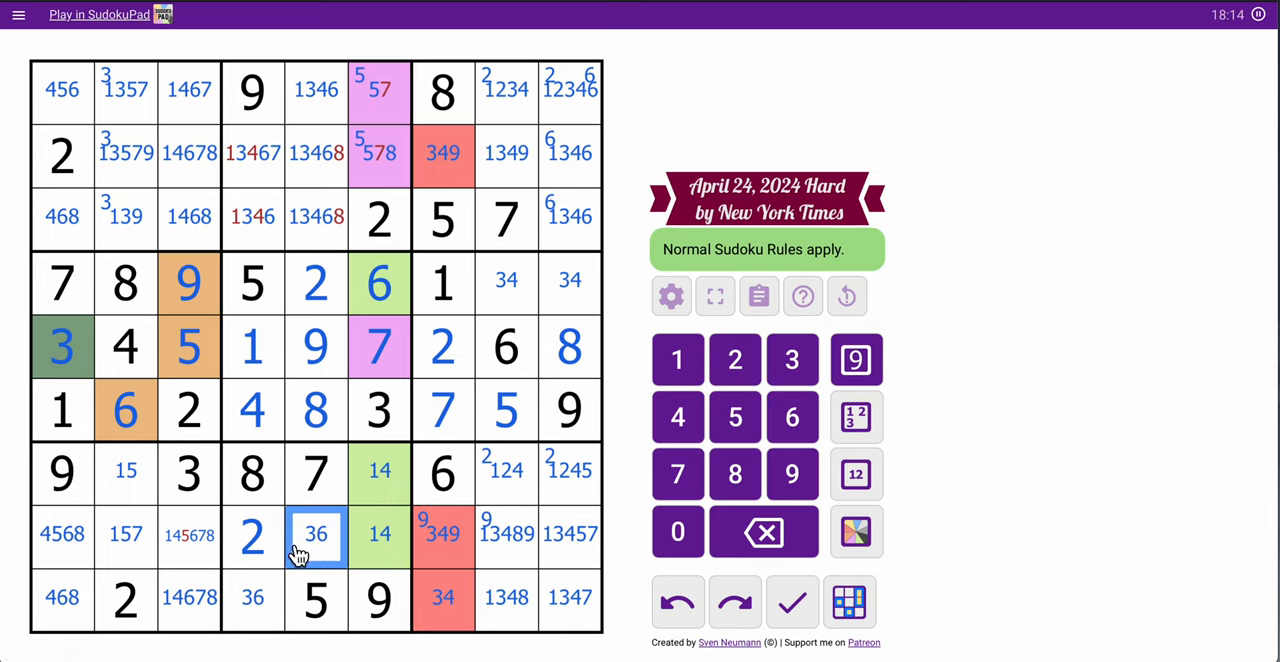
click(189, 533)
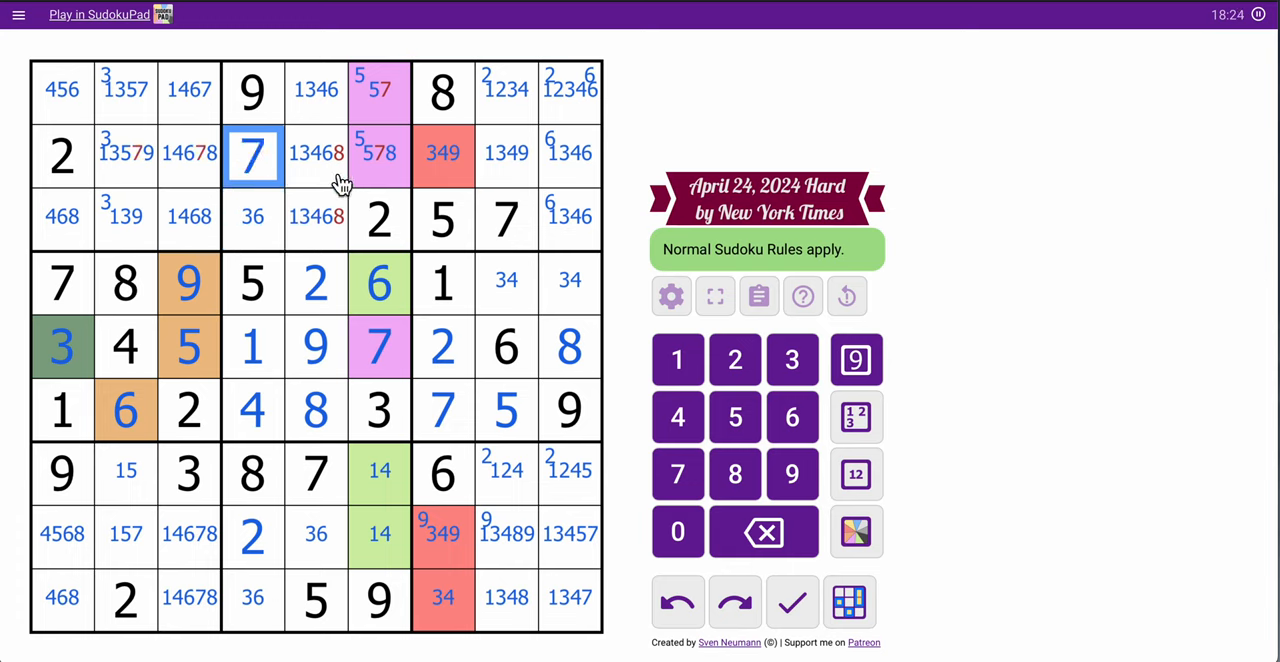
click(379, 90)
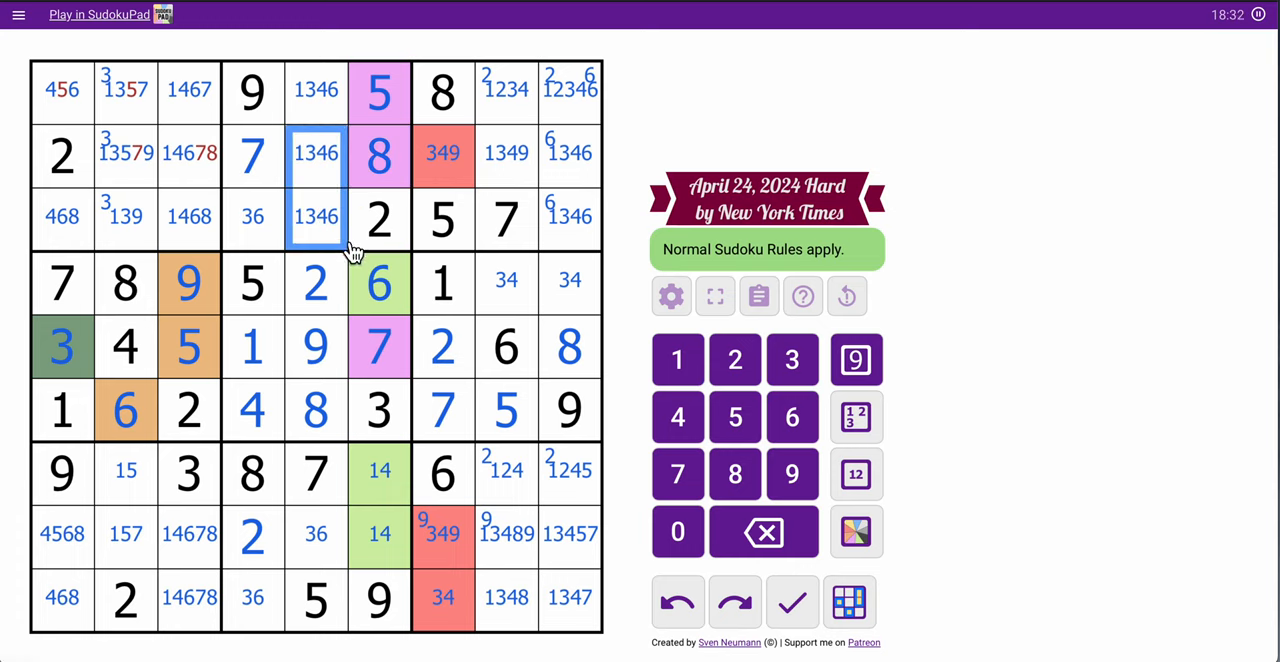
mouse_move(347, 259)
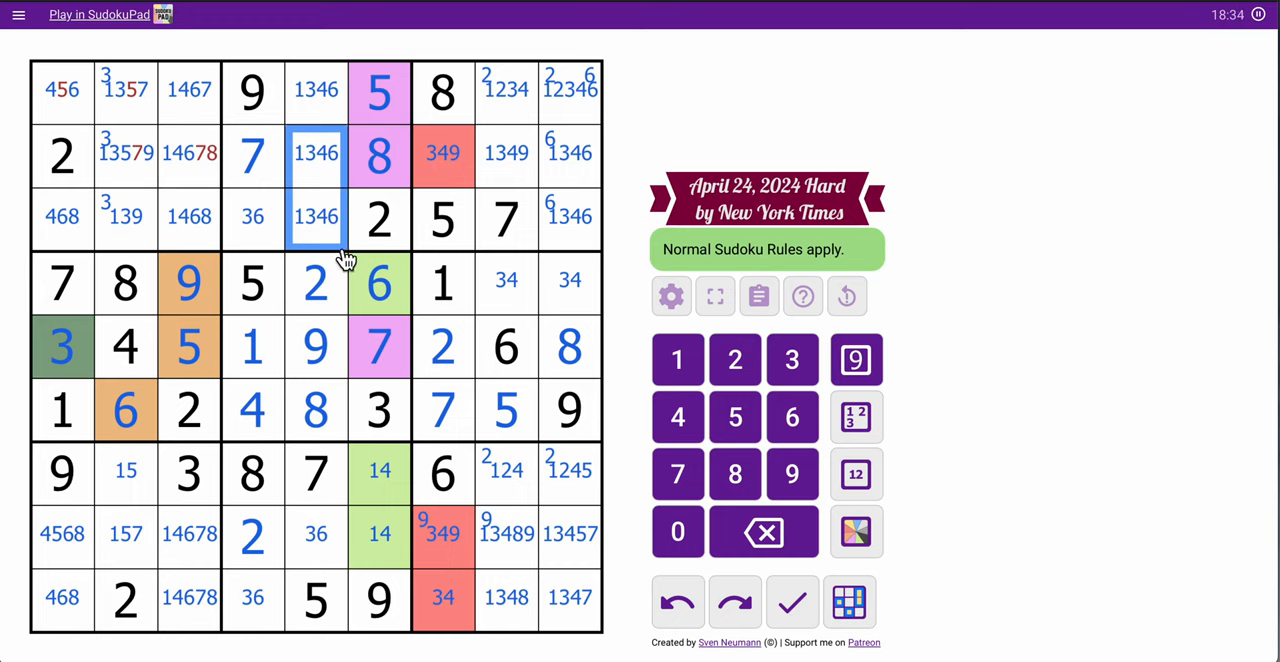
click(189, 153)
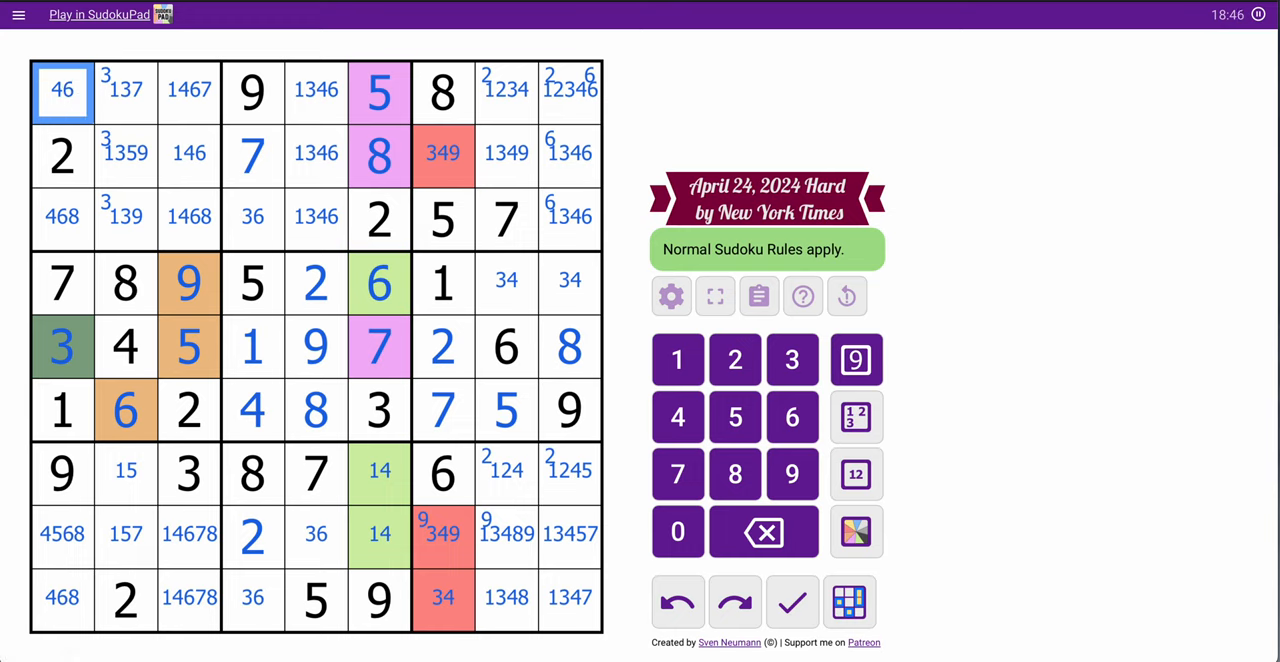
click(62, 537)
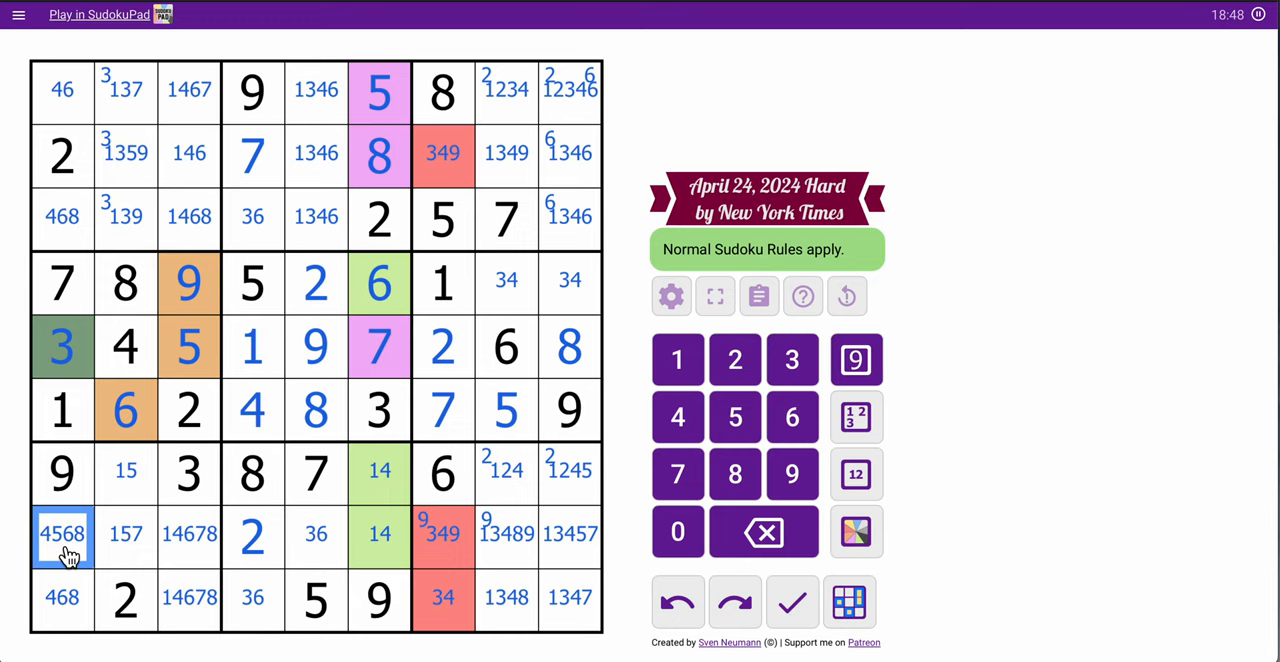
click(125, 471)
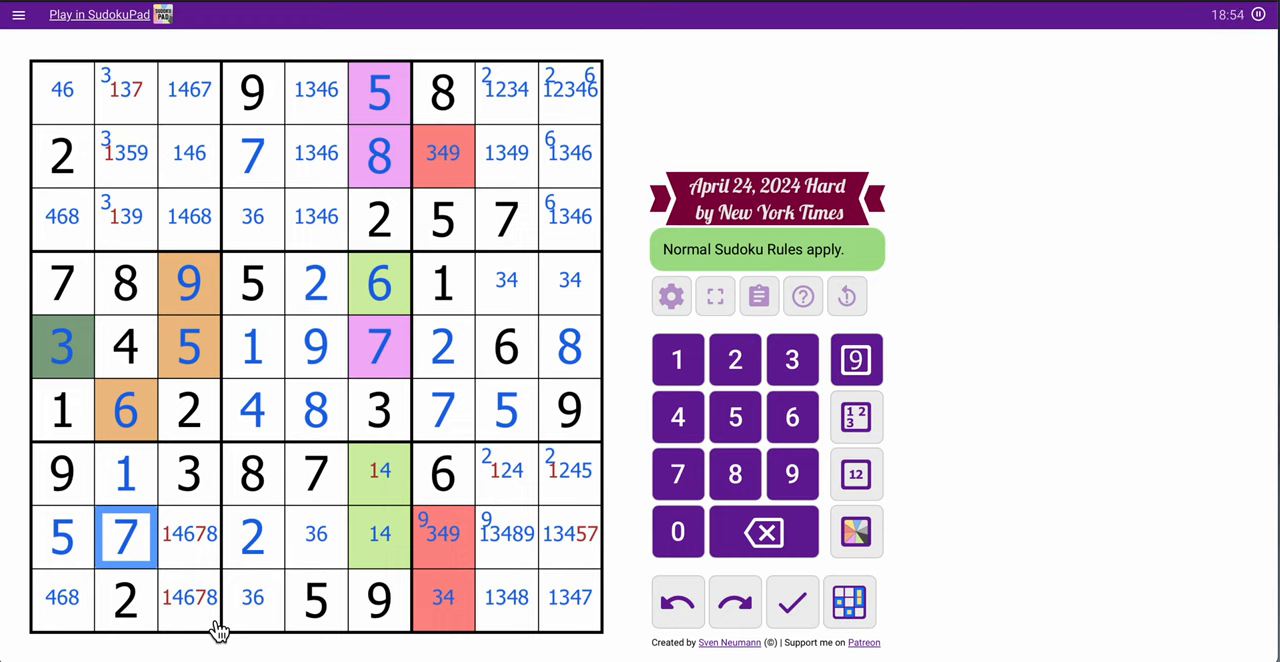
mouse_move(218, 345)
text(5)
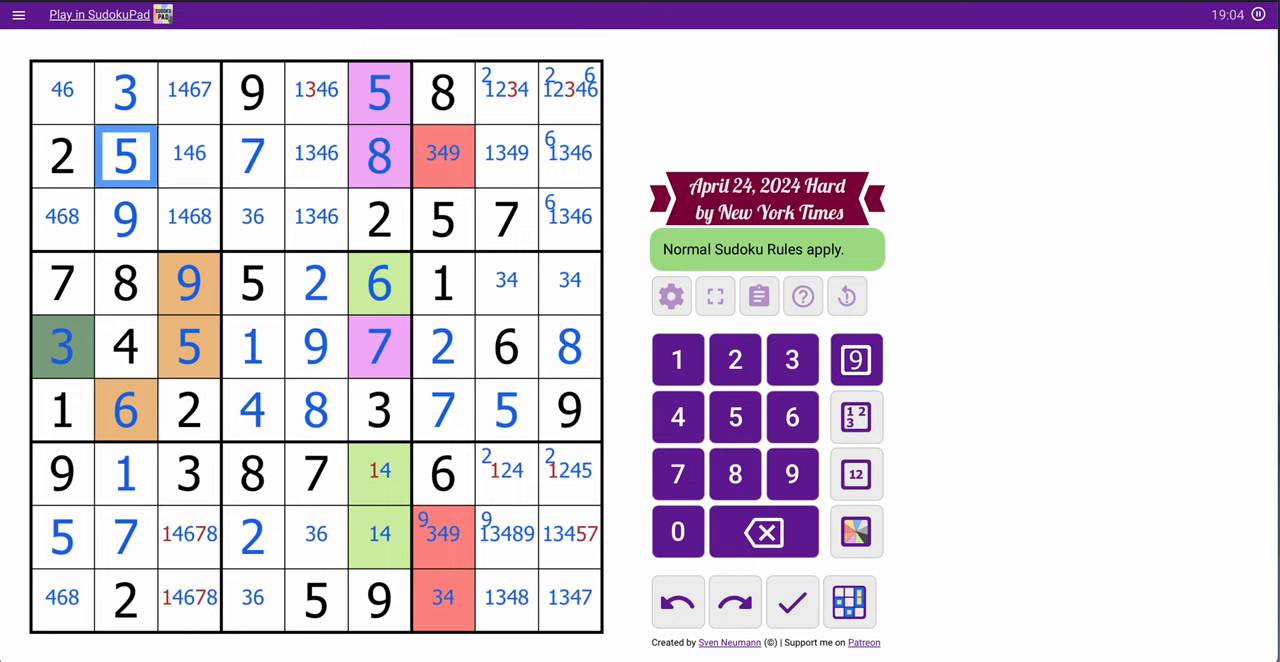
Enter 7 in r1c3, 4 in r7c6 and 1 in r8c6, trimming row 1 and column 3
click(189, 90)
text(7)
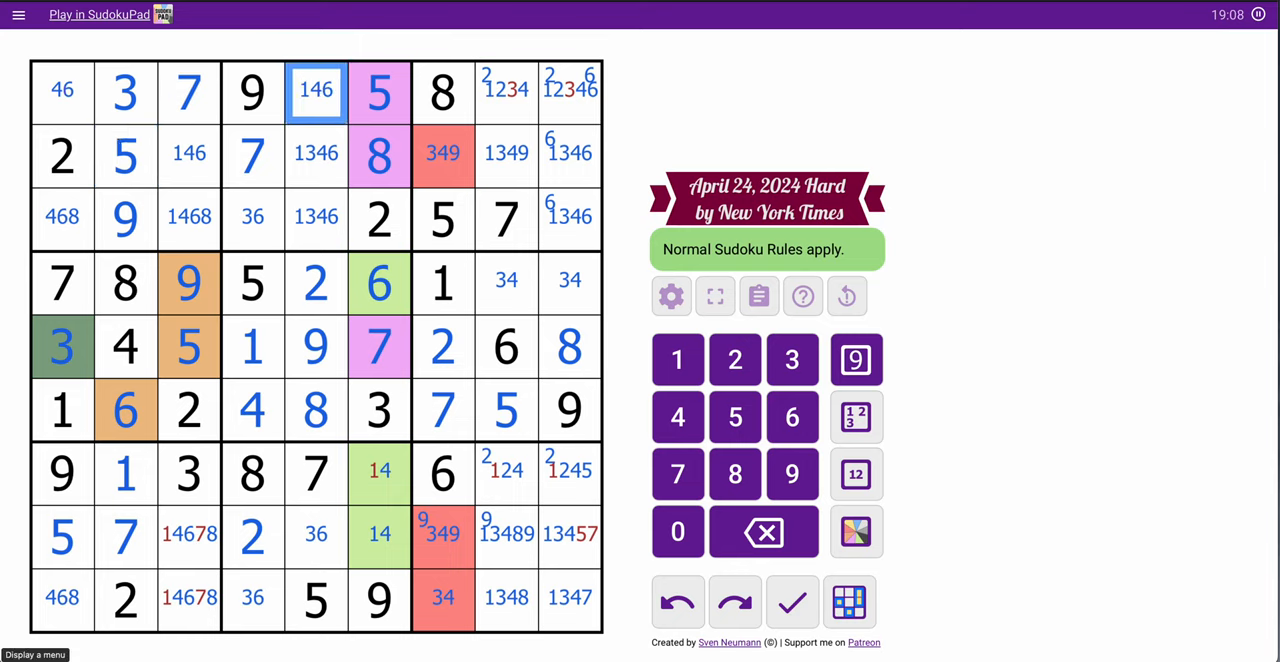
click(540, 90)
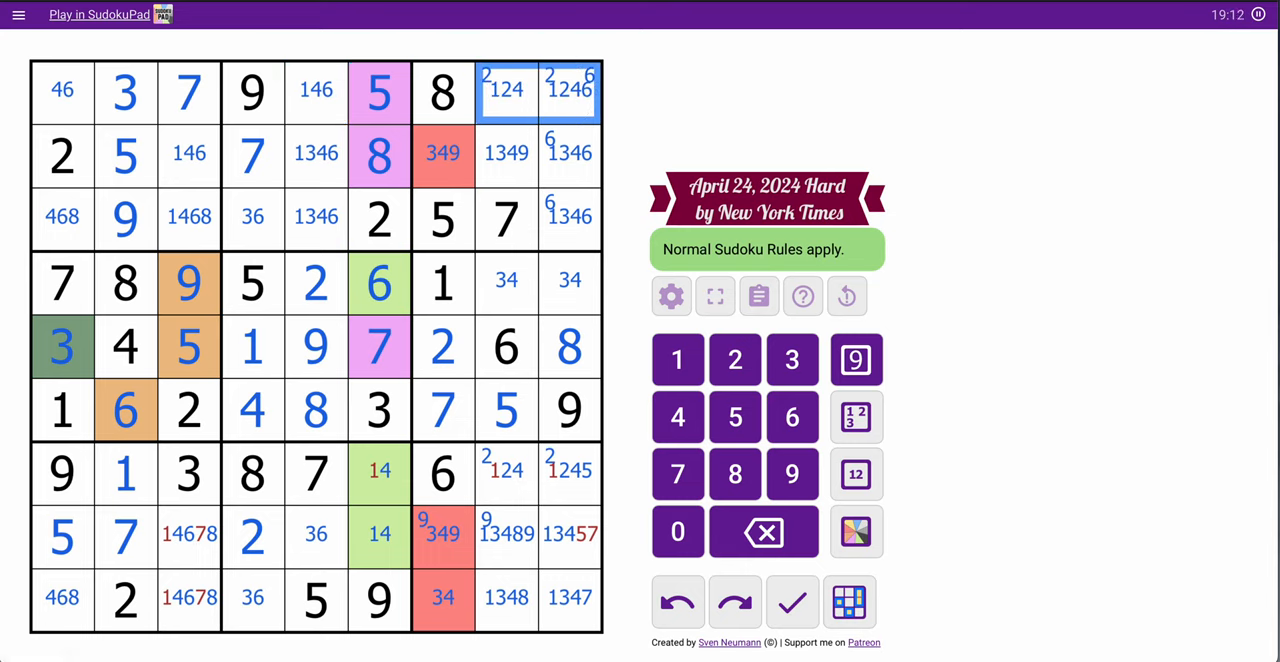
click(125, 472)
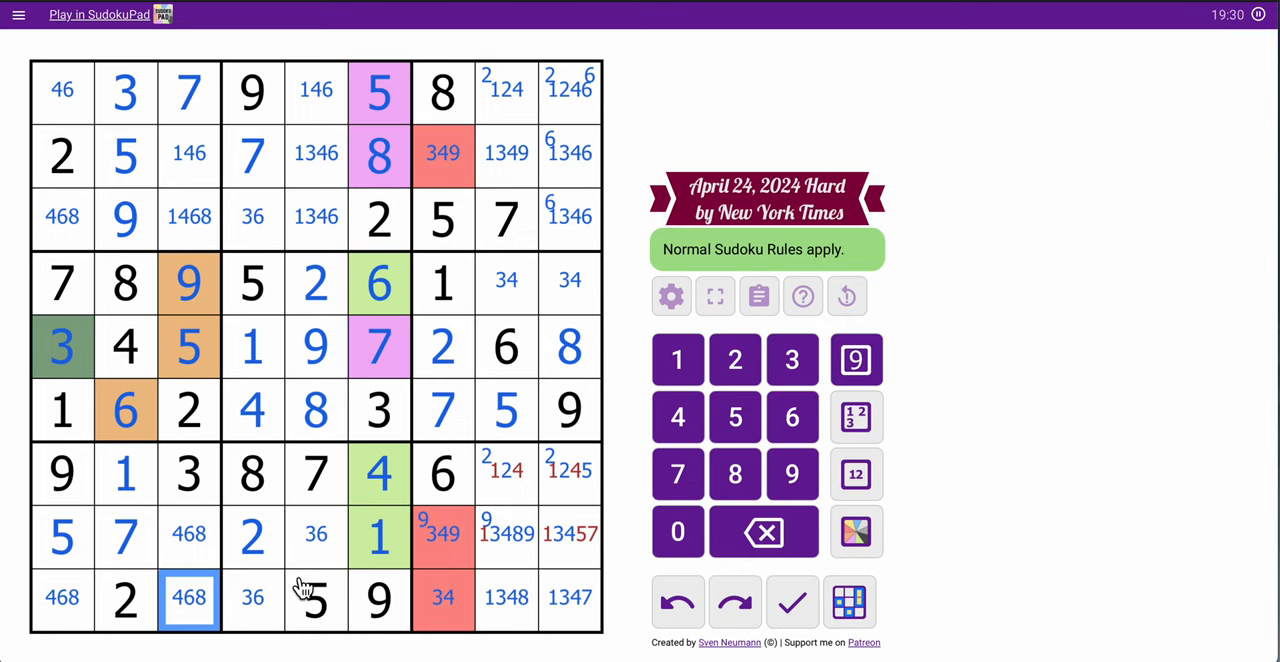
Enter 2 and 5 in r7c8 and r7c9, 2 in r1c9, and trim column 9 candidates
click(505, 471)
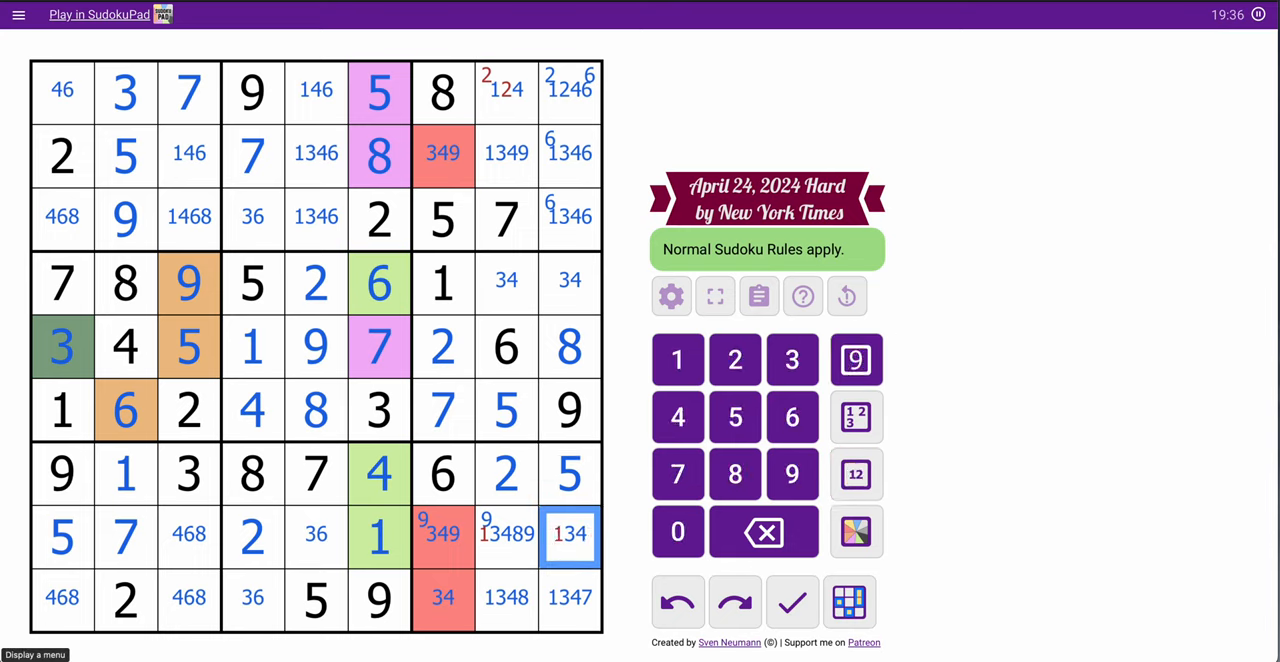
click(677, 359)
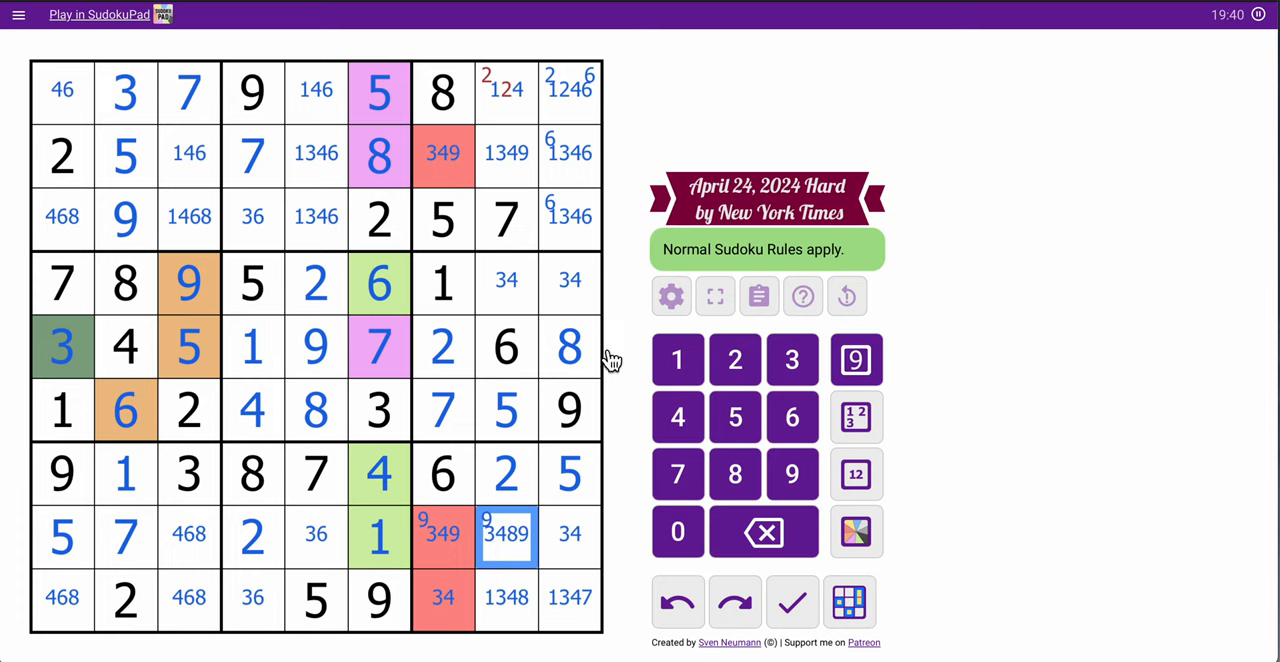
click(570, 598)
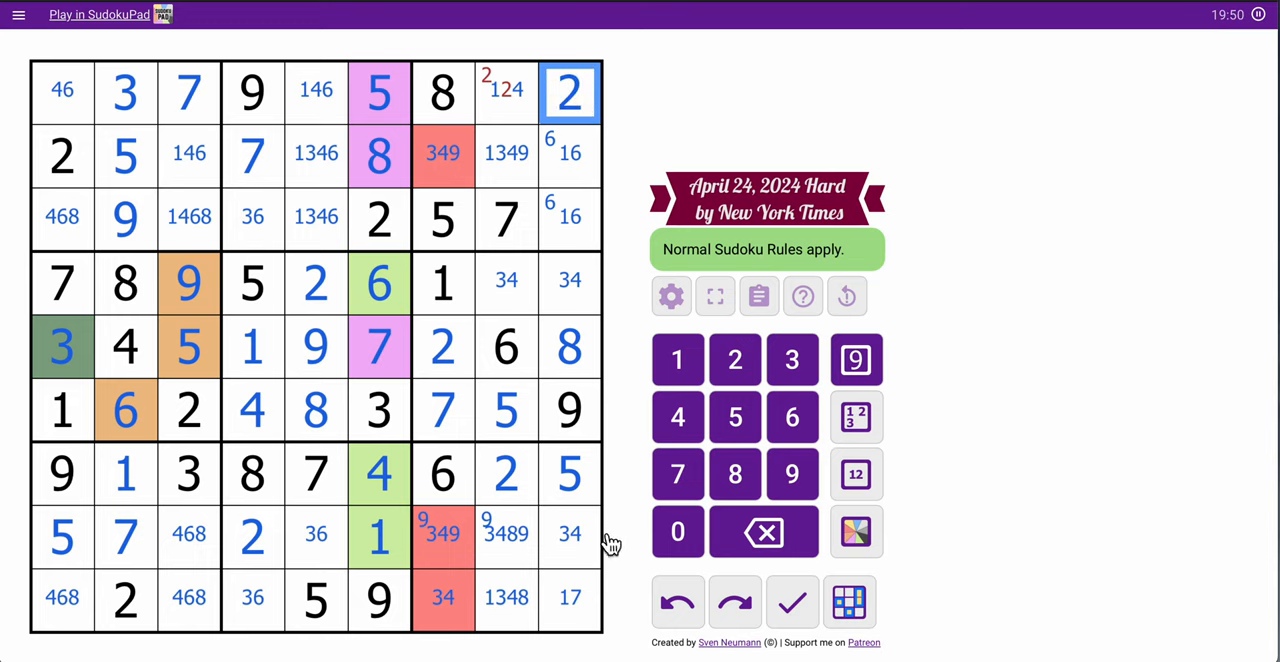
click(569, 600)
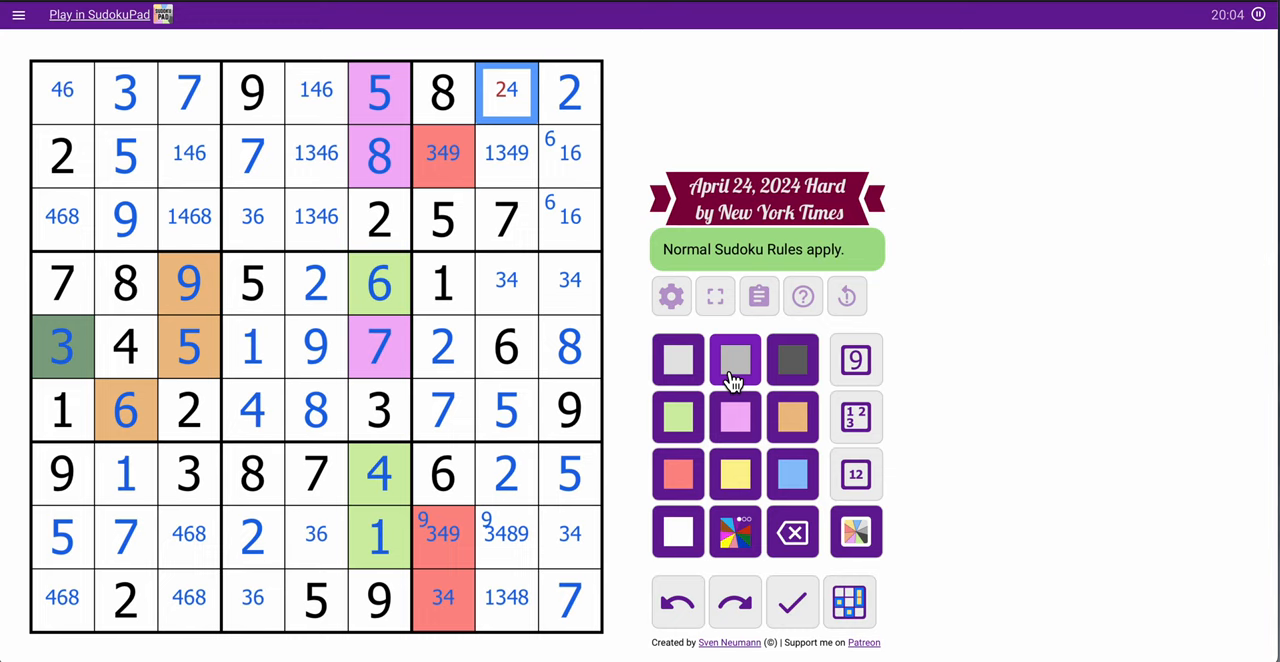
click(735, 358)
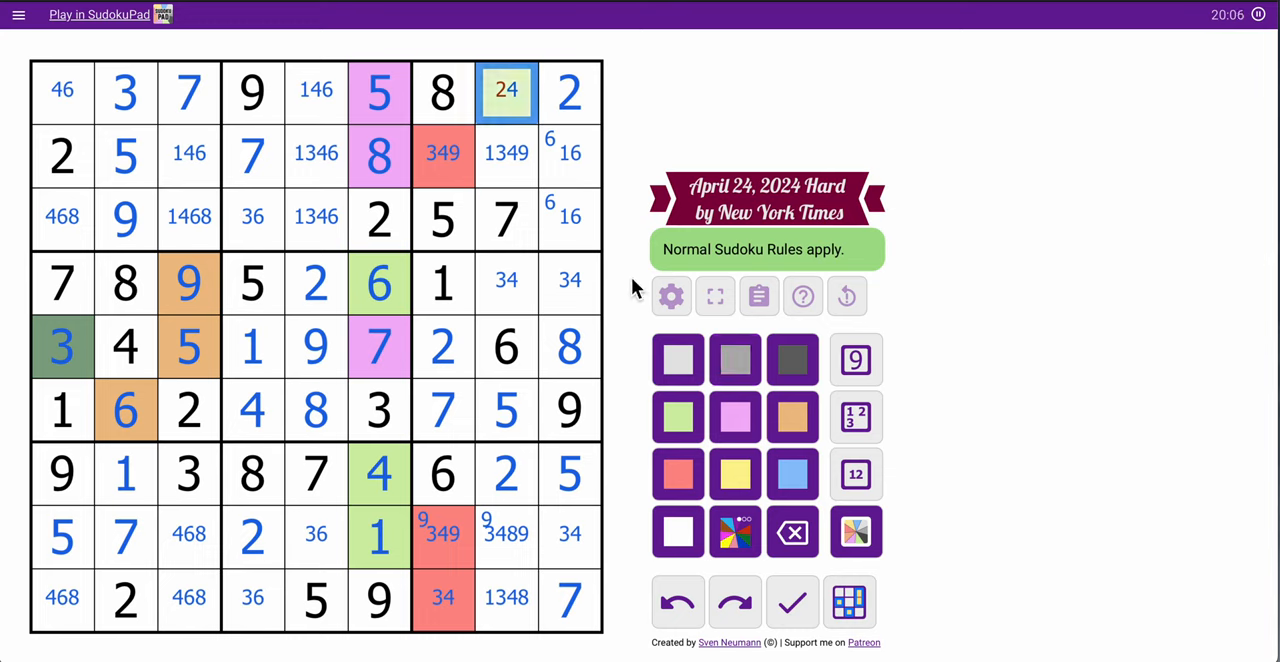
click(855, 359)
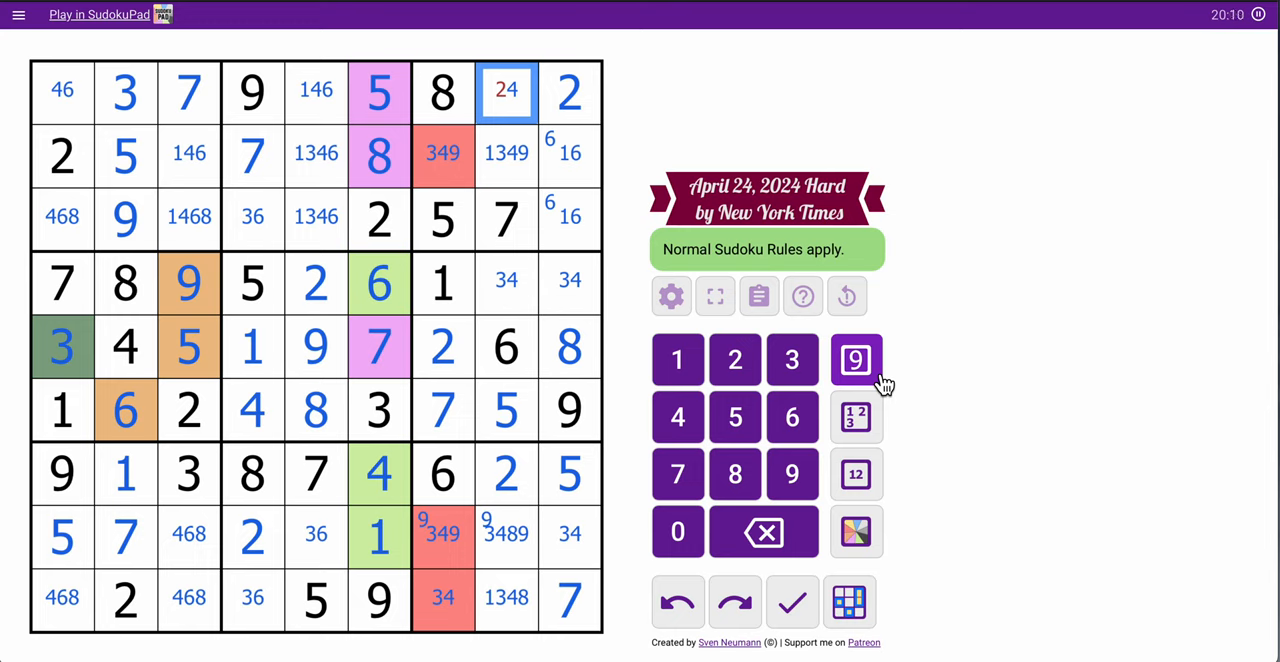
Switch back to normal digit entry and start filling the solved cells of row 8
click(735, 358)
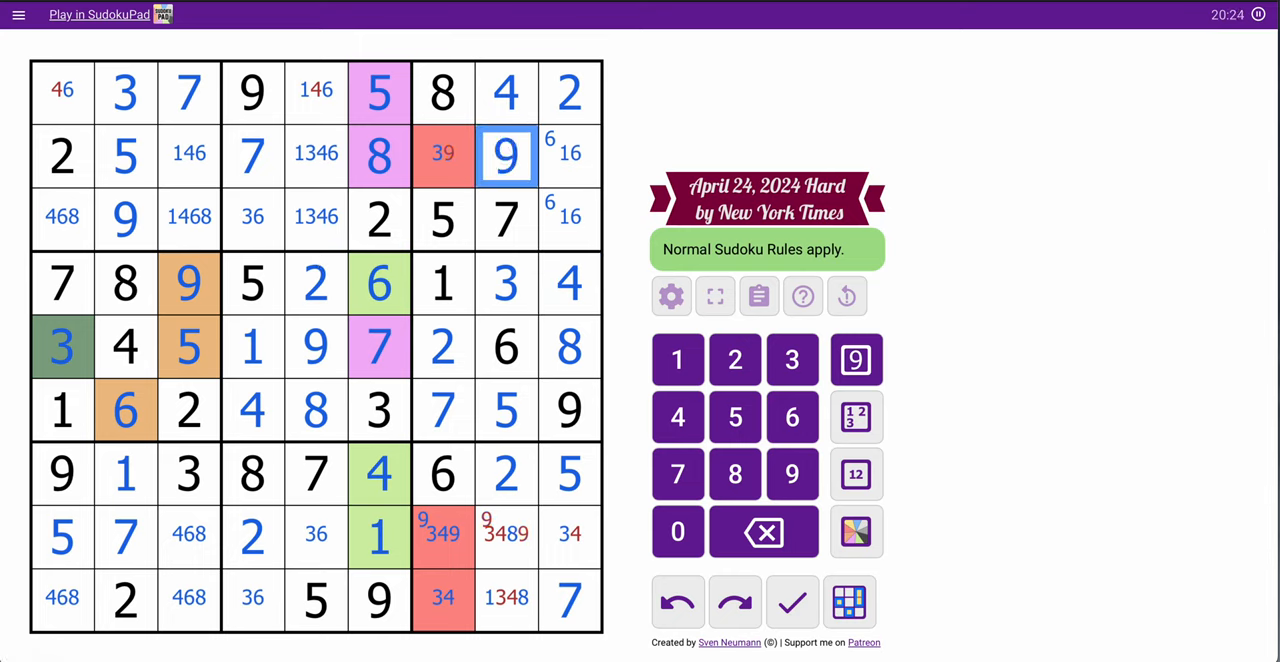
click(443, 598)
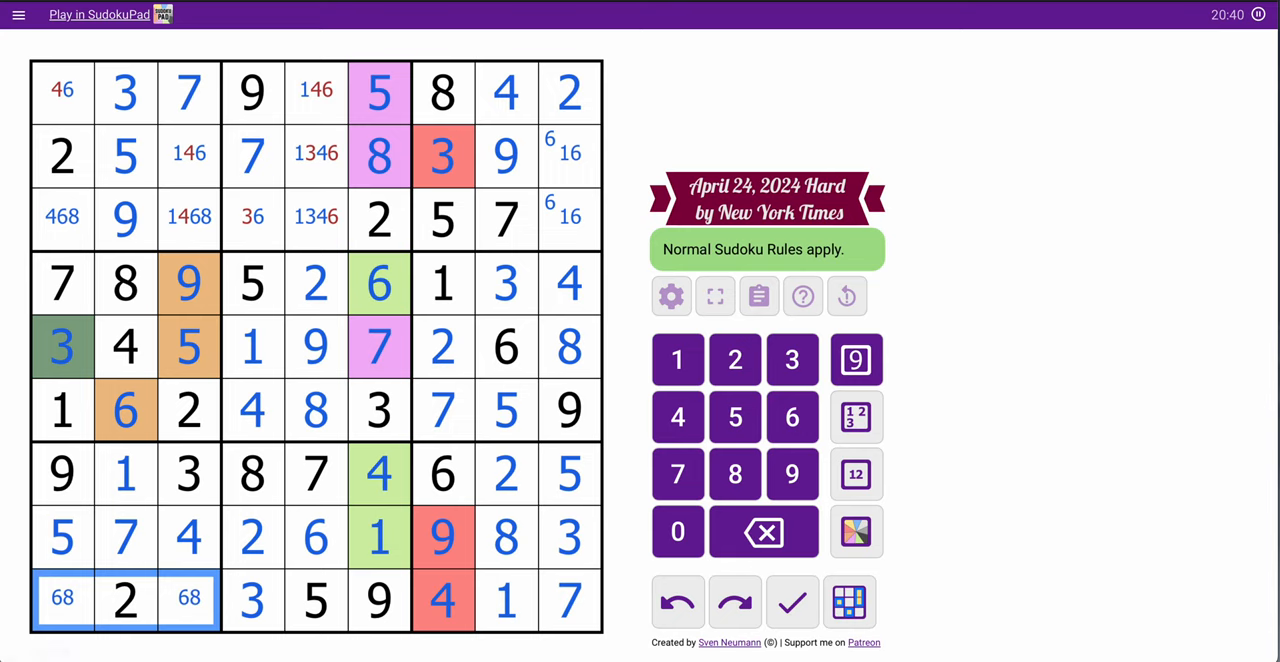
Correct r3c1, fill the last cells through r2c9, and dismiss the congratulations message
click(315, 90)
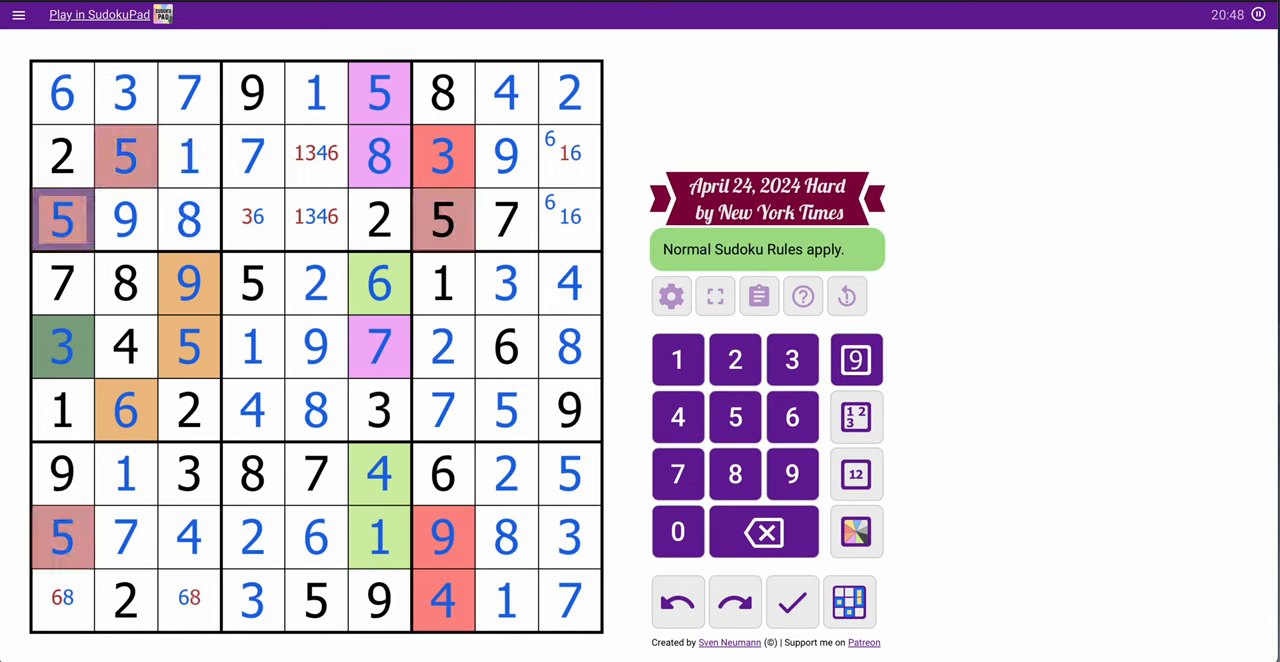
click(62, 218)
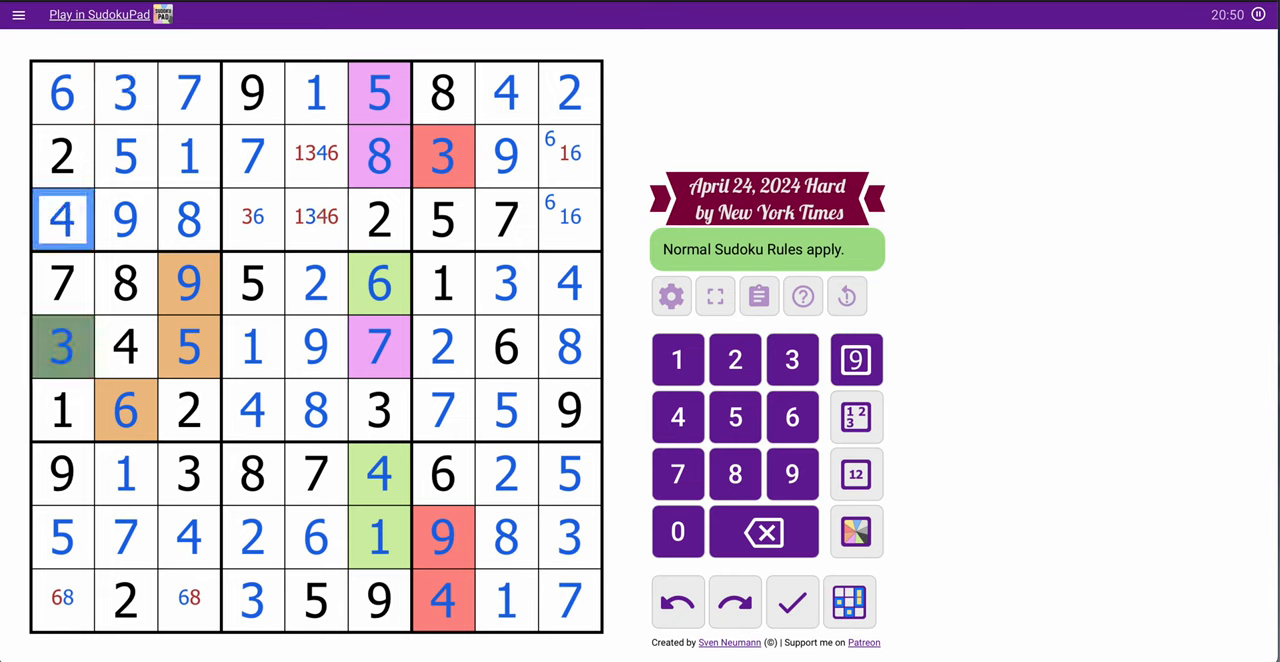
click(62, 600)
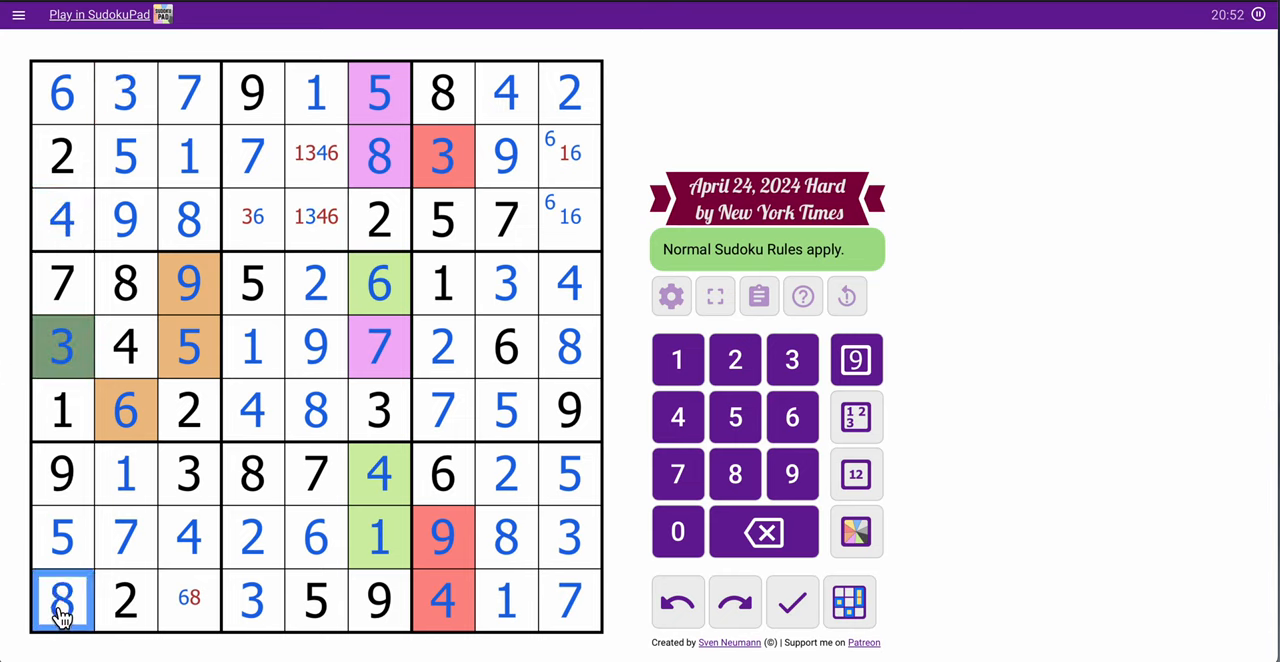
click(189, 599)
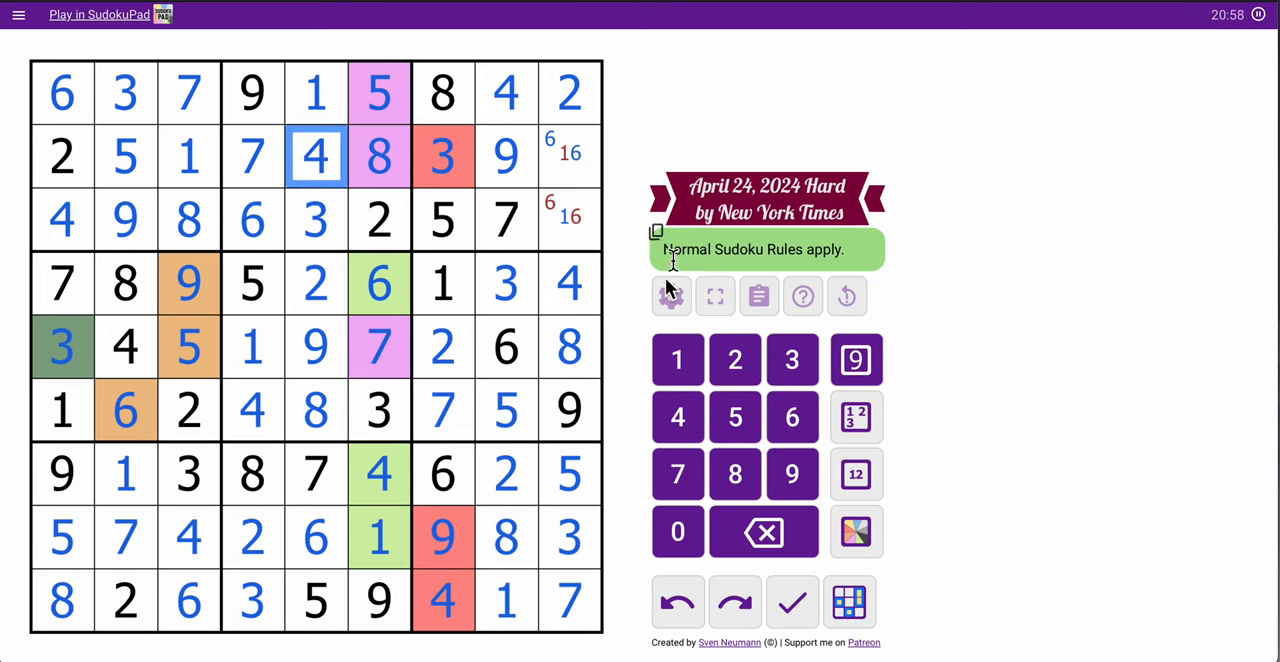
click(568, 155)
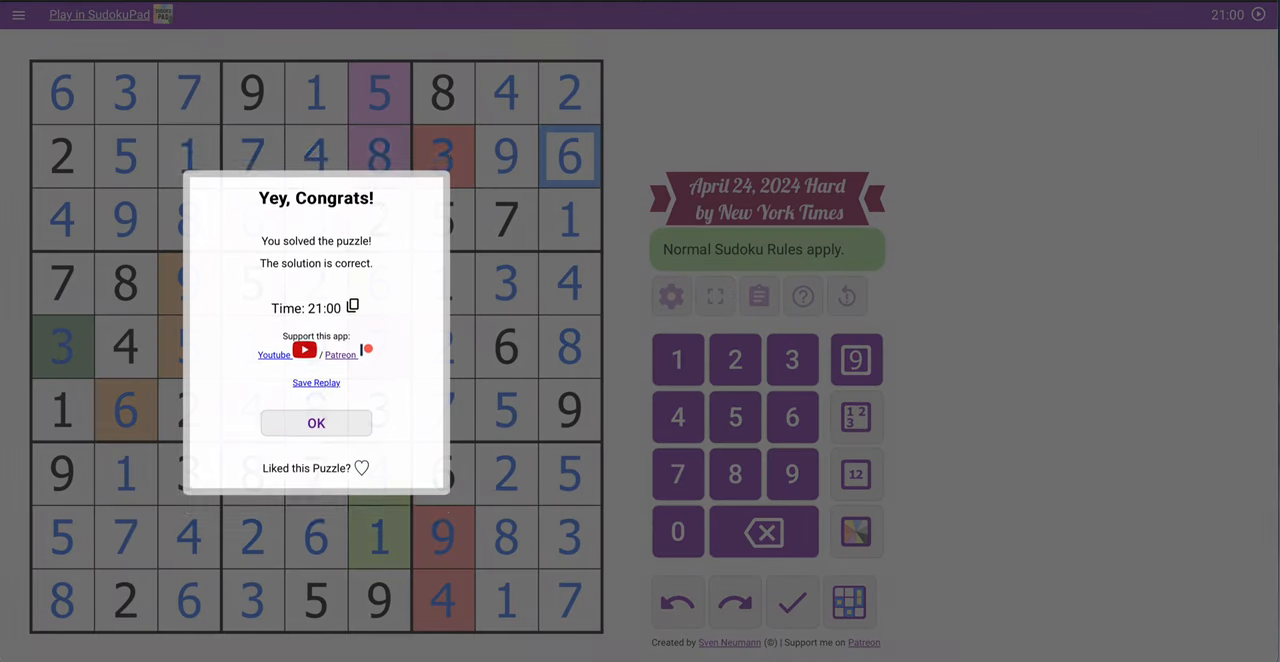
click(316, 422)
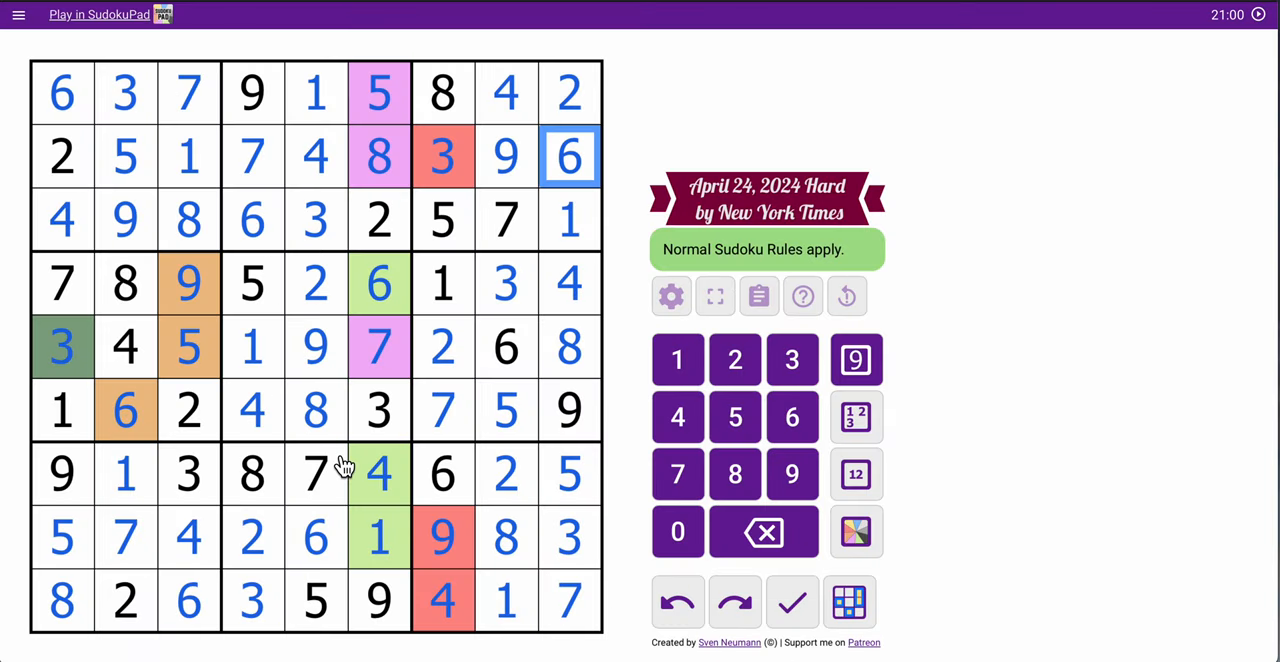